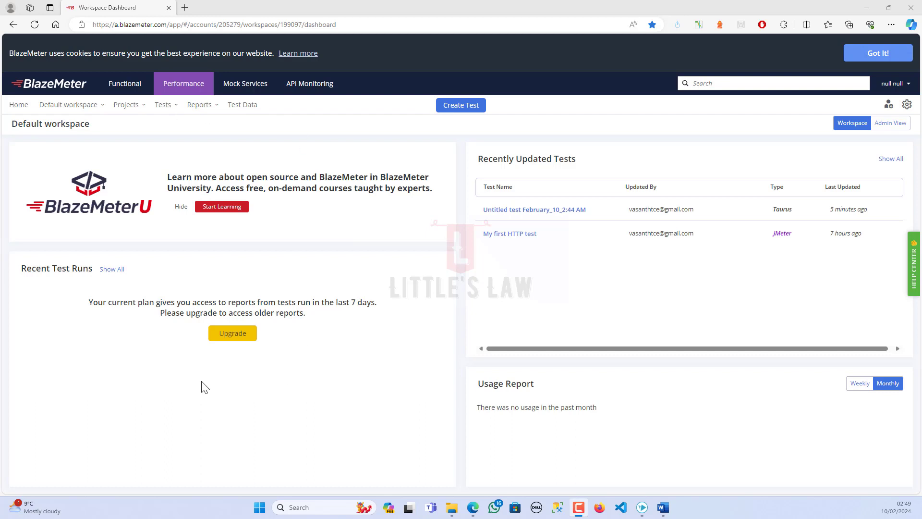
mouse_move(55, 89)
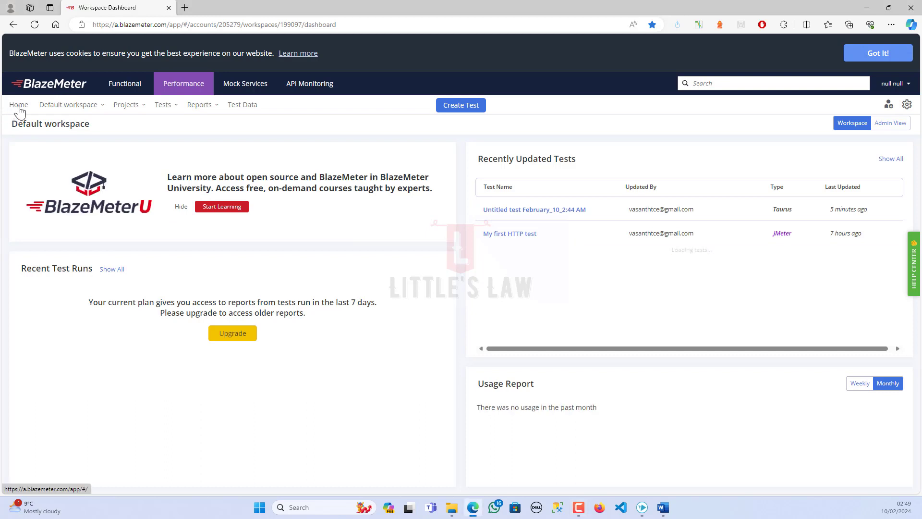
mouse_move(165, 311)
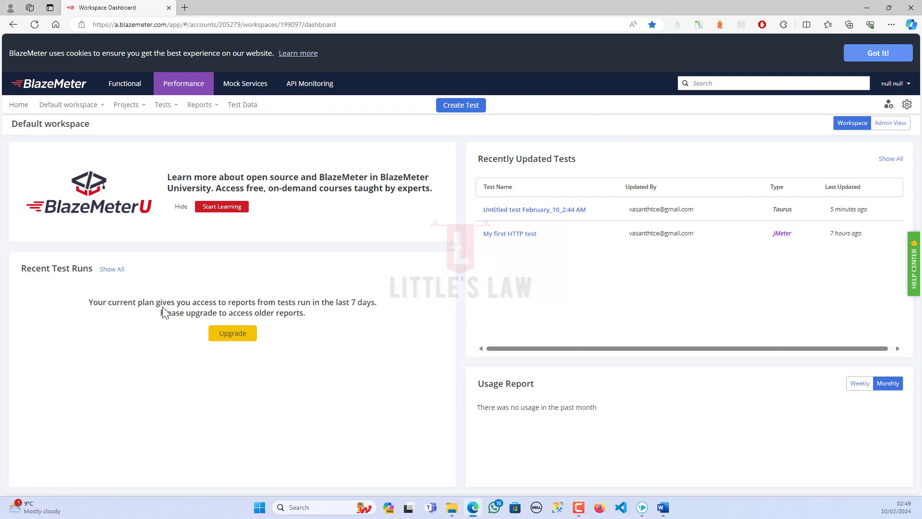
mouse_move(257, 247)
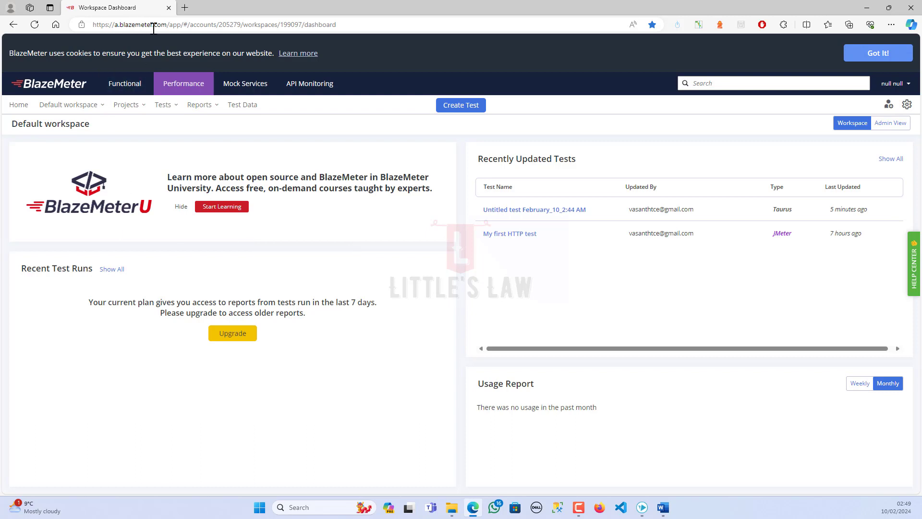
mouse_move(300, 162)
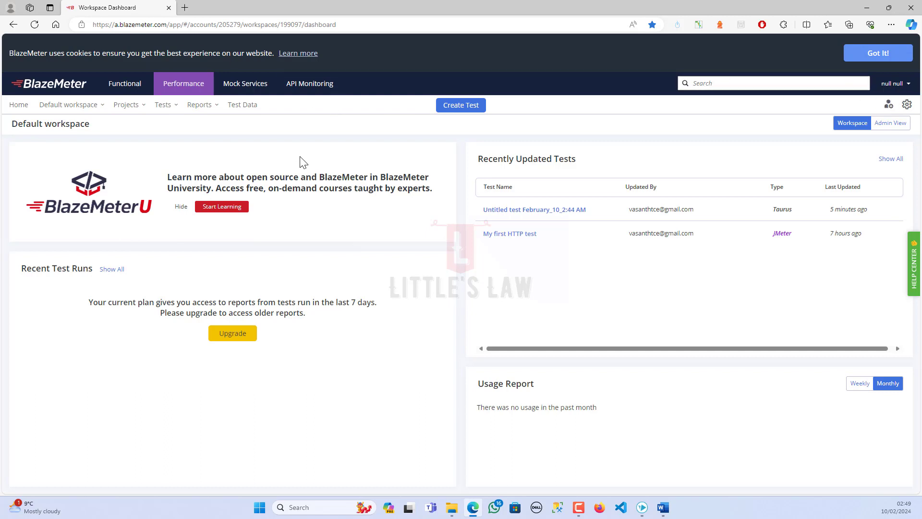
mouse_move(649, 267)
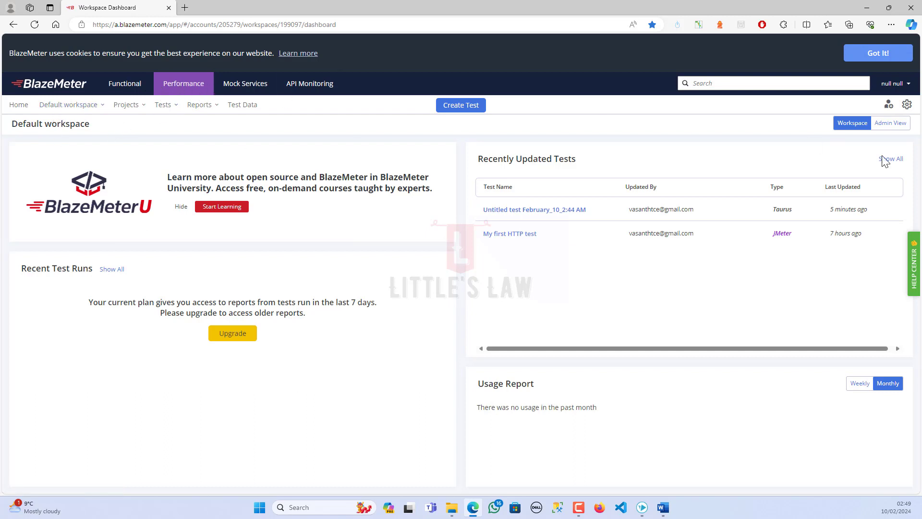
mouse_move(343, 271)
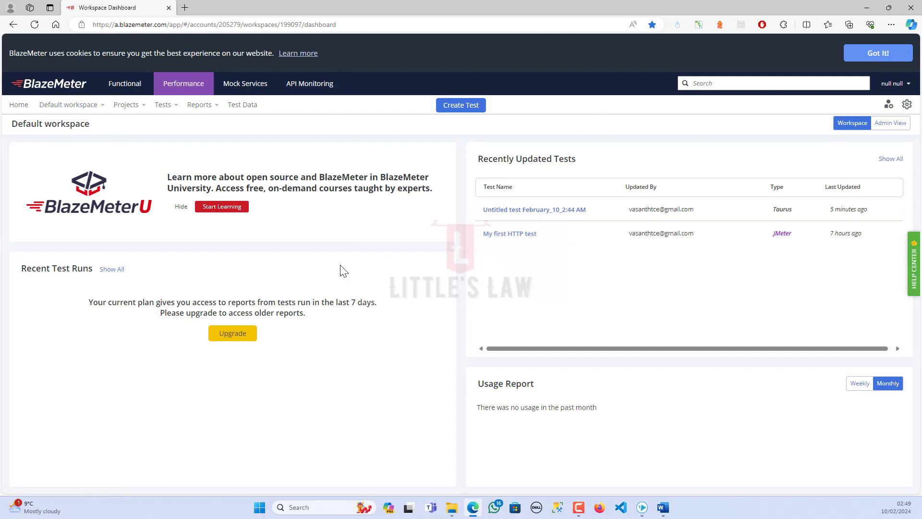
mouse_move(340, 265)
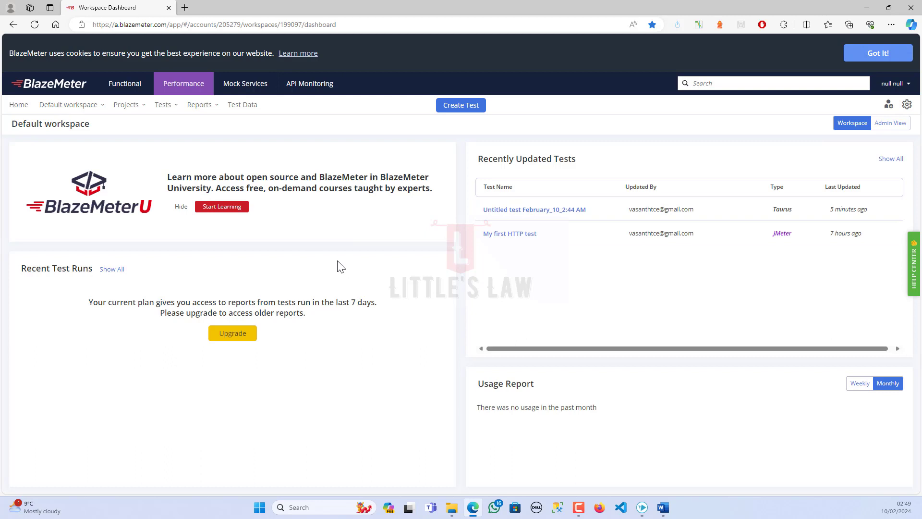
Switch to Functional testing and open the BlazeMeter extension's Chrome Web Store page from Test Creation Tools.
click(124, 83)
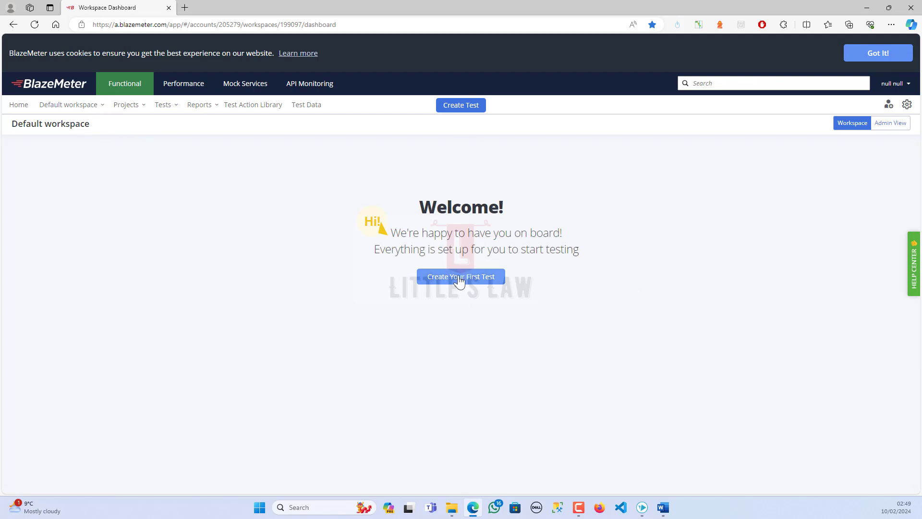
click(460, 277)
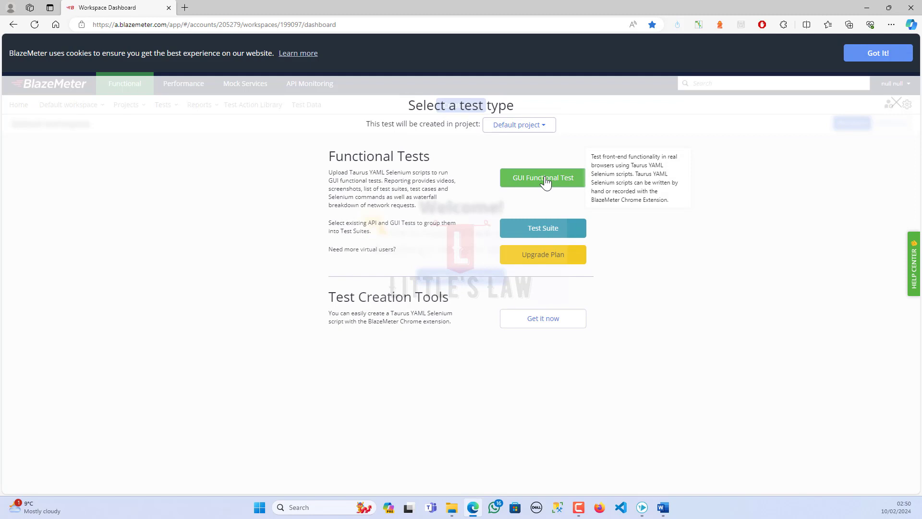
mouse_move(543, 228)
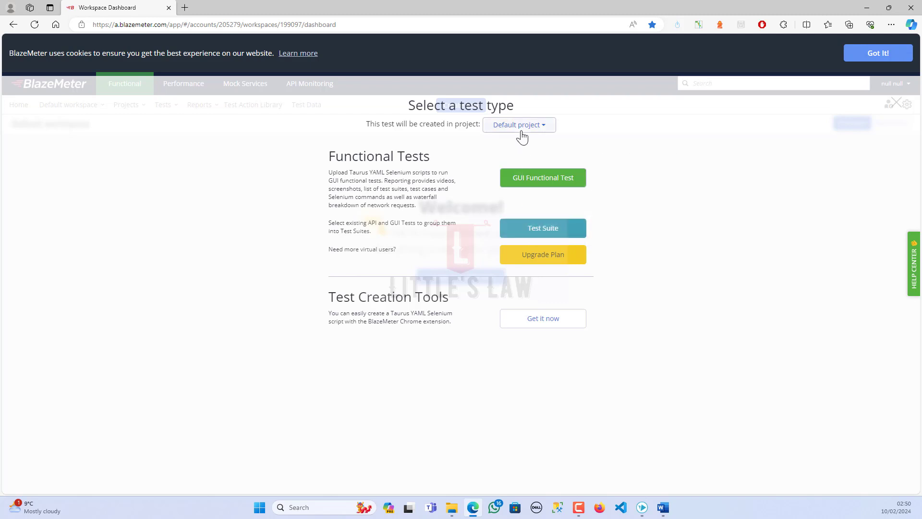
click(518, 125)
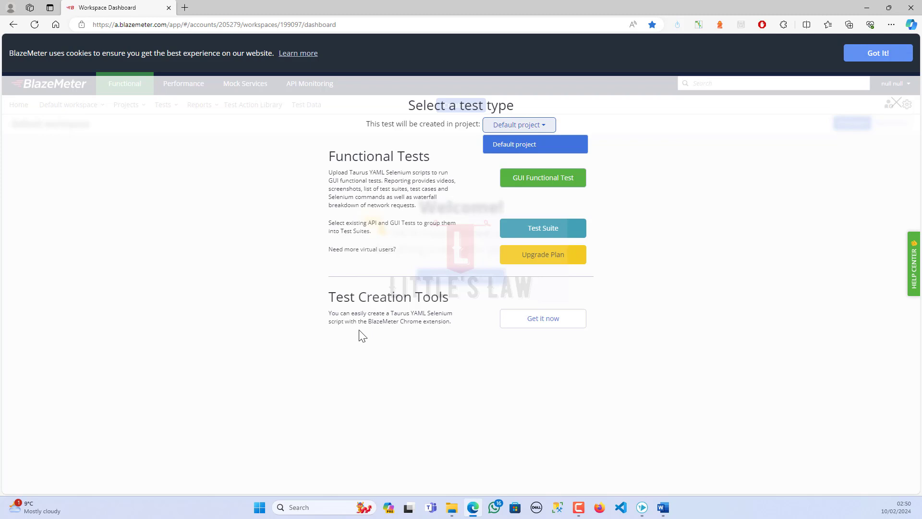
mouse_move(425, 322)
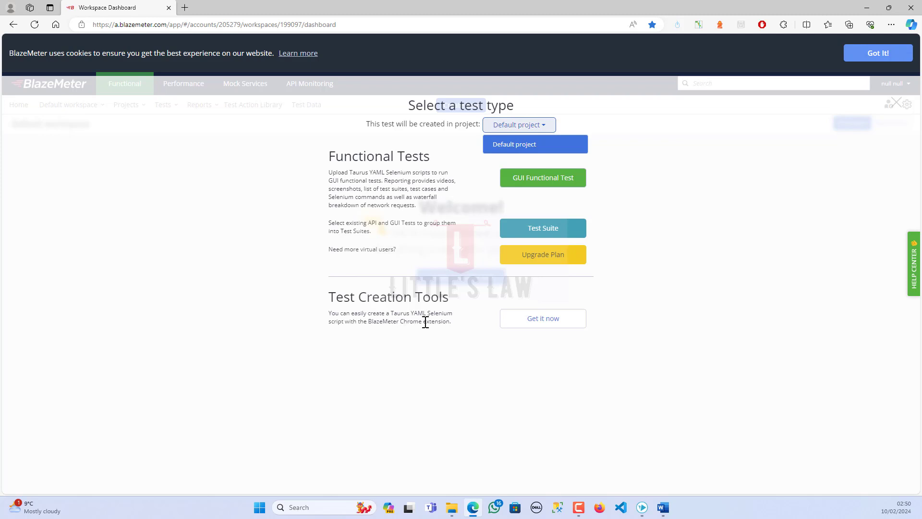
mouse_move(394, 337)
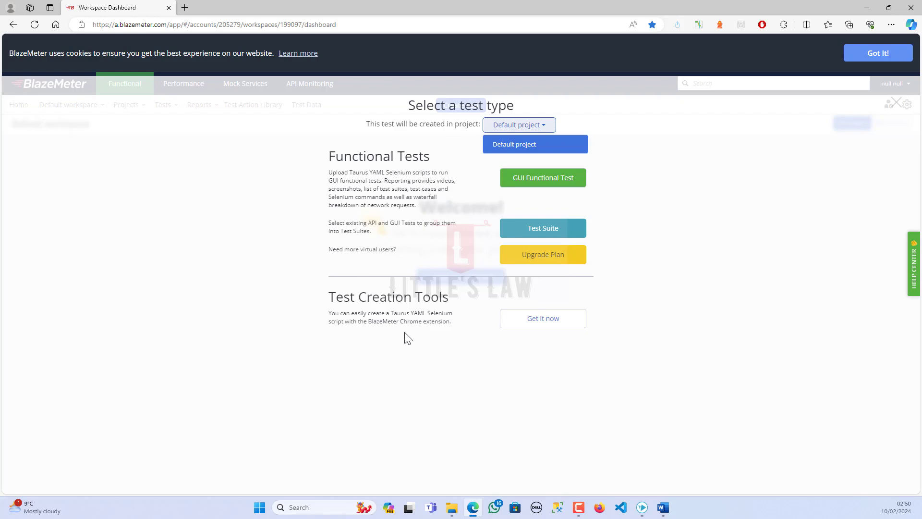
click(543, 318)
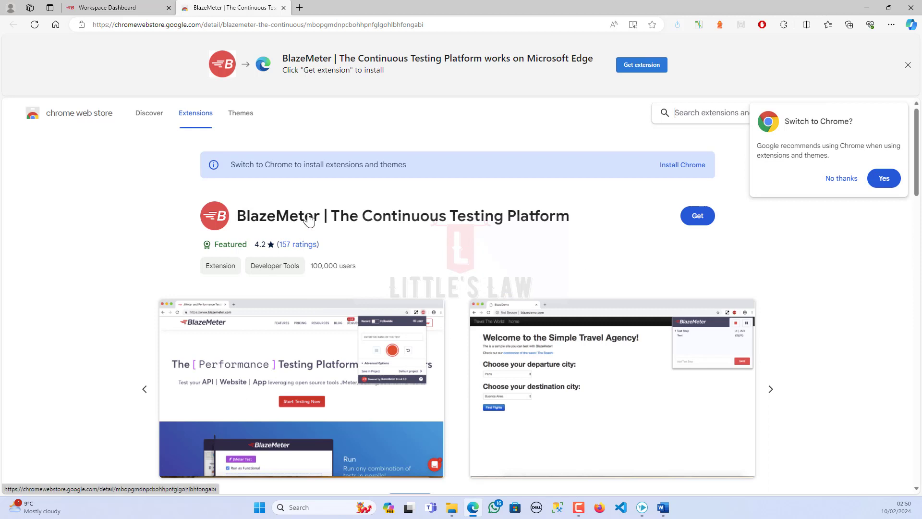
Return to the Workspace Dashboard tab and close the Chrome Web Store tab.
click(106, 8)
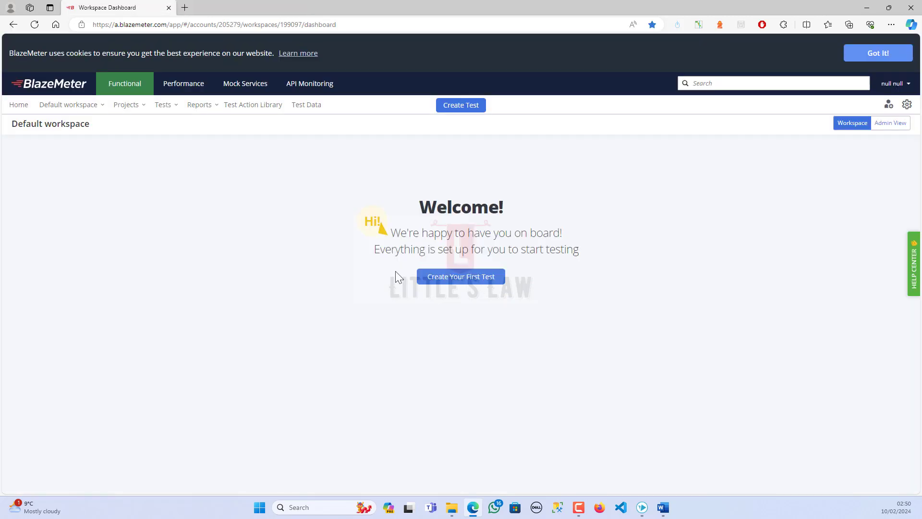
click(461, 276)
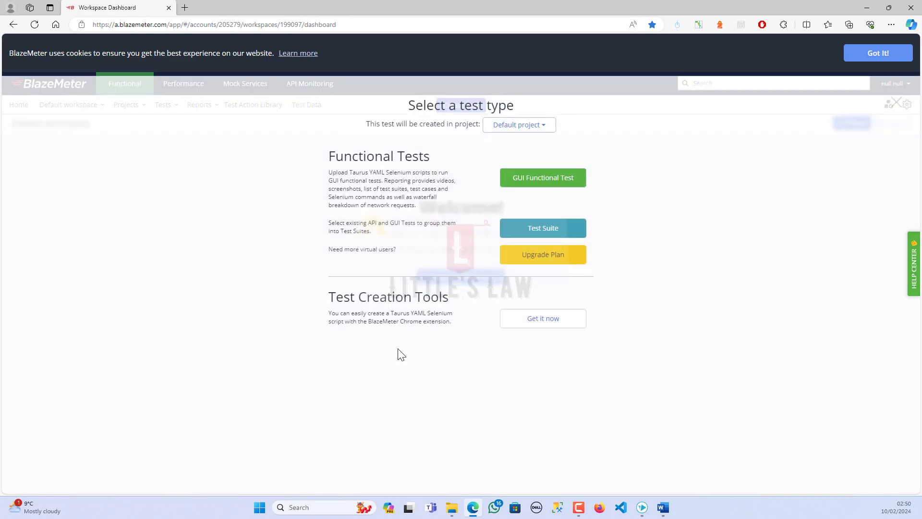
mouse_move(416, 363)
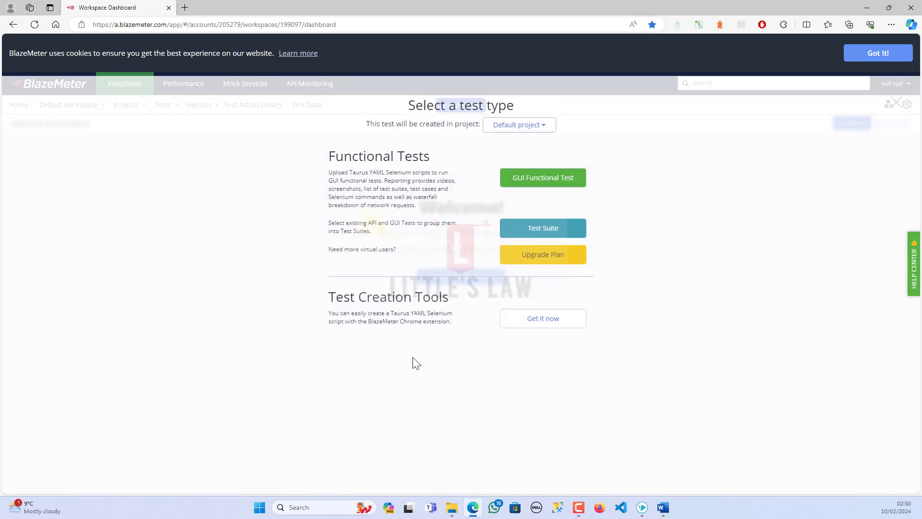
mouse_move(785, 78)
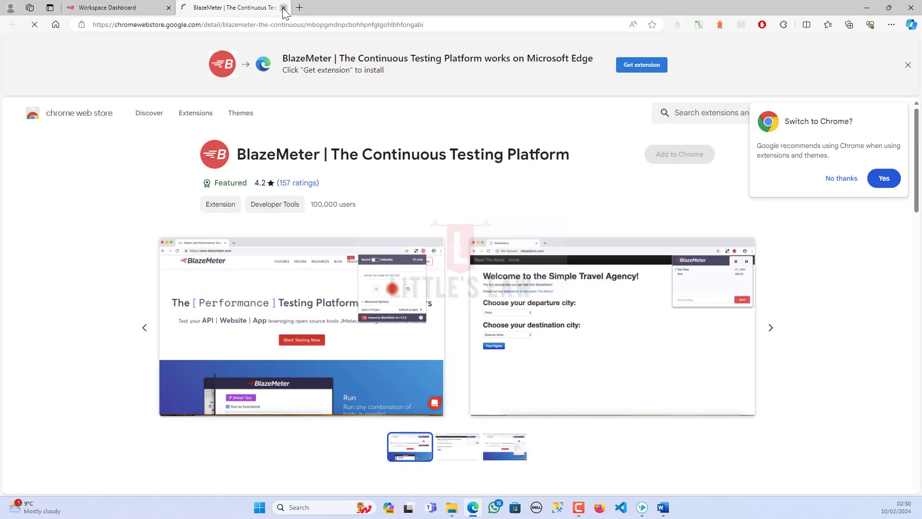
click(284, 7)
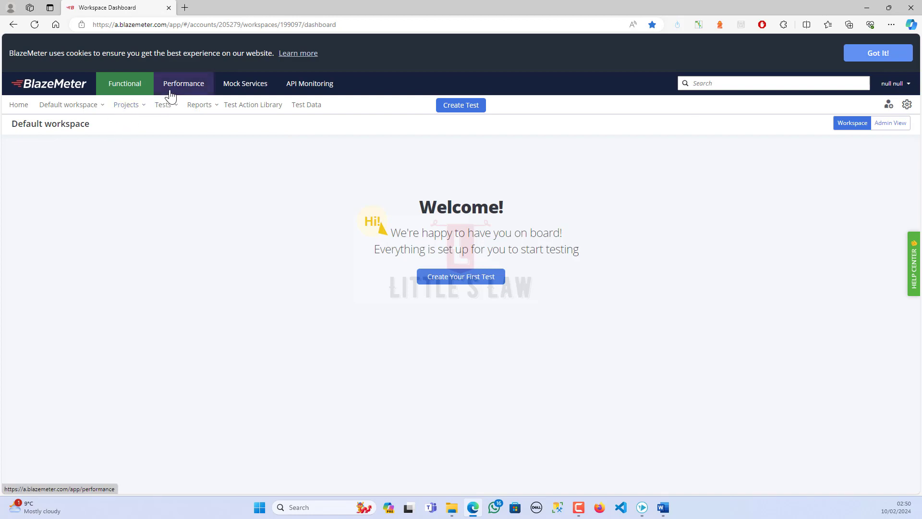
Switch to Performance, open the Default project, then show all projects in the Default workspace.
click(184, 83)
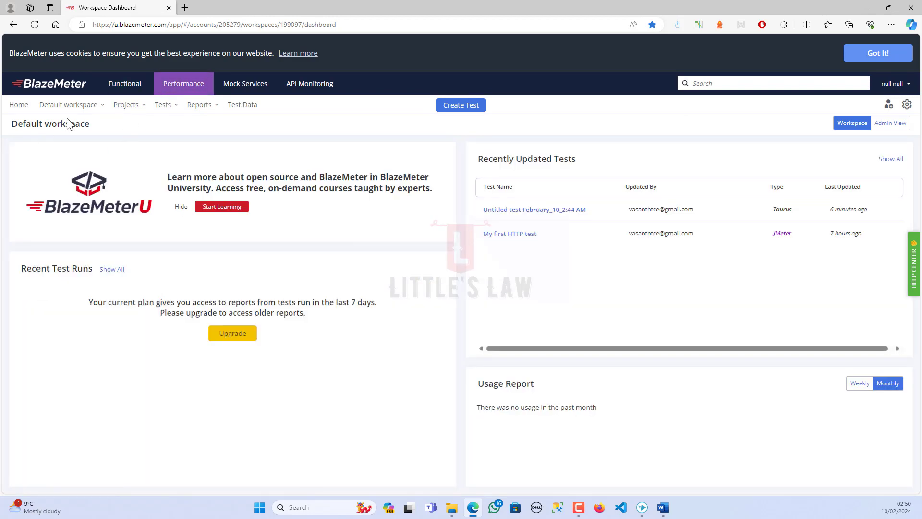
click(69, 104)
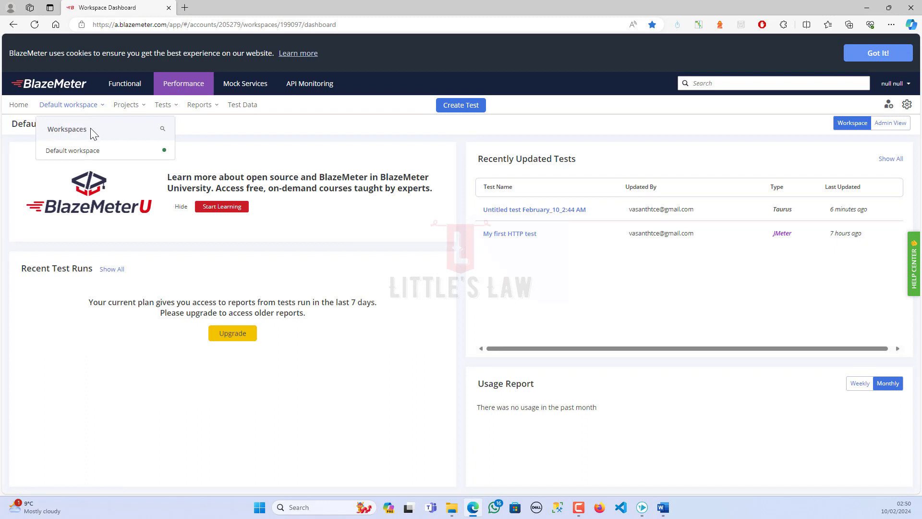
mouse_move(116, 136)
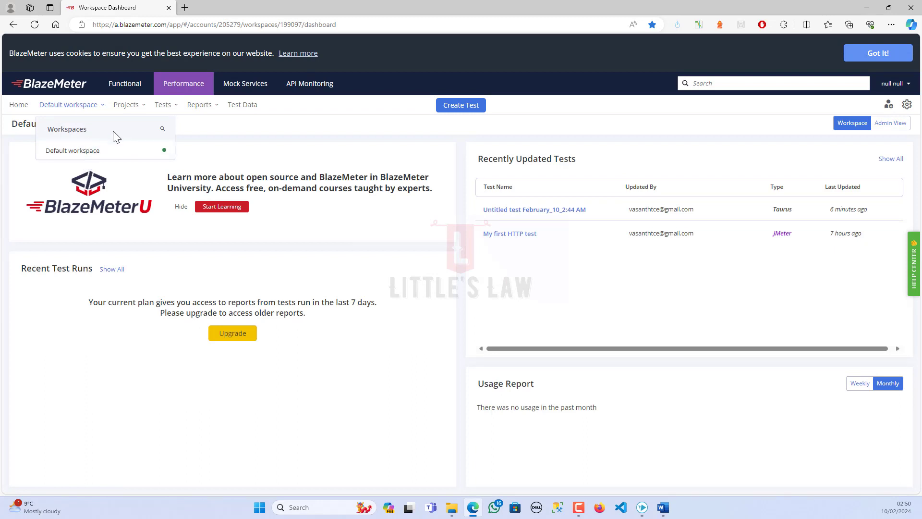
mouse_move(386, 385)
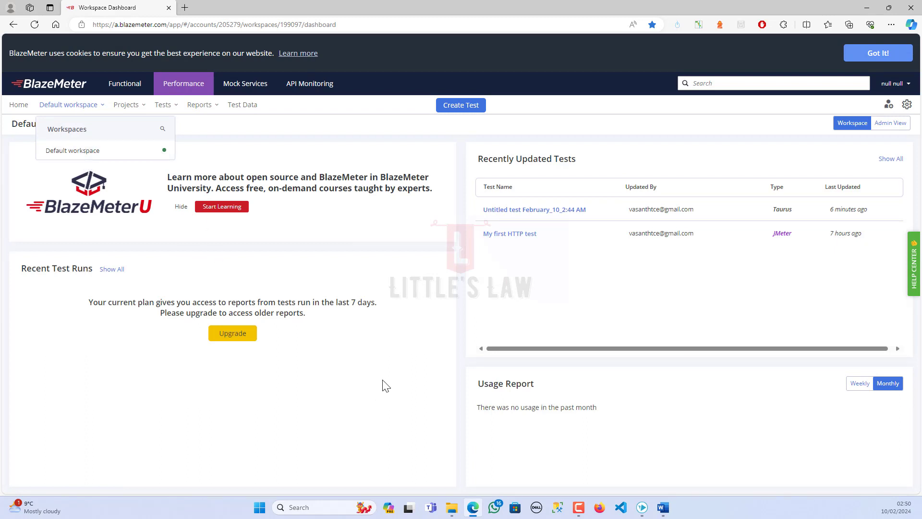
mouse_move(127, 105)
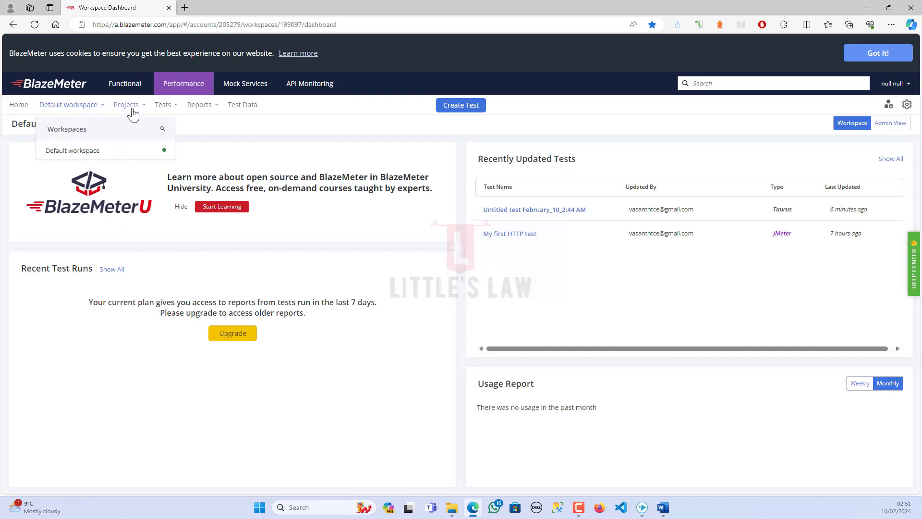
click(126, 104)
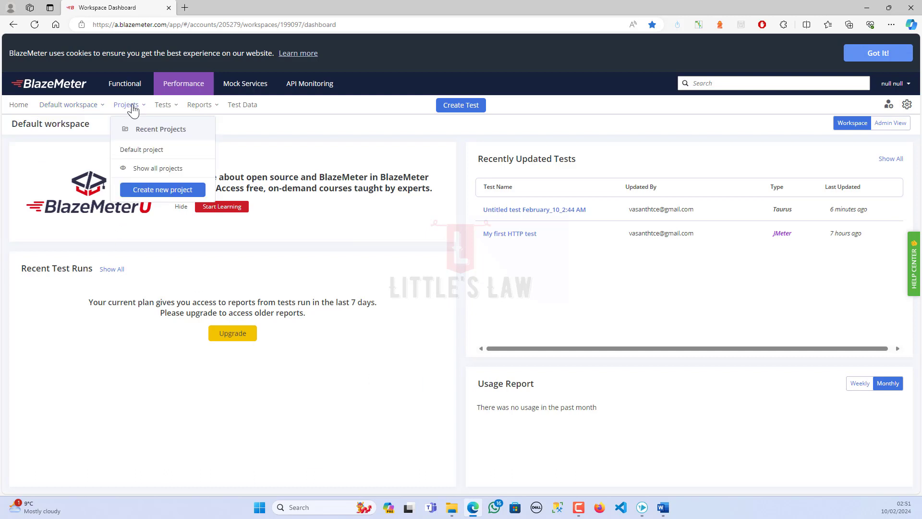
mouse_move(142, 149)
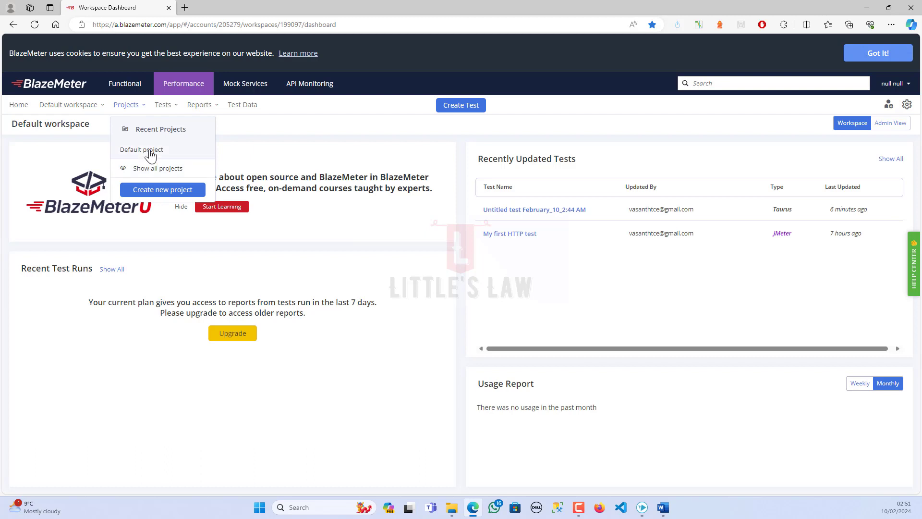
click(141, 150)
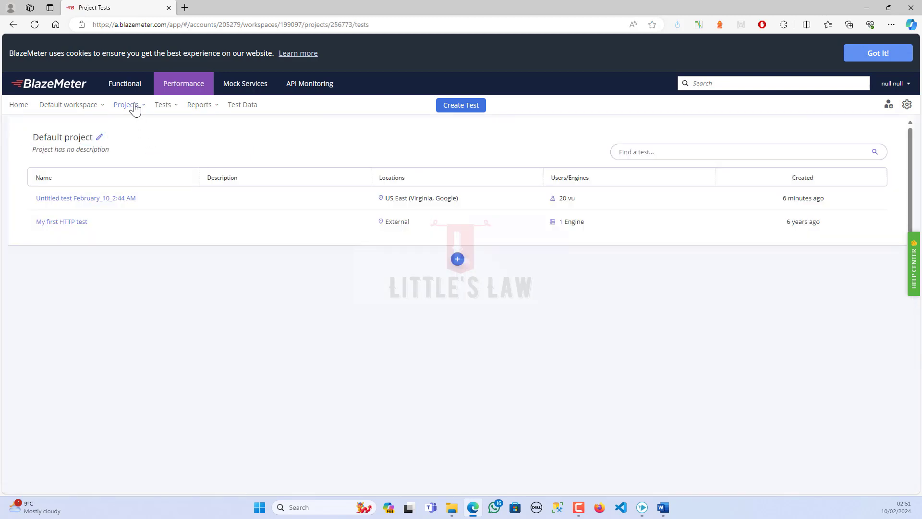
click(127, 105)
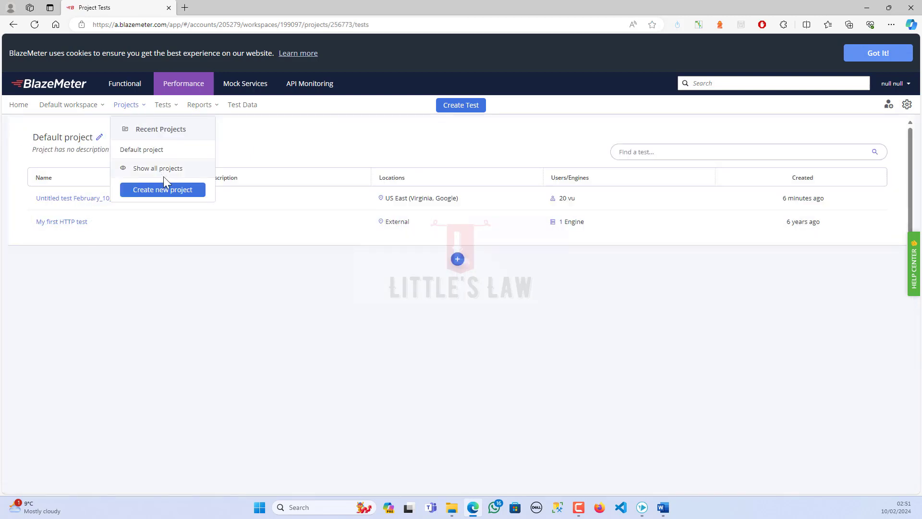
click(157, 167)
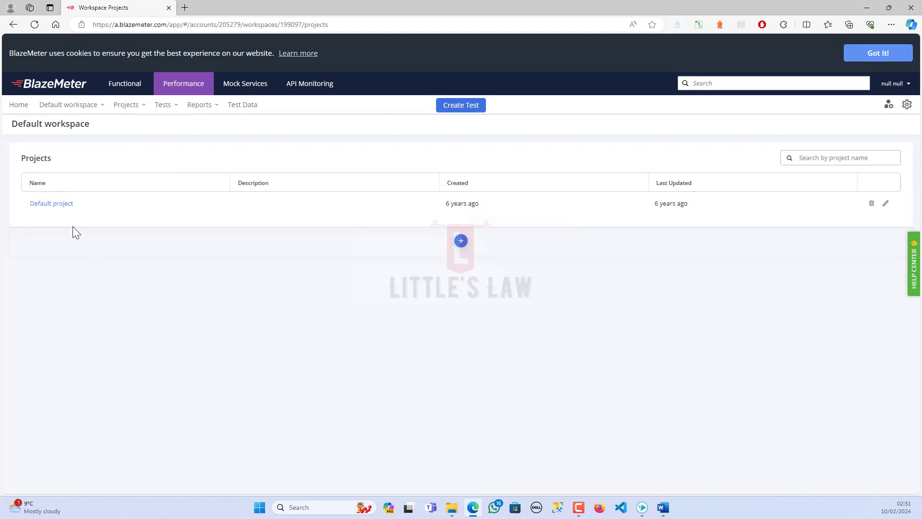
mouse_move(130, 125)
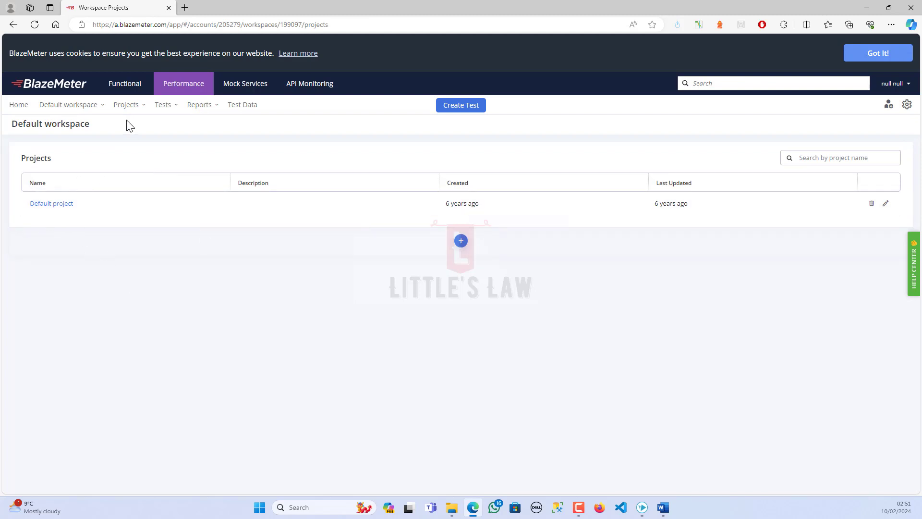
Create project 'PROJECT 1' with description 'TEST PROJECT'.
click(460, 240)
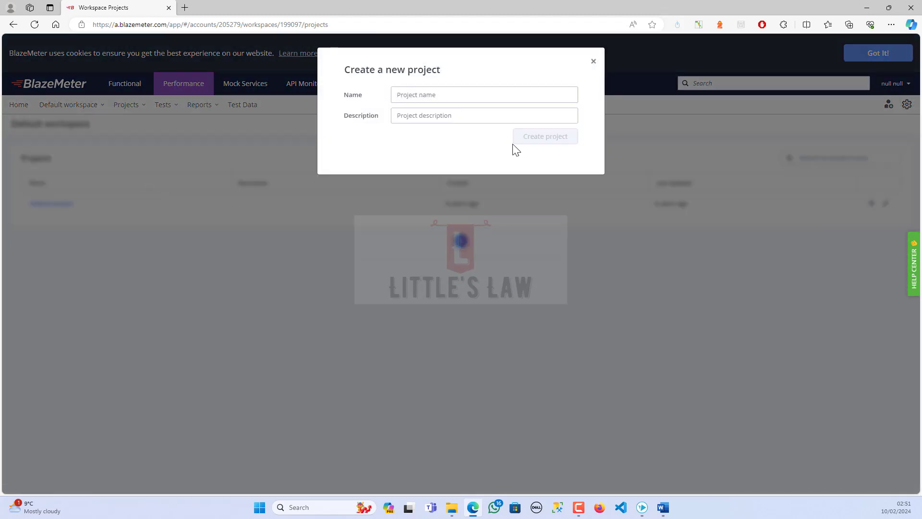
click(484, 95)
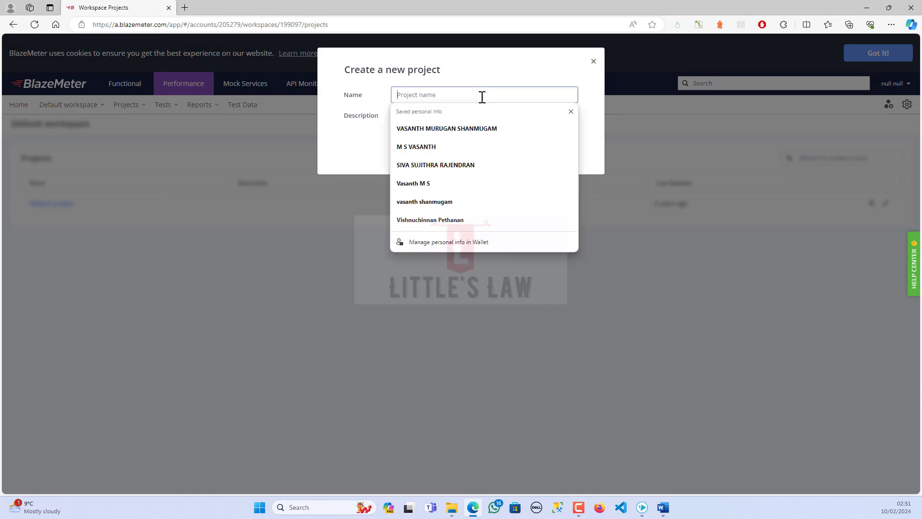
text(P)
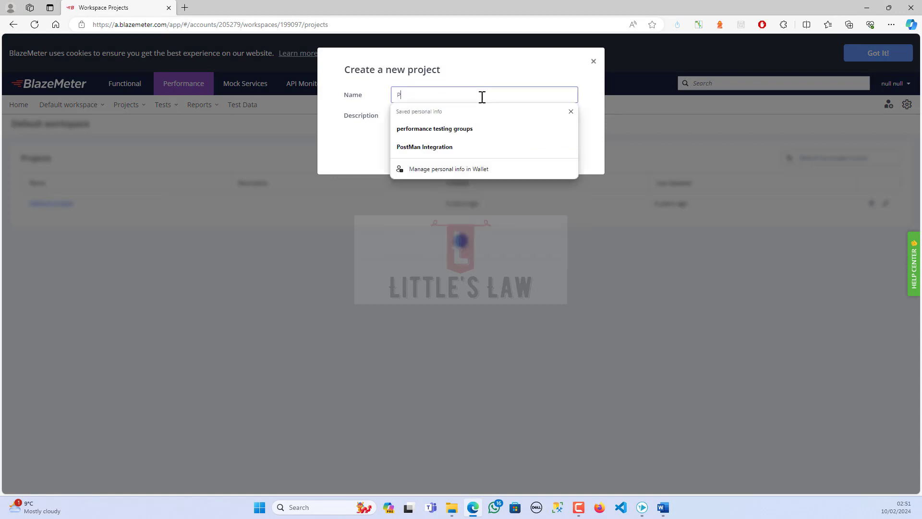
text(ROJECT 1)
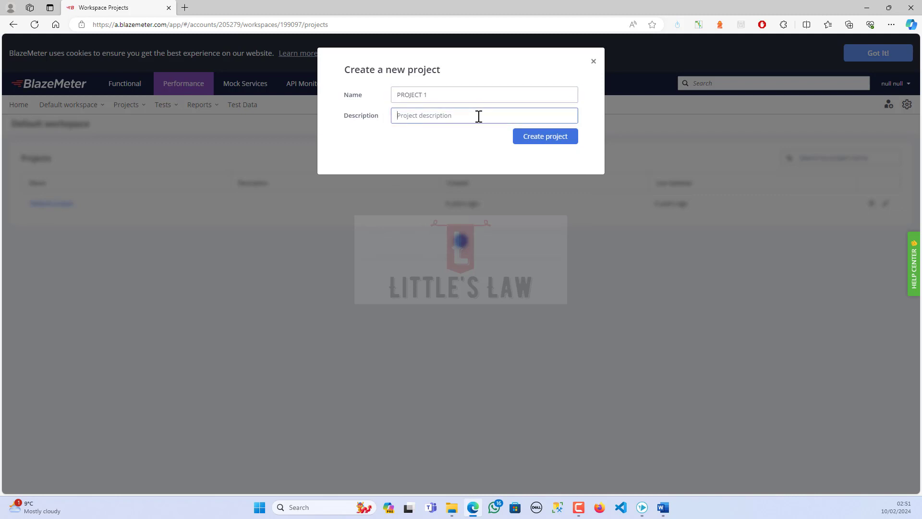
text(TEST PROJECT)
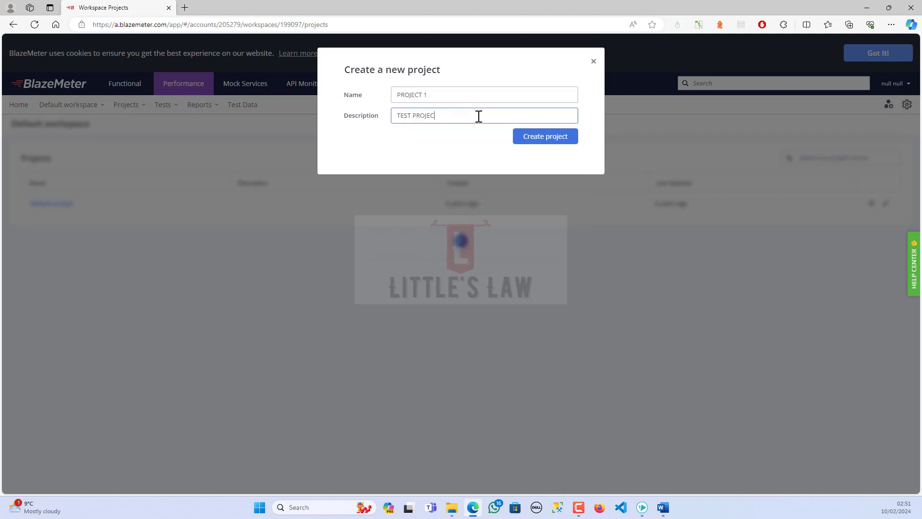
click(544, 136)
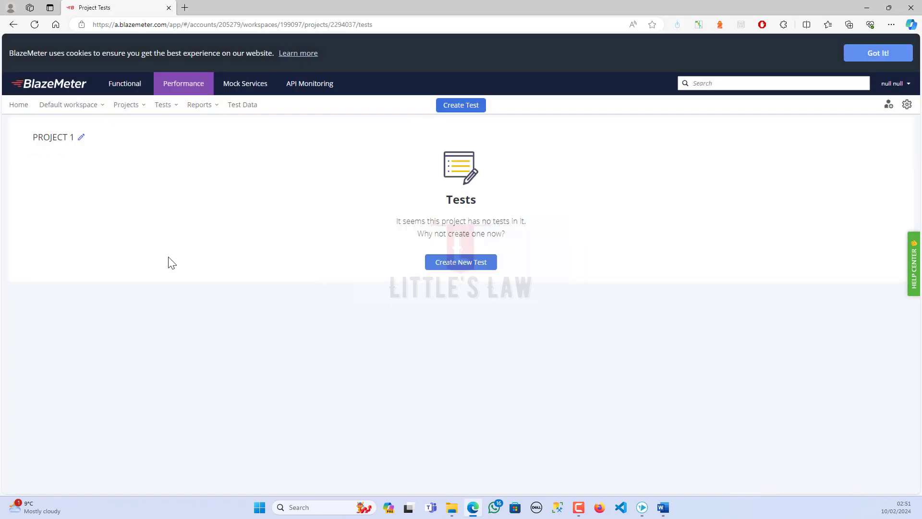
mouse_move(416, 275)
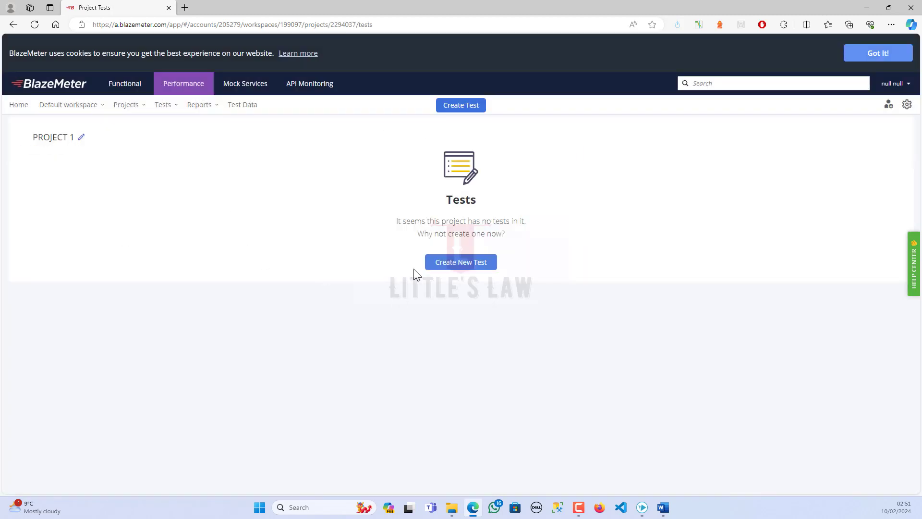
Open the Create New Test chooser for PROJECT 1.
click(460, 262)
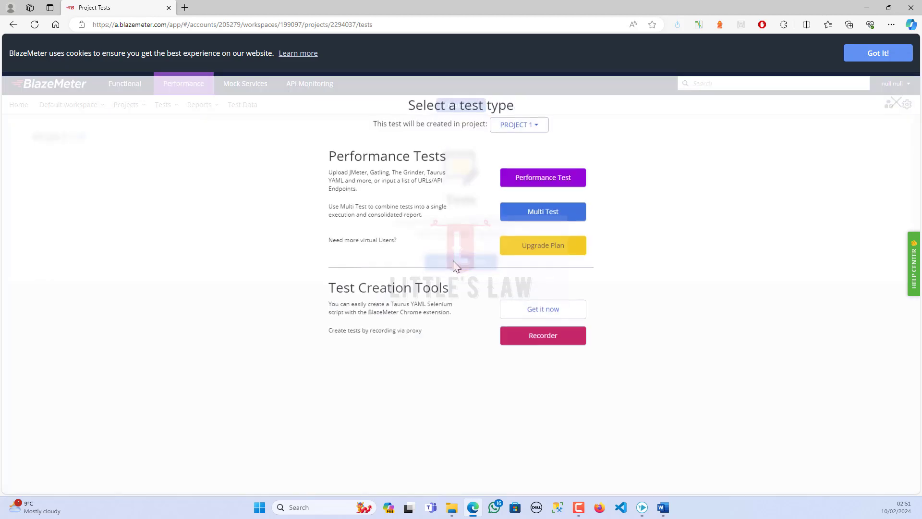
mouse_move(542, 178)
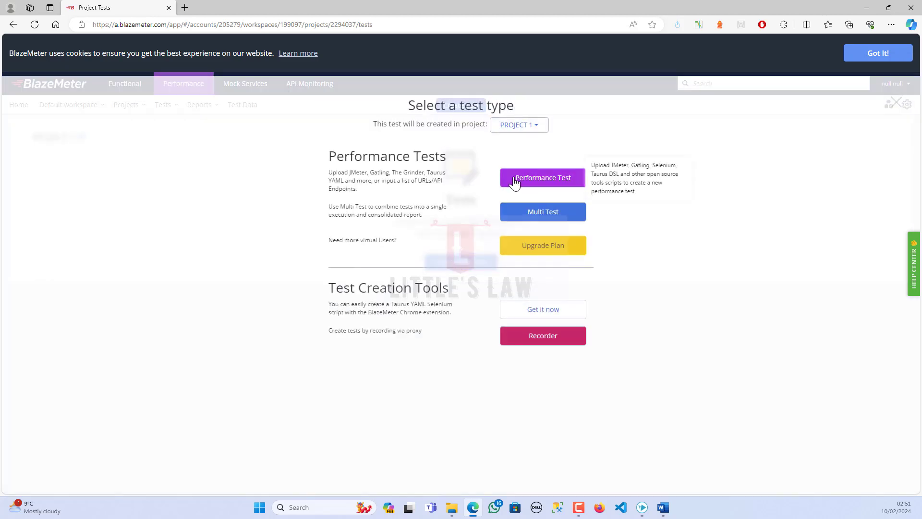
mouse_move(542, 212)
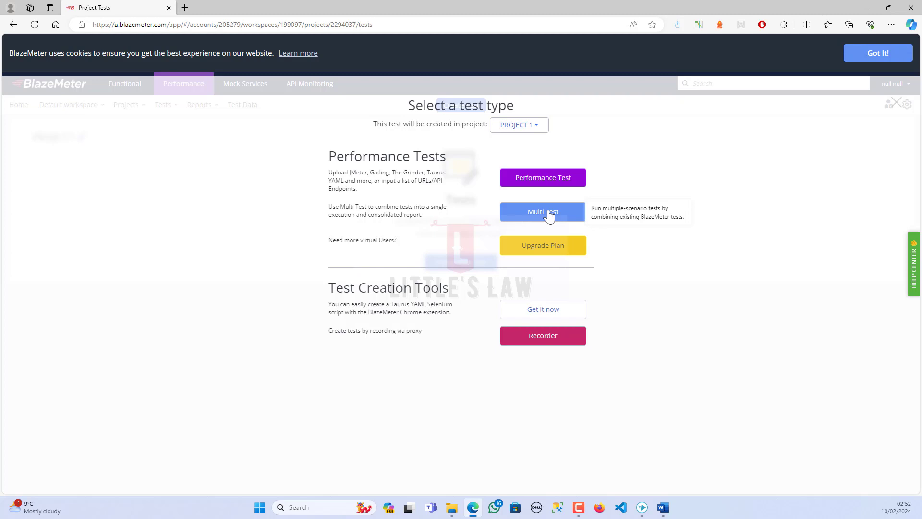
mouse_move(361, 251)
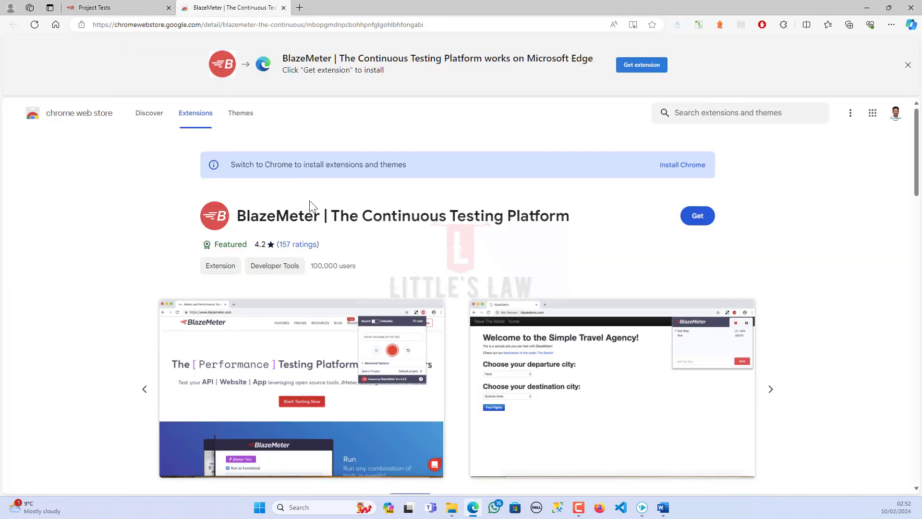
Install the BlazeMeter Continuous Testing Platform extension and dismiss the added notice.
click(697, 216)
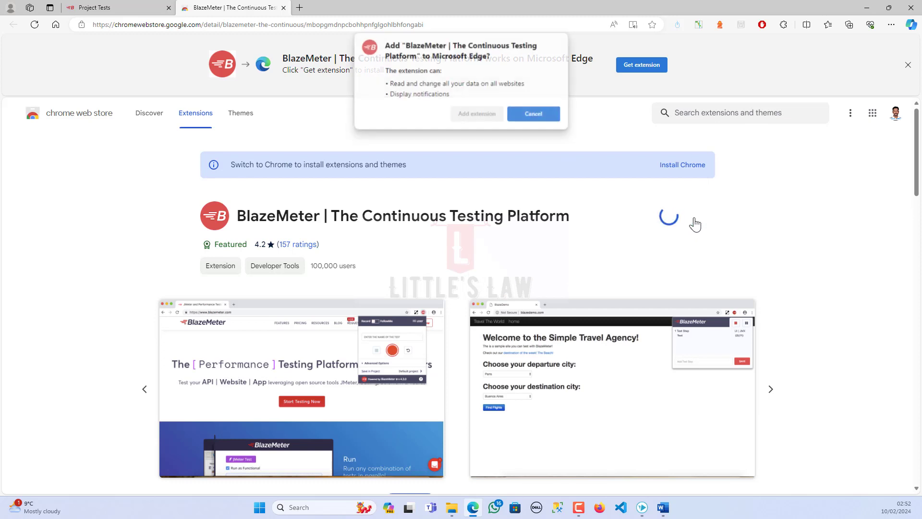
click(532, 113)
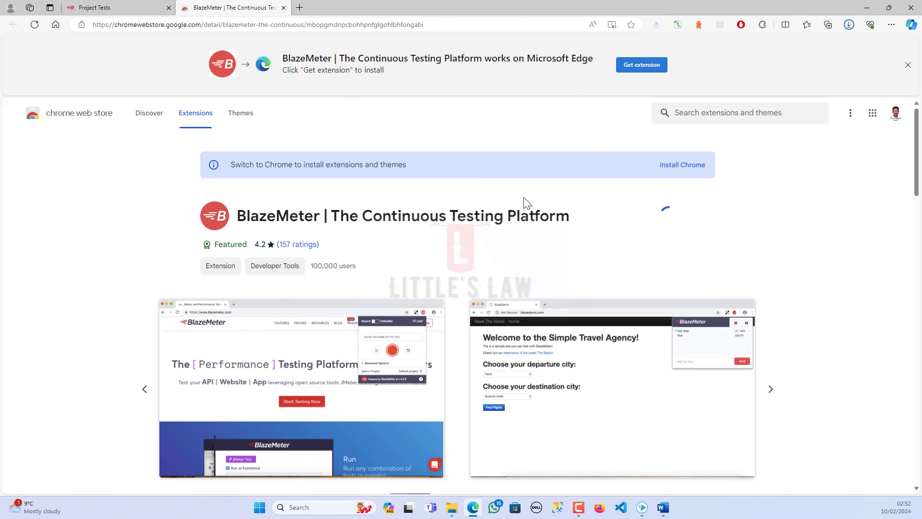
click(641, 65)
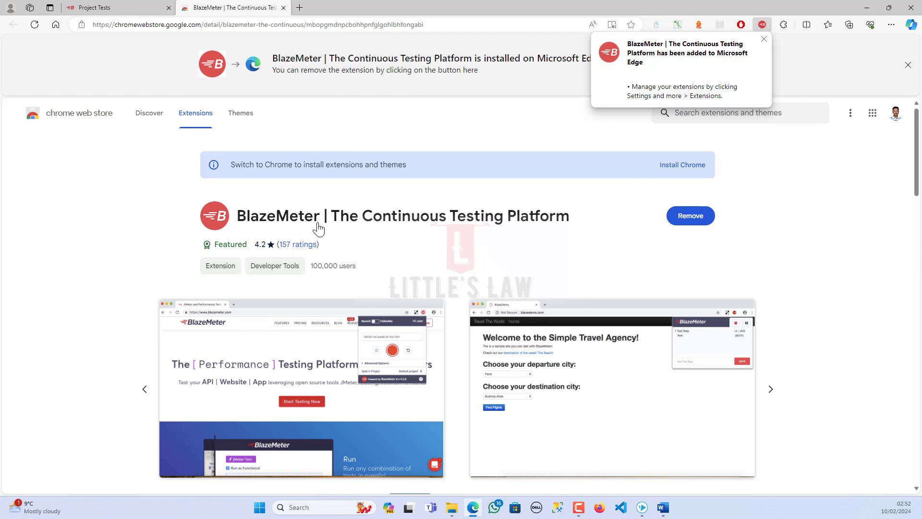
mouse_move(744, 238)
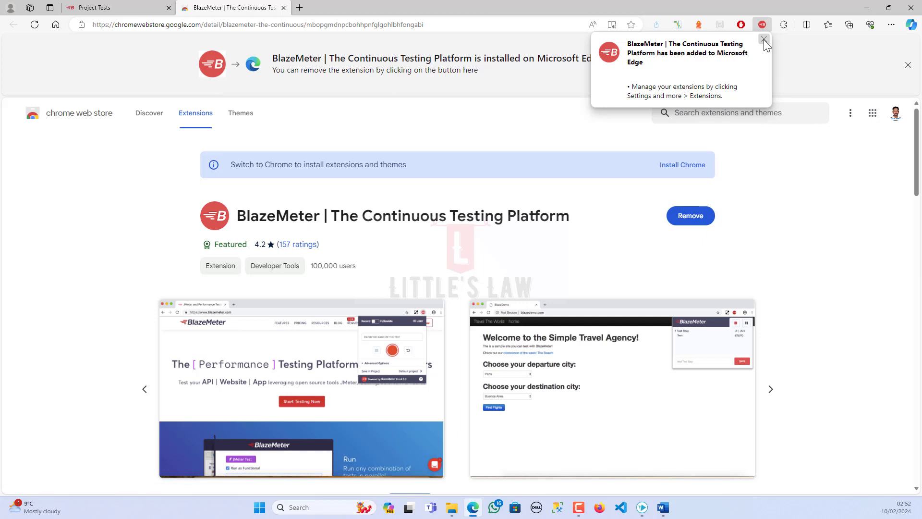
click(764, 39)
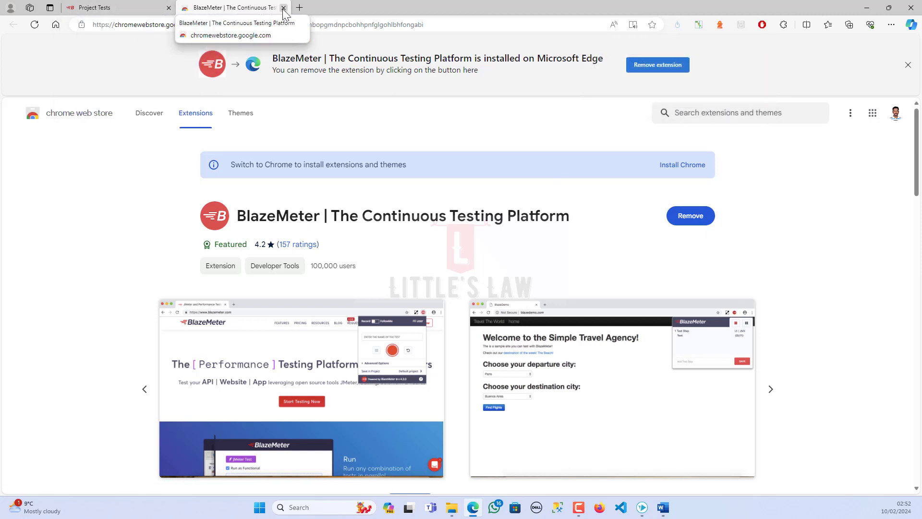
Configure the Recorder for Cloud launch on a random port with full response body recording off.
click(284, 8)
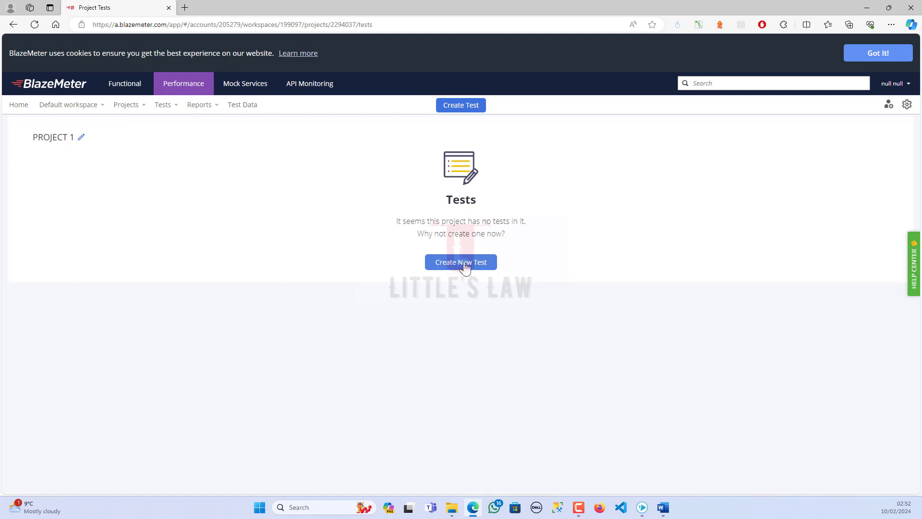
click(460, 261)
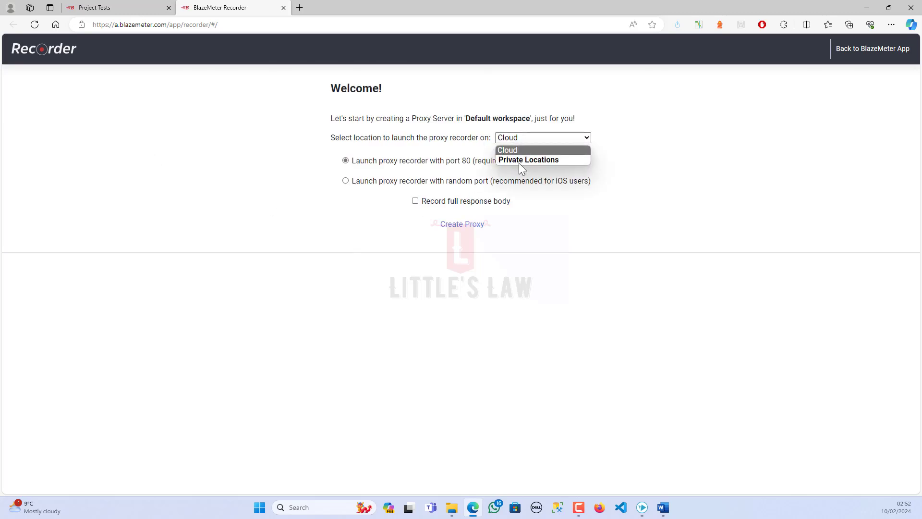
mouse_move(445, 145)
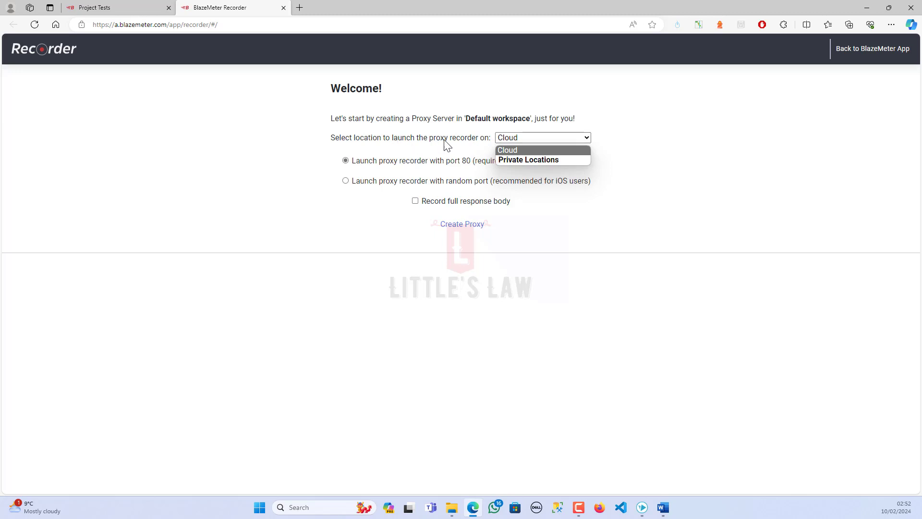
mouse_move(442, 154)
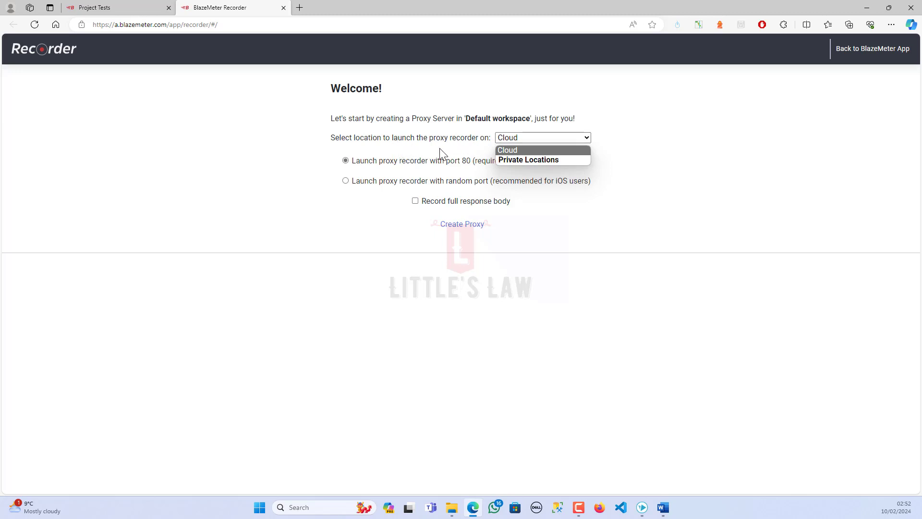
mouse_move(342, 251)
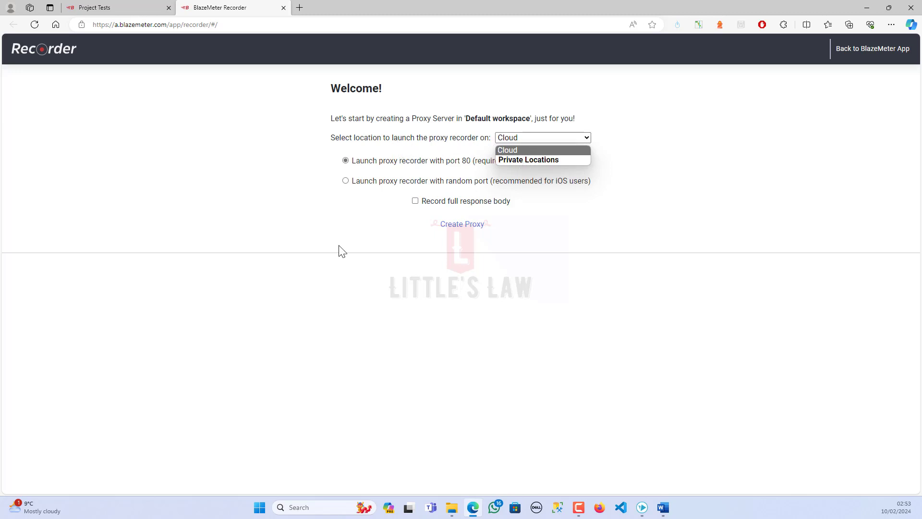
click(506, 150)
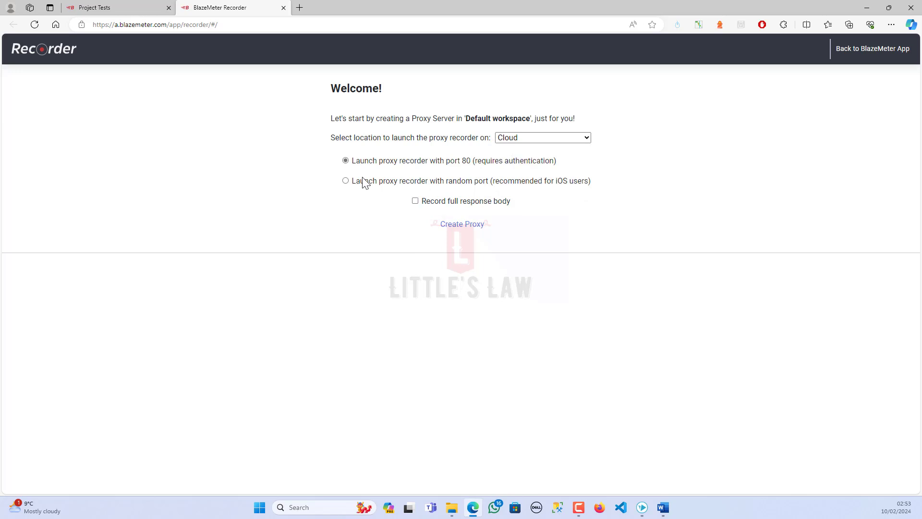
mouse_move(434, 167)
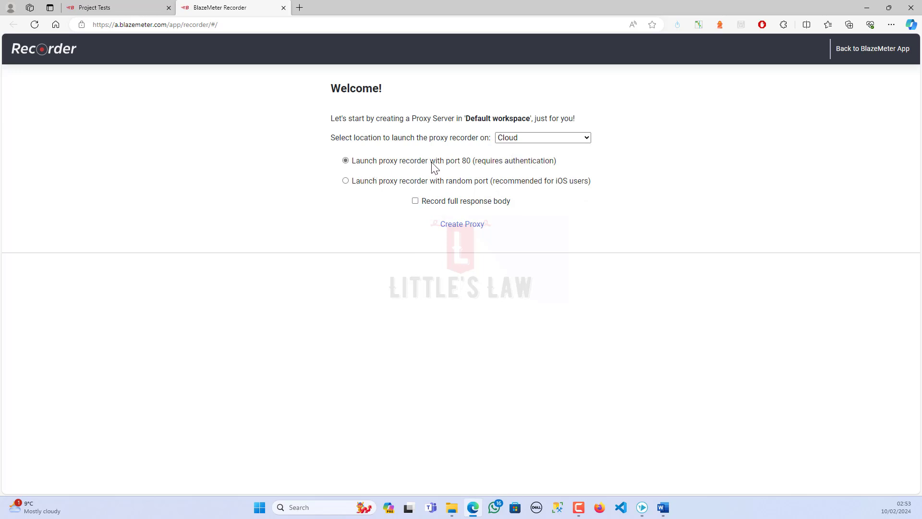
mouse_move(470, 170)
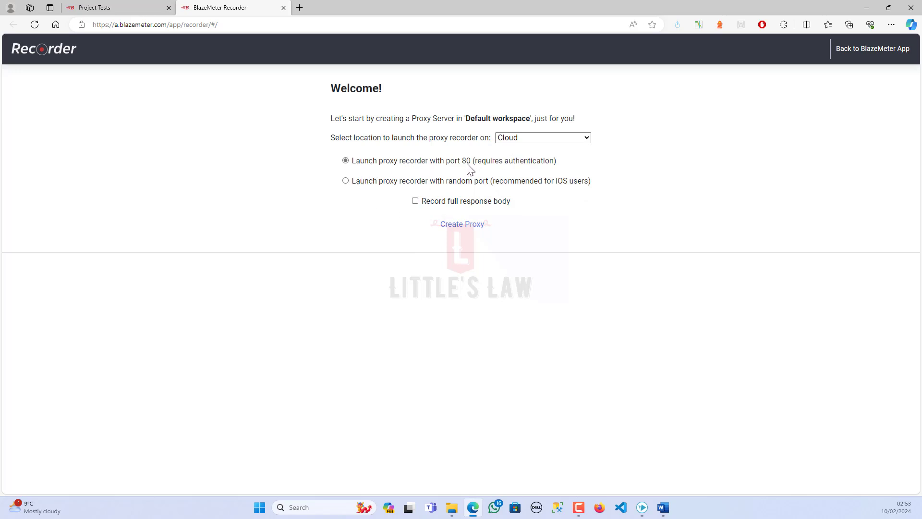
mouse_move(357, 189)
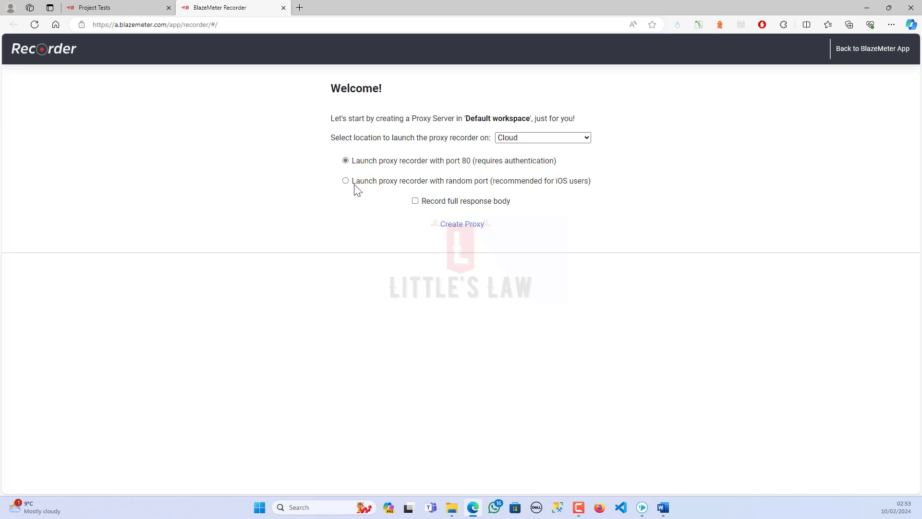
click(345, 181)
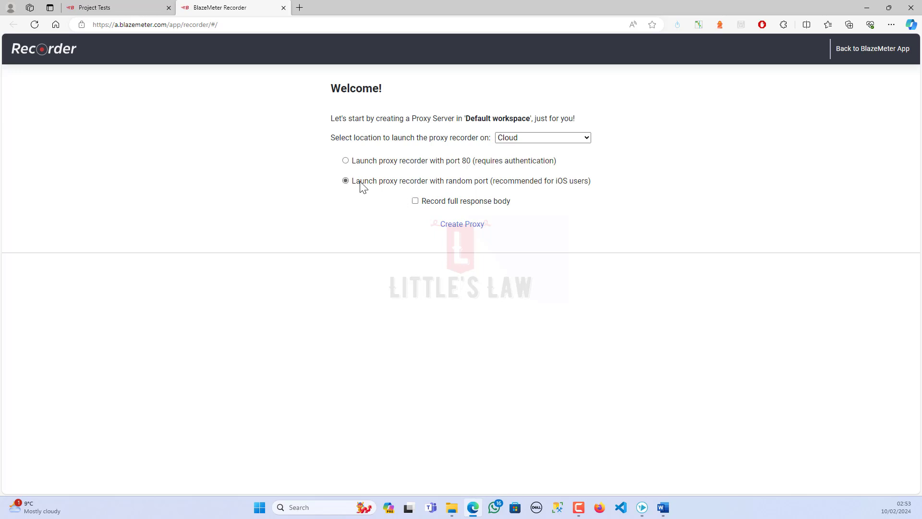
mouse_move(612, 187)
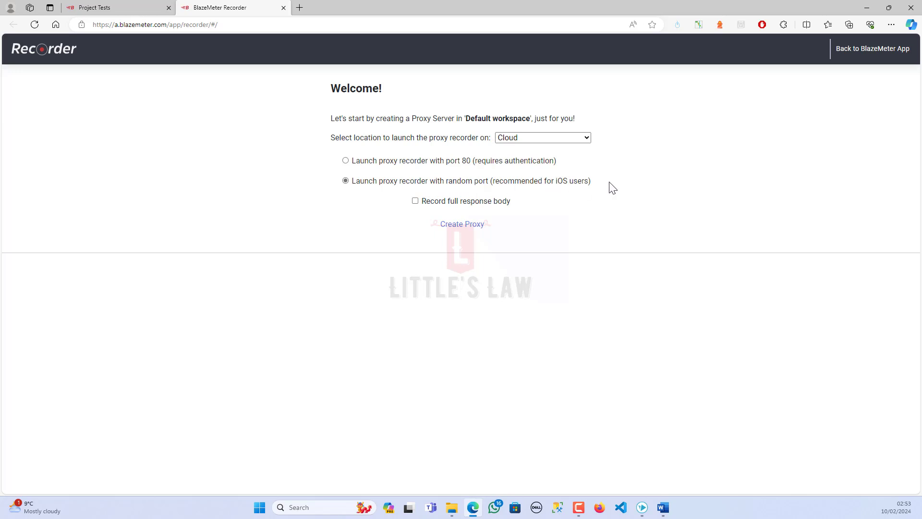
click(414, 201)
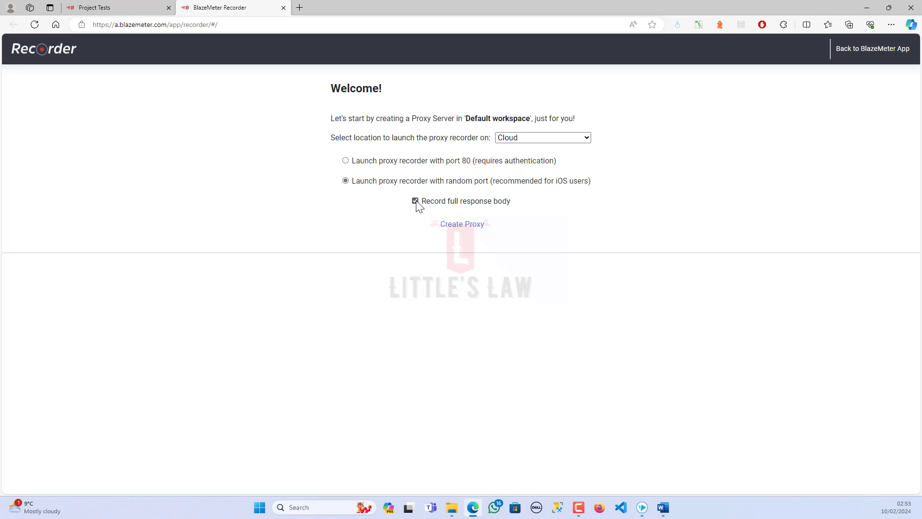
click(414, 200)
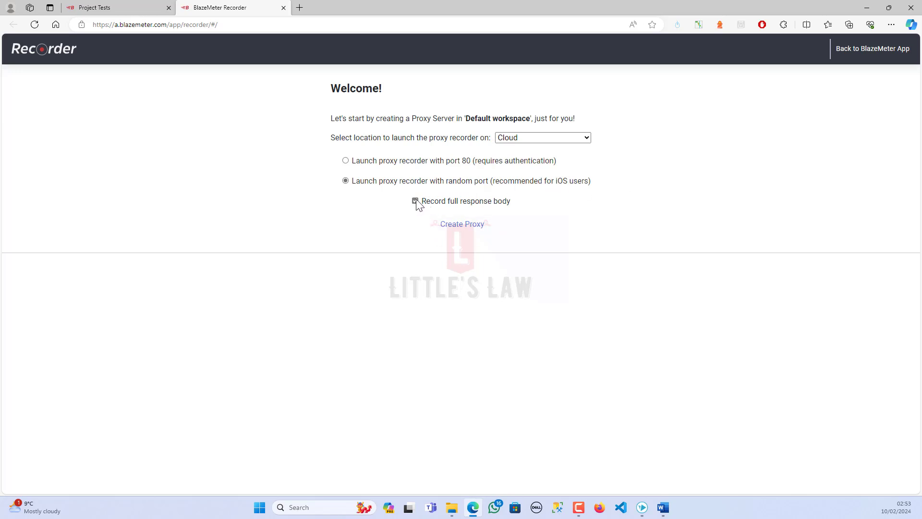
click(415, 201)
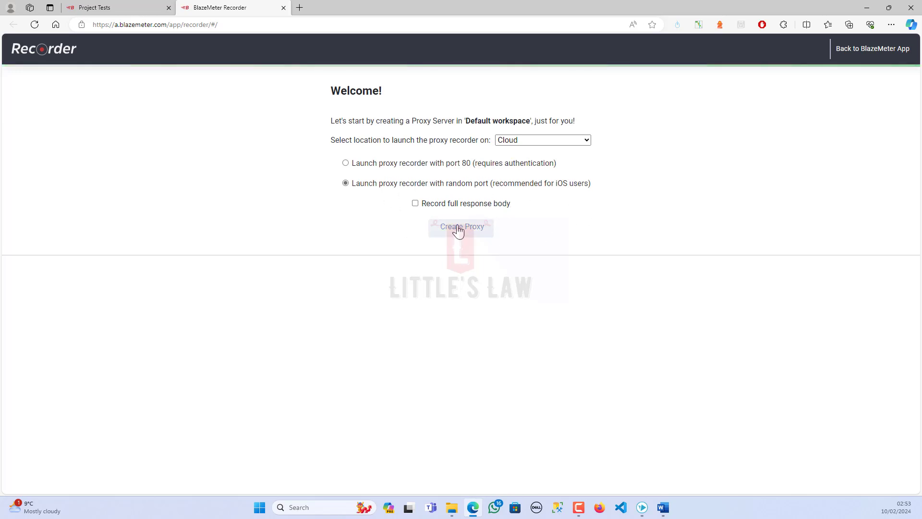
click(461, 226)
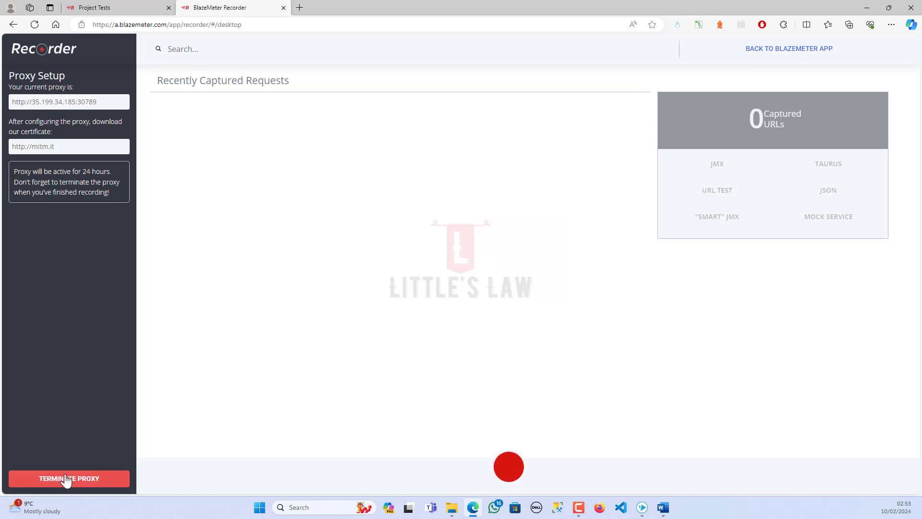
click(68, 478)
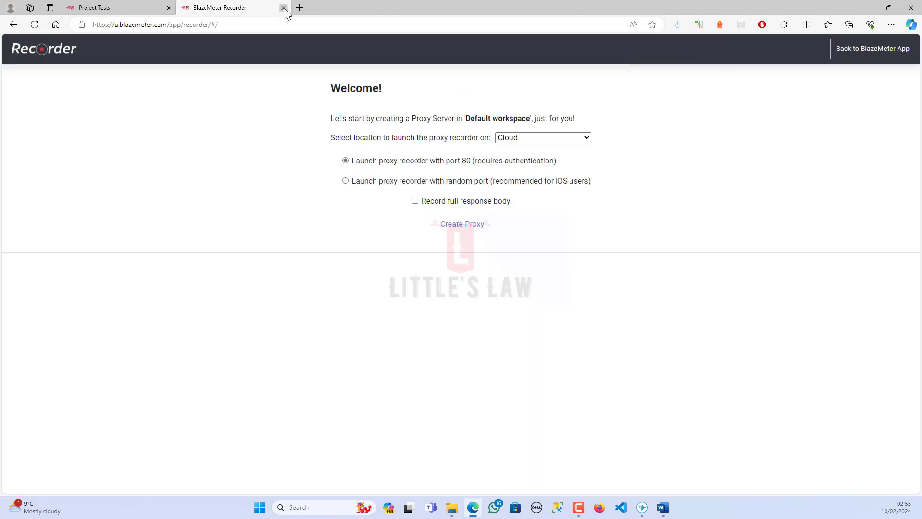
Close the Recorder tab and reopen PROJECT 1's test-type chooser.
click(283, 8)
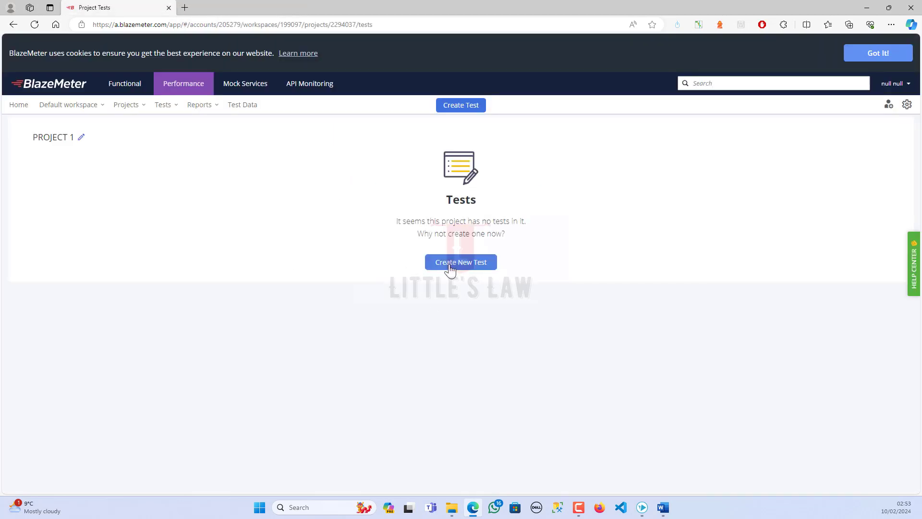
click(461, 262)
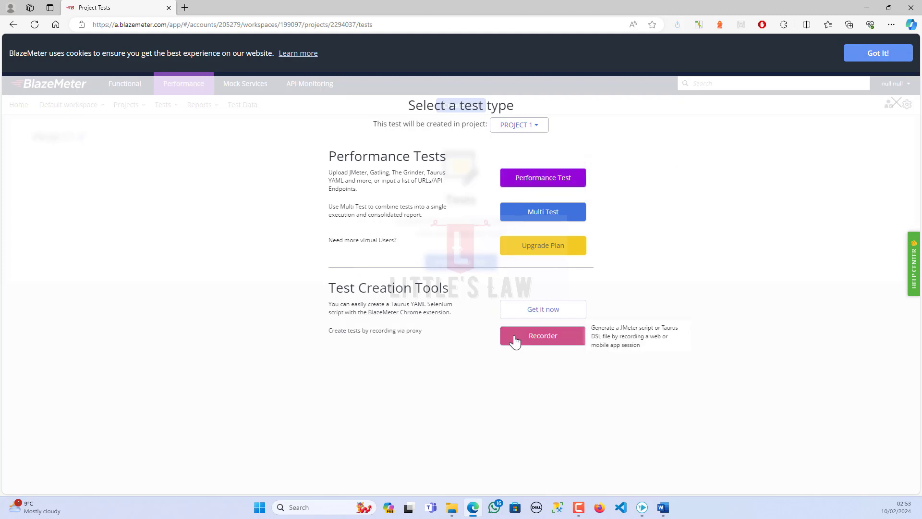
mouse_move(845, 106)
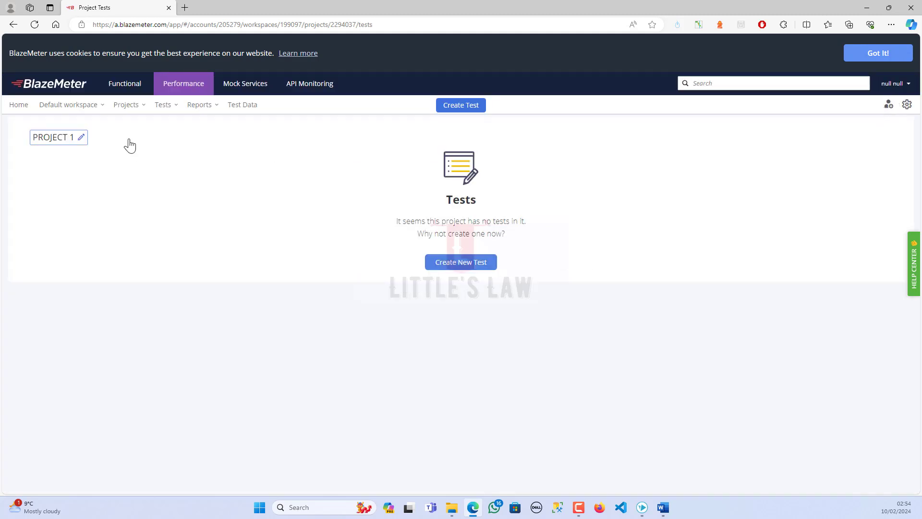
Open the Reports dropdown and show all reports in quick view.
click(162, 104)
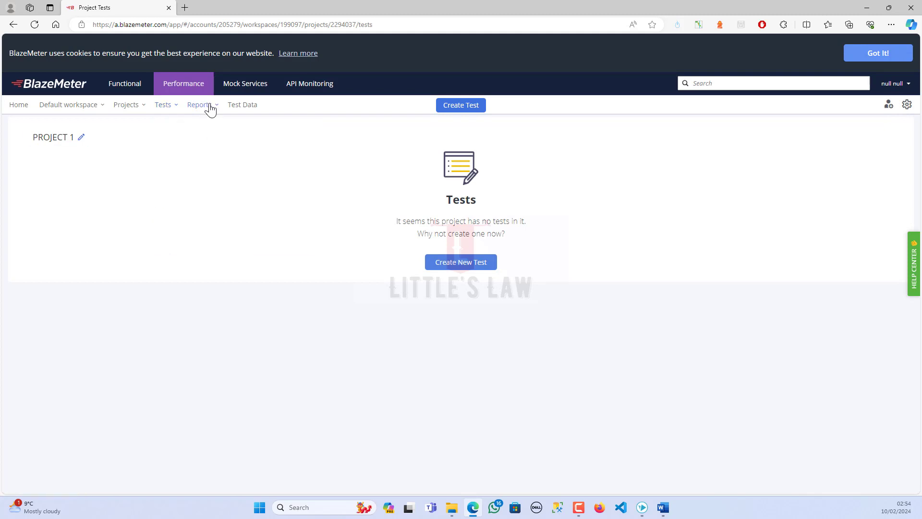
mouse_move(212, 110)
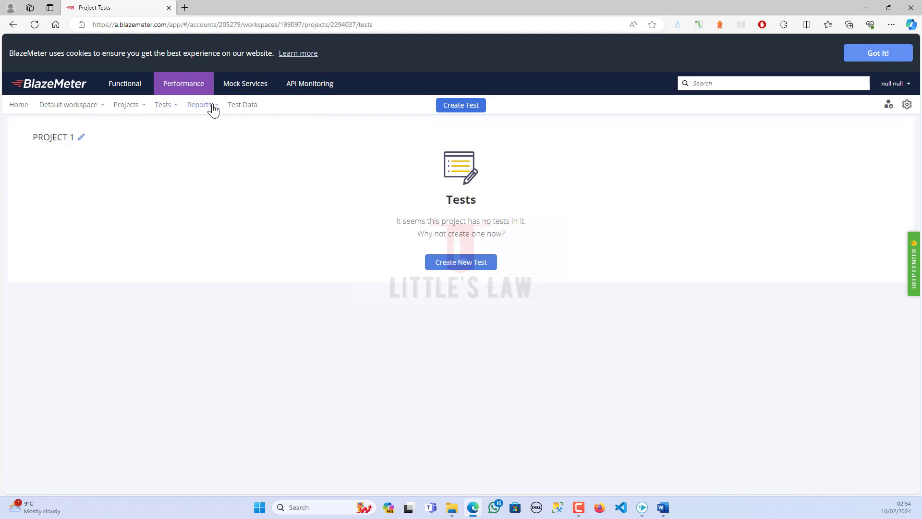
click(200, 104)
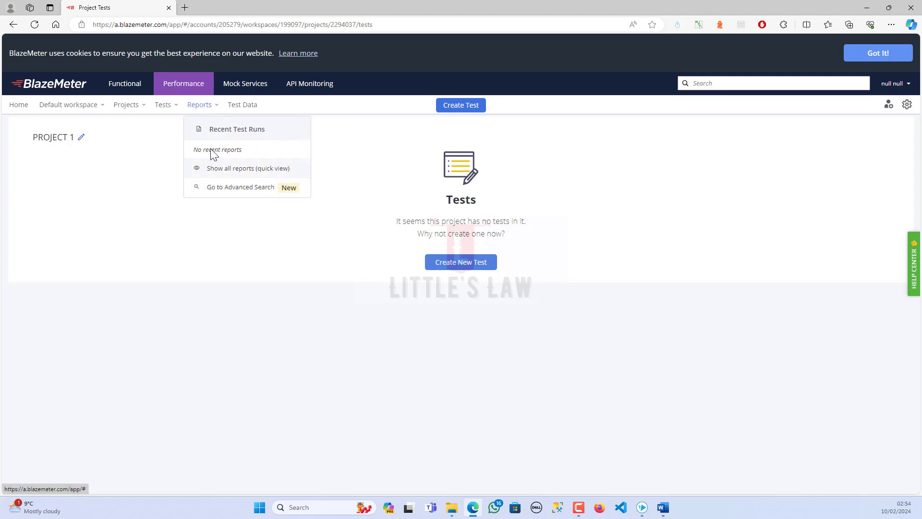
click(247, 168)
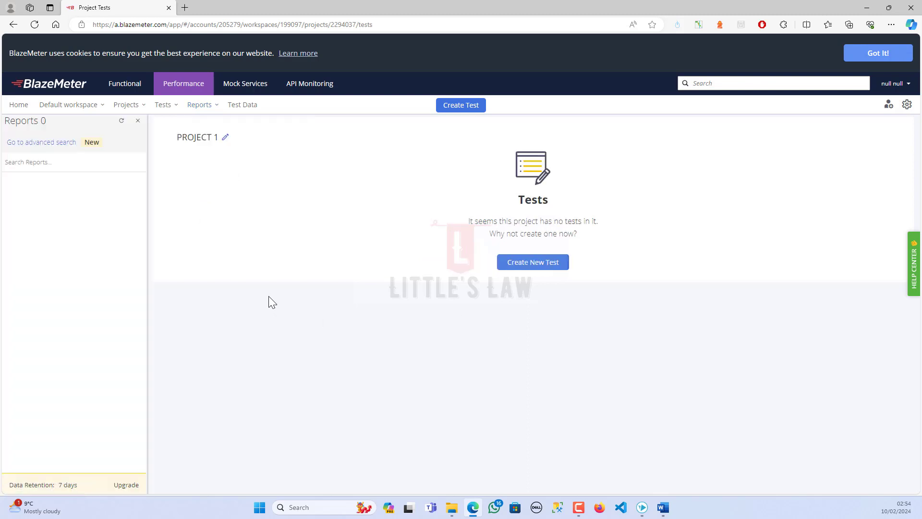
mouse_move(229, 112)
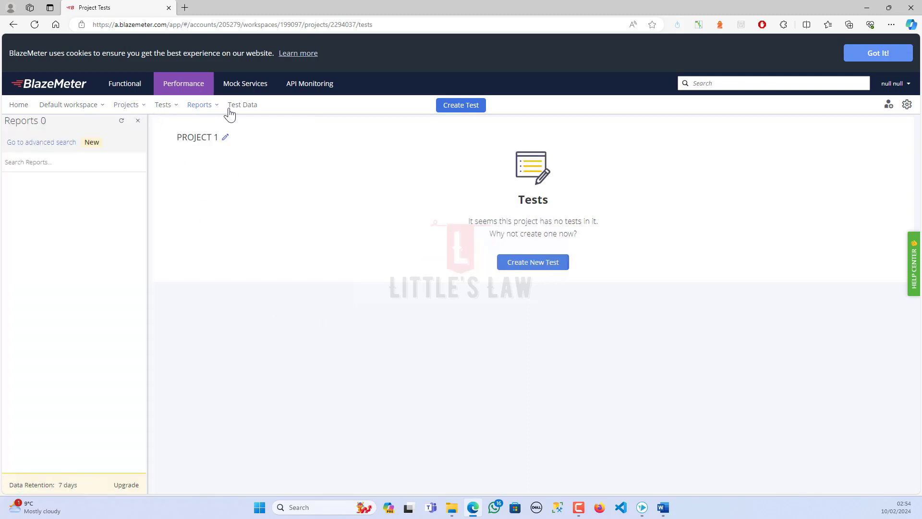
In Test Data, add a new data entity named 'TEST' after reviewing the import options.
click(241, 105)
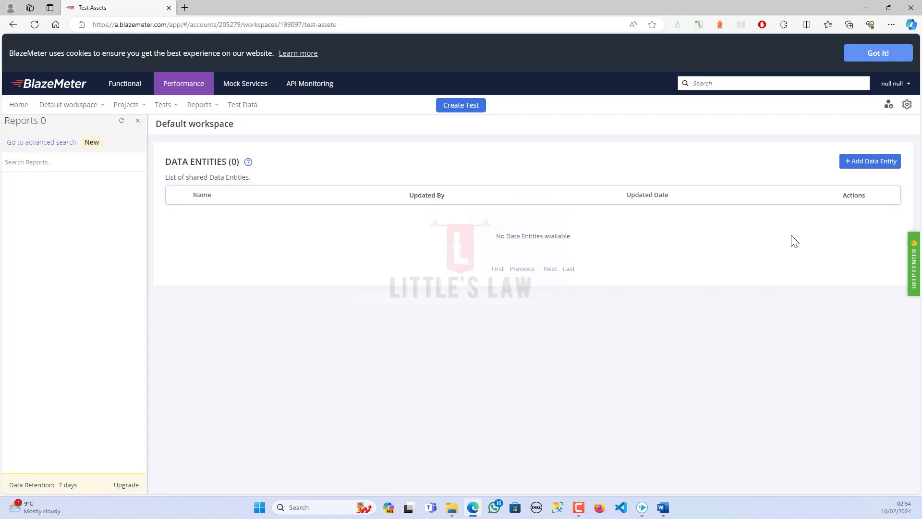
click(869, 161)
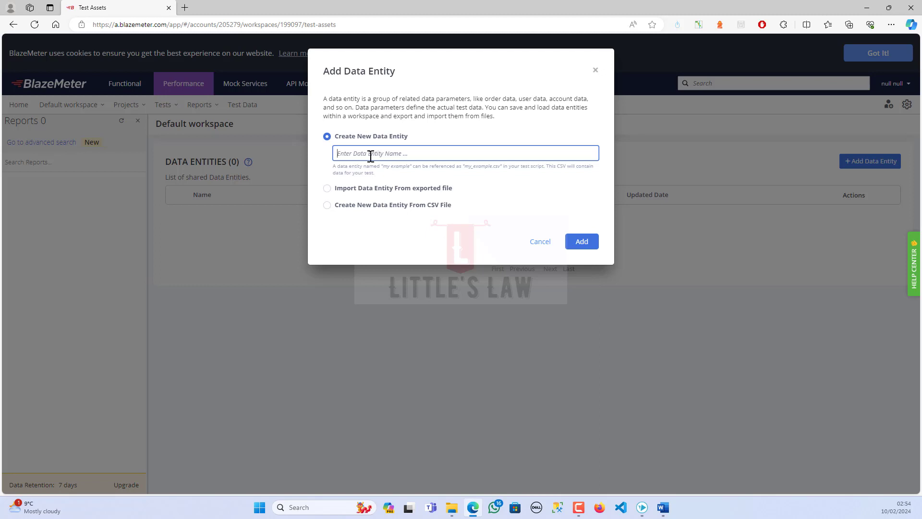
mouse_move(334, 193)
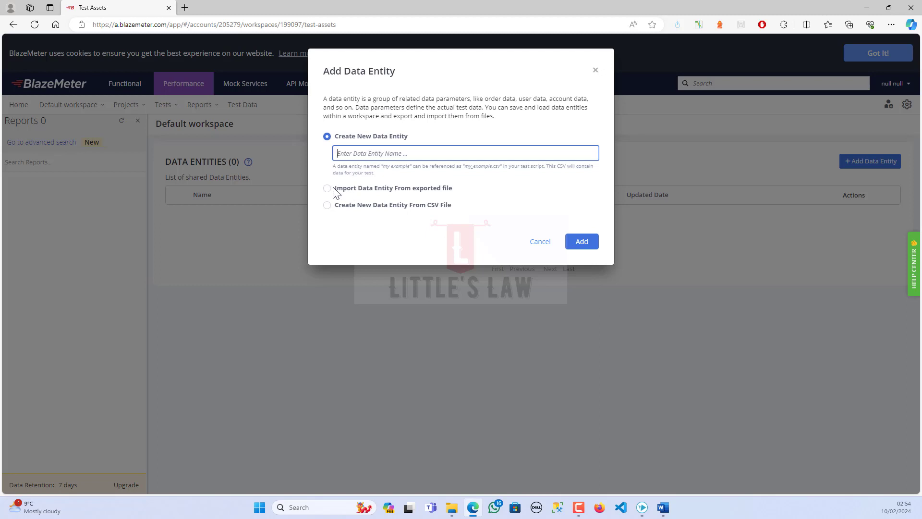
click(327, 188)
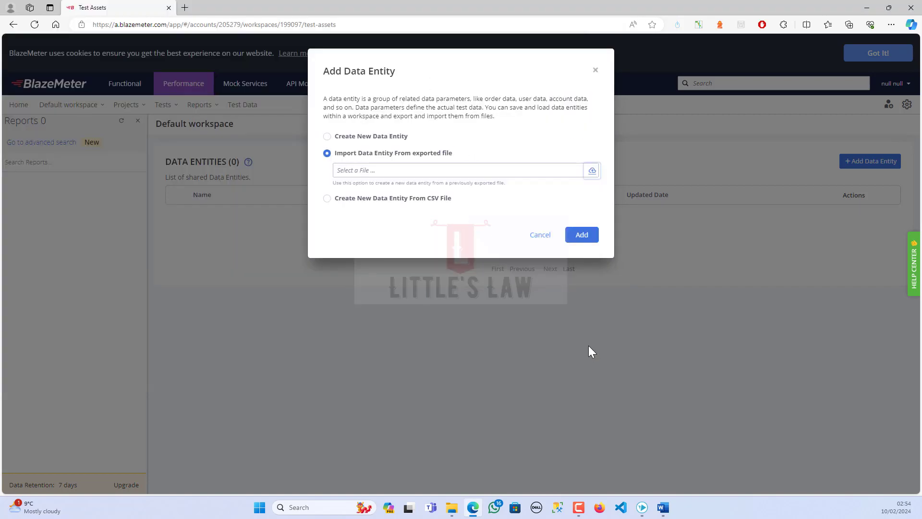
click(327, 197)
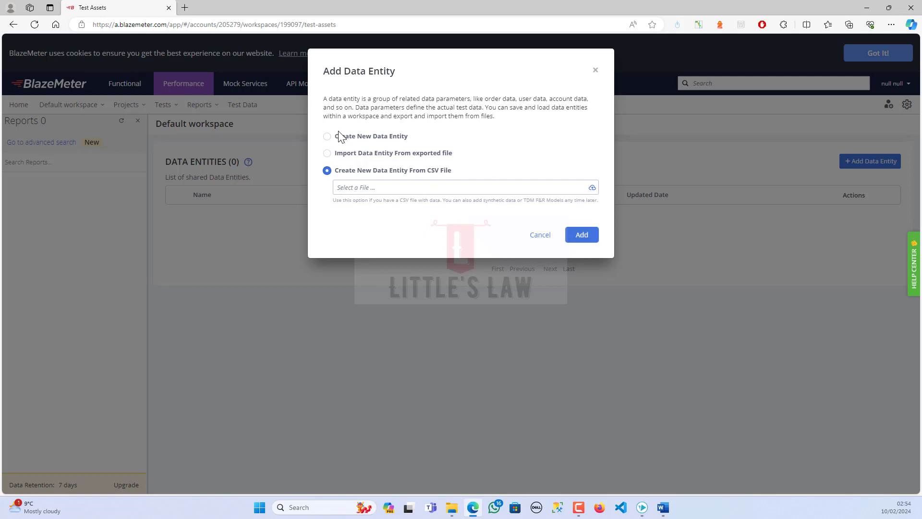
click(327, 136)
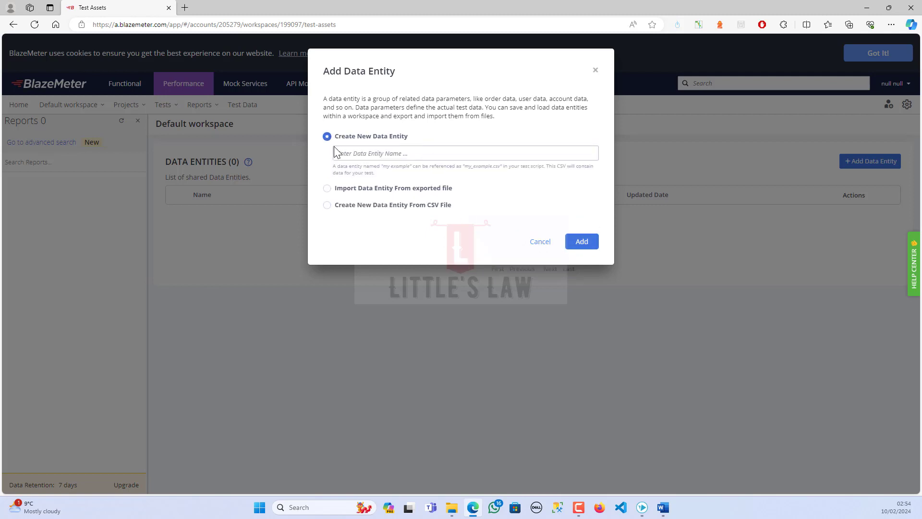
click(464, 153)
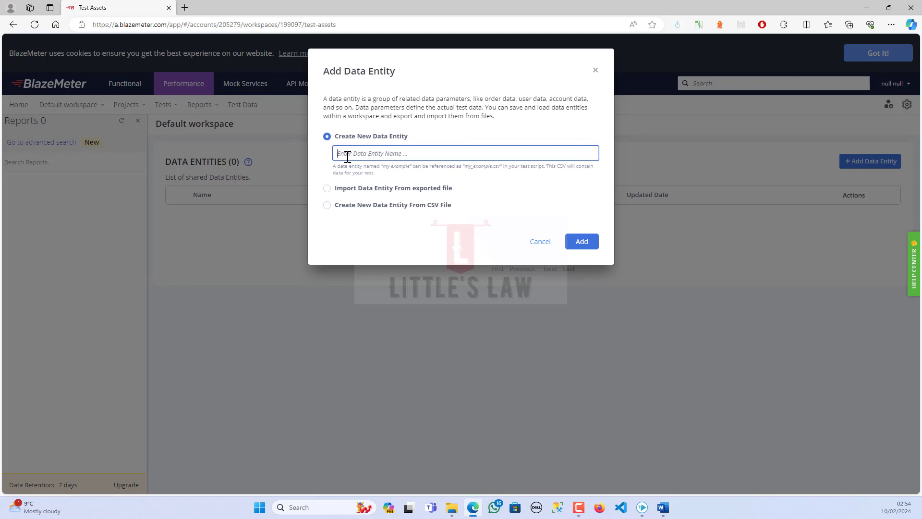
text(TEST)
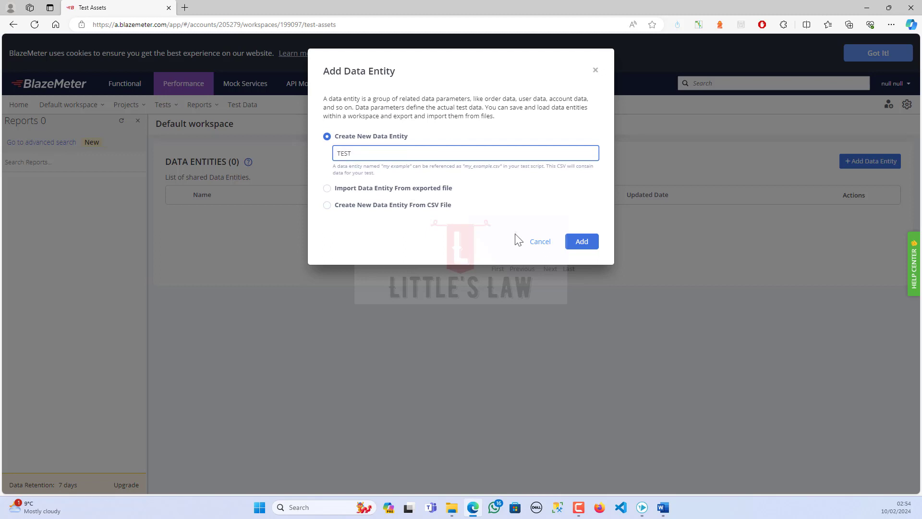
click(540, 241)
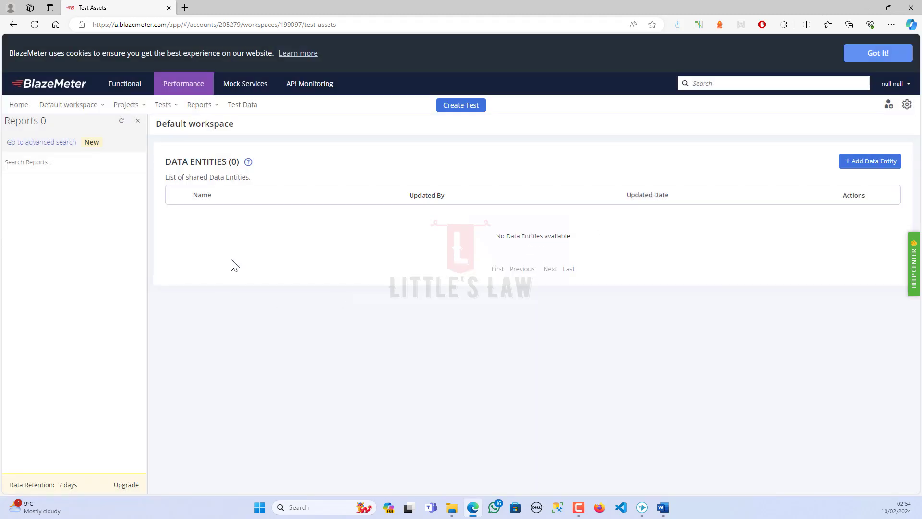
click(870, 162)
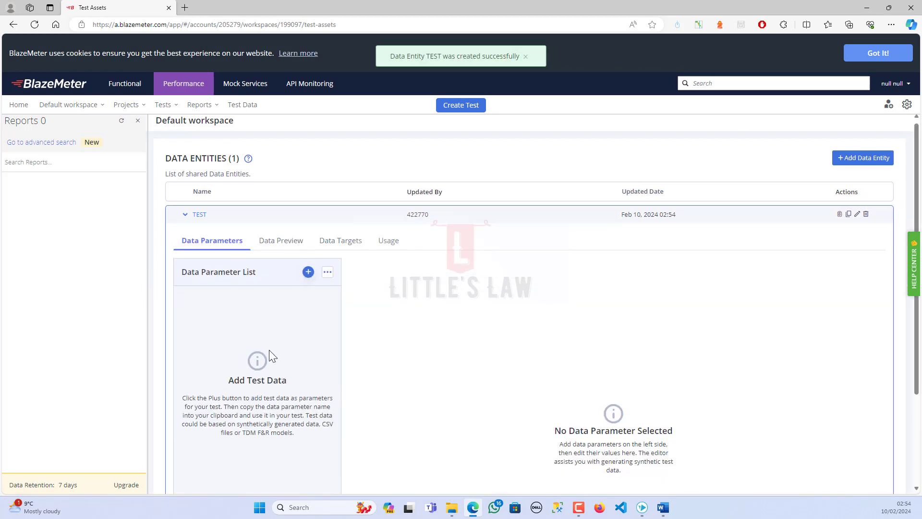
scroll(down, 3)
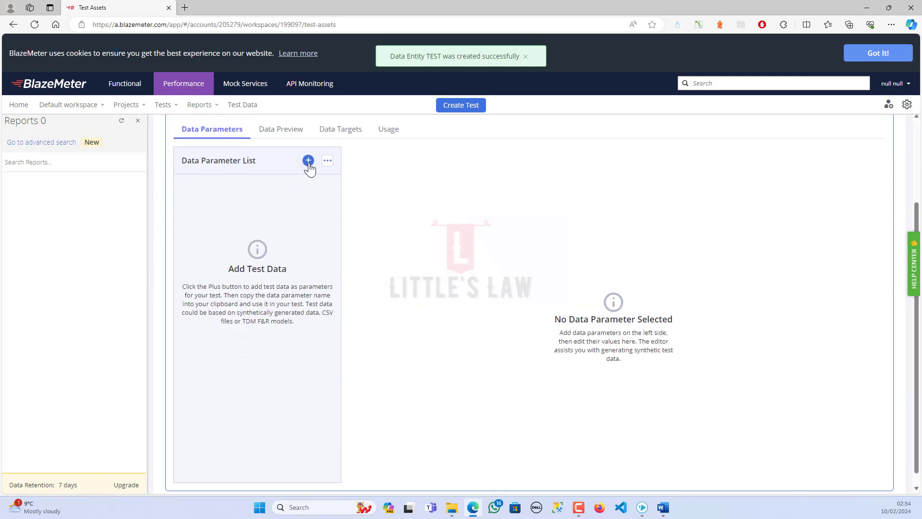
Create a new data parameter named 'TEST' with value 100, then browse the Functions List.
click(307, 160)
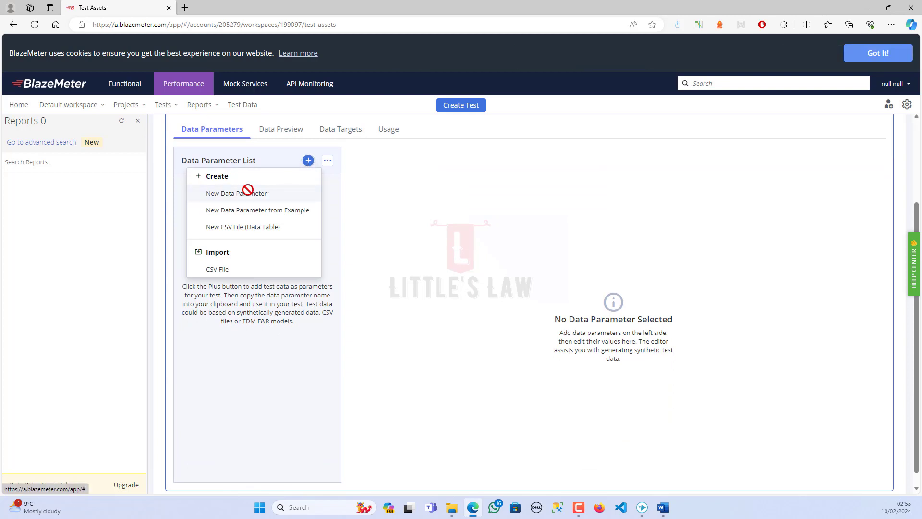
click(236, 193)
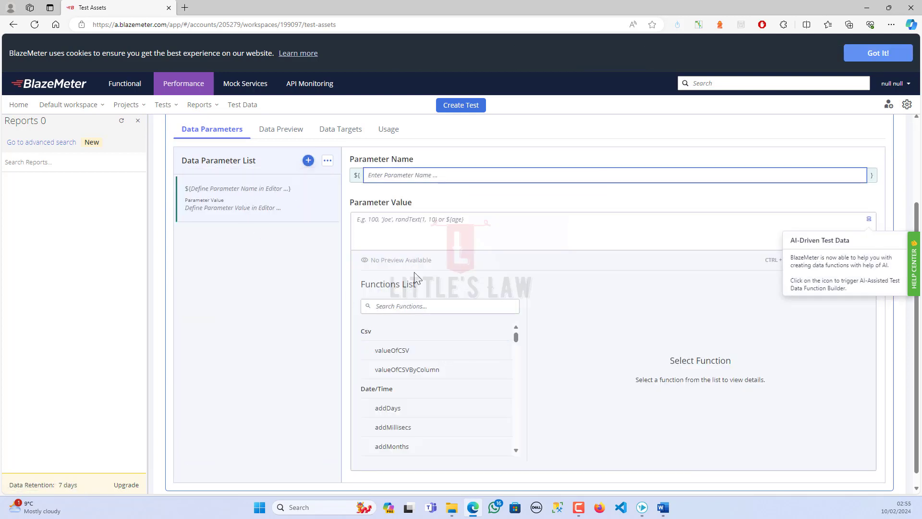
text(TEST)
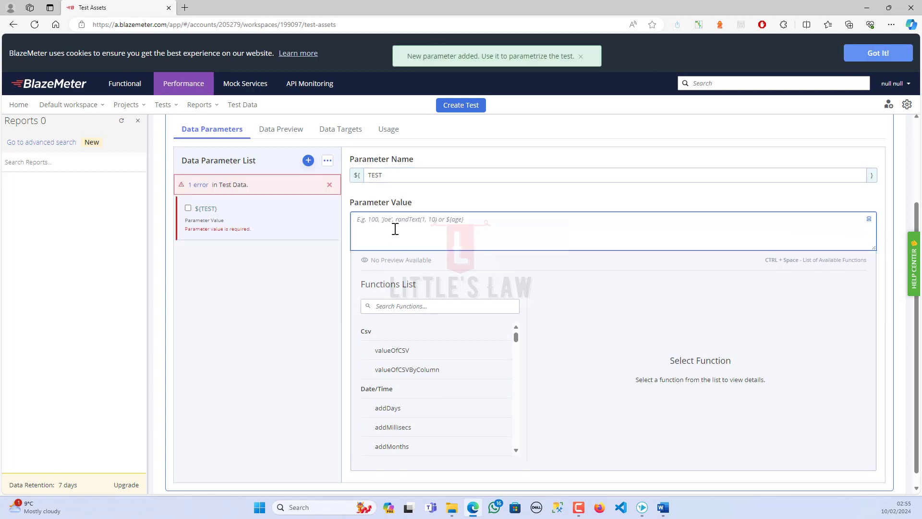
text(100)
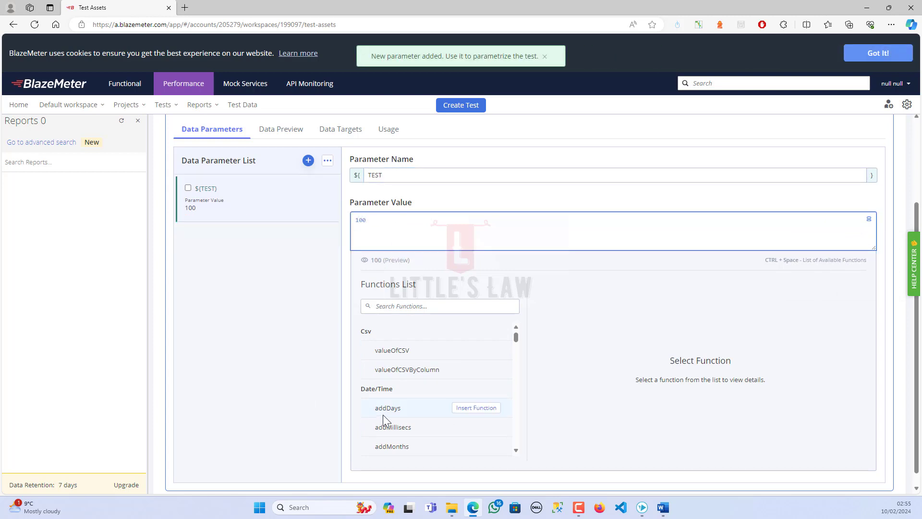
scroll(down, 3)
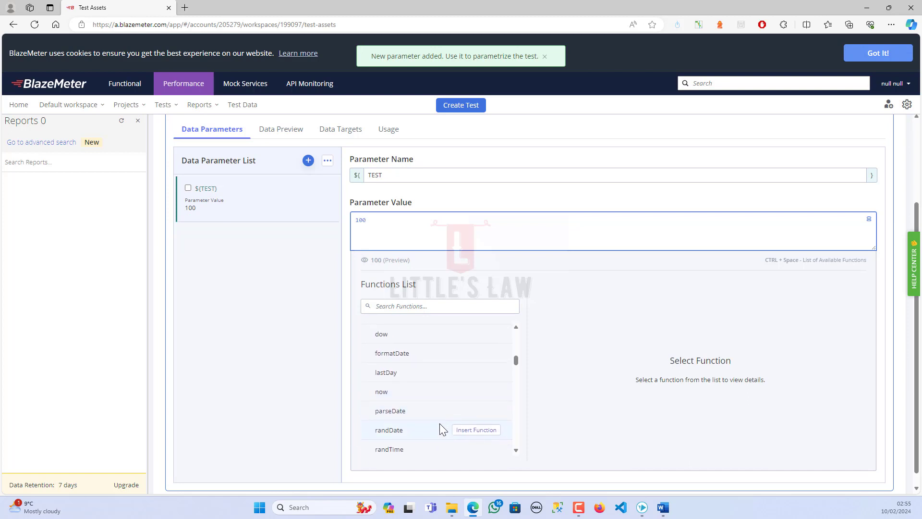
scroll(down, 3)
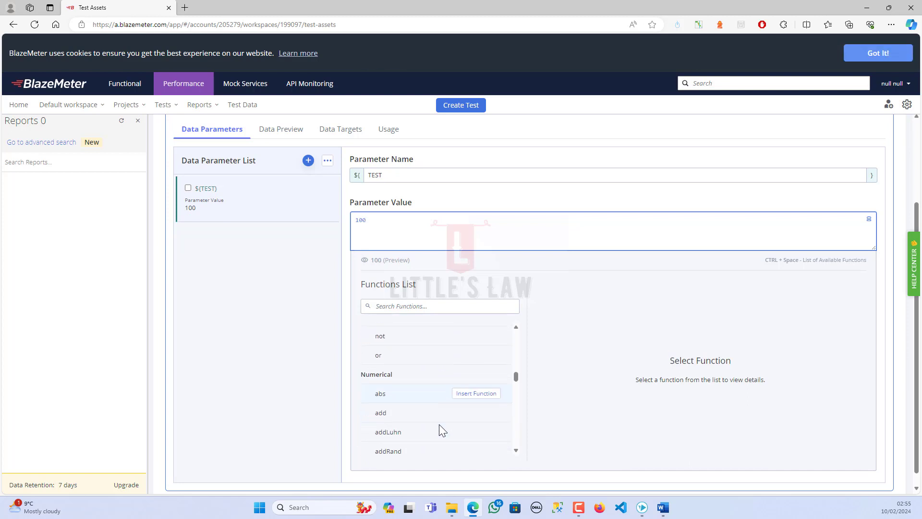
scroll(down, 3)
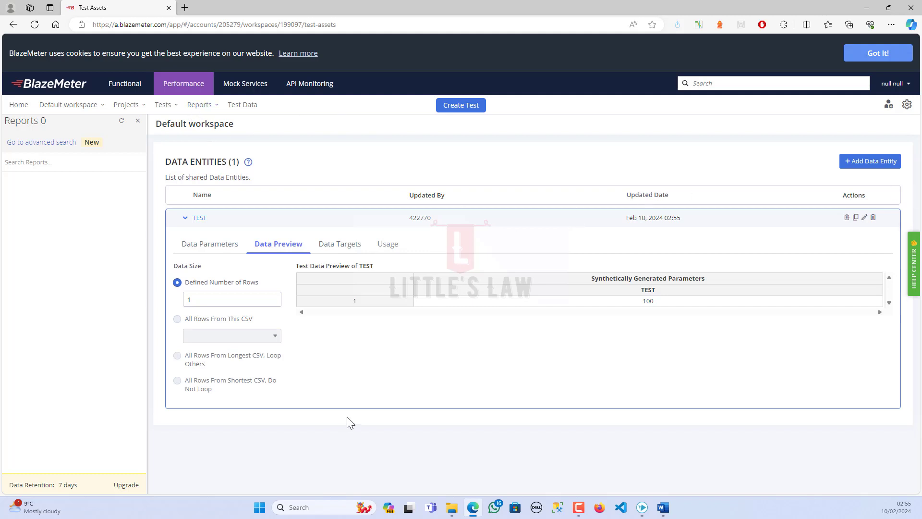
mouse_move(242, 104)
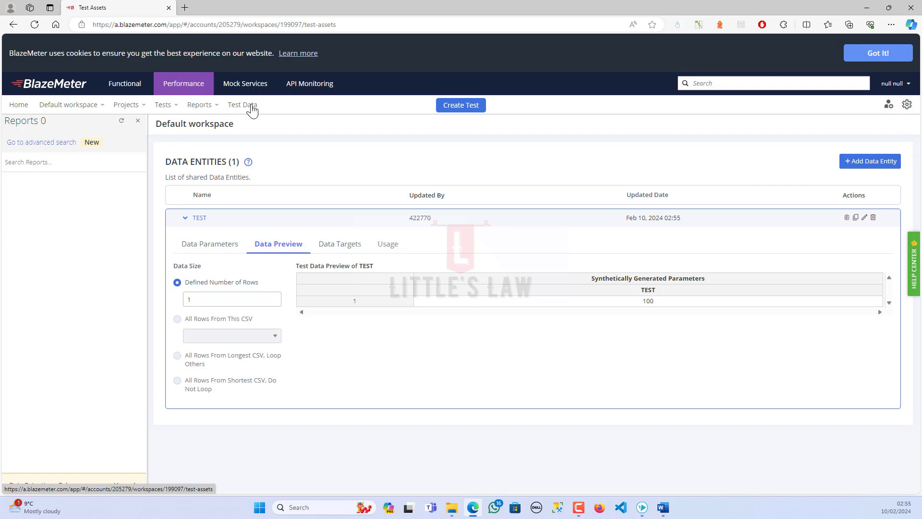
mouse_move(233, 160)
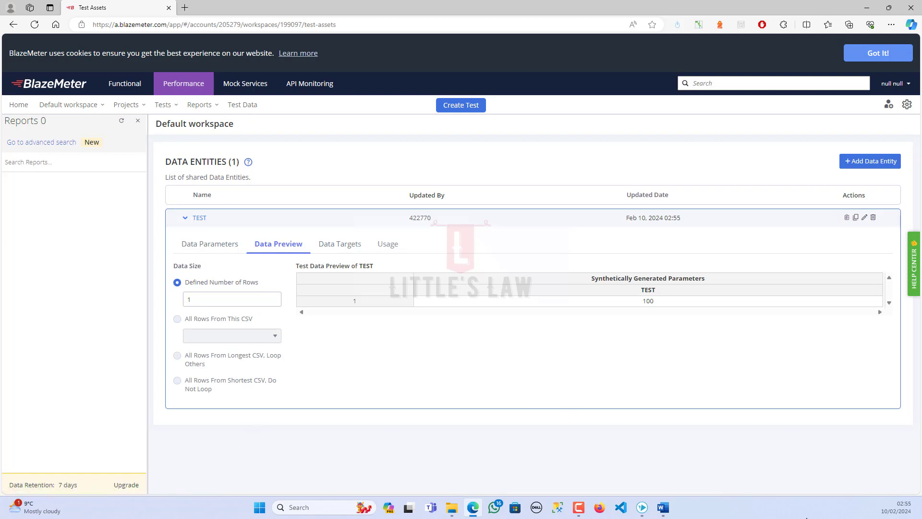
Glance at recent reports and tests, then expand the TEST entity and view its Usage tab.
click(199, 104)
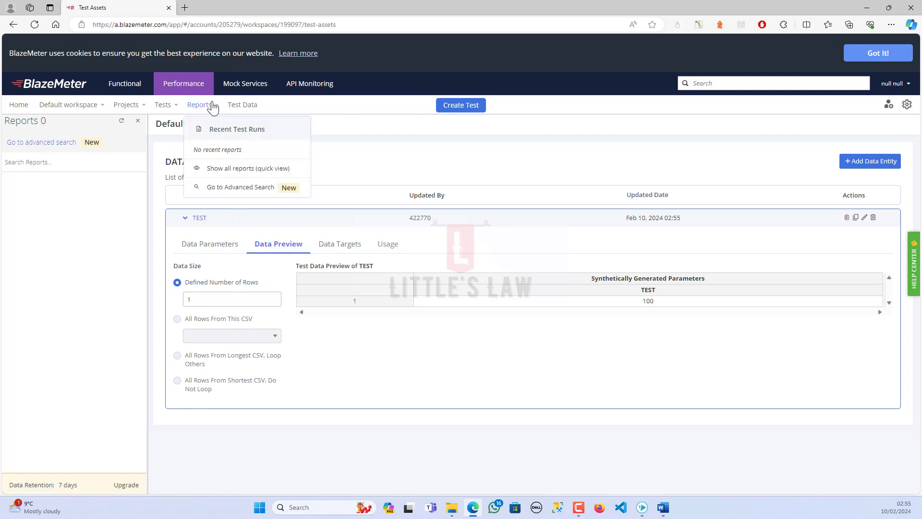
click(491, 120)
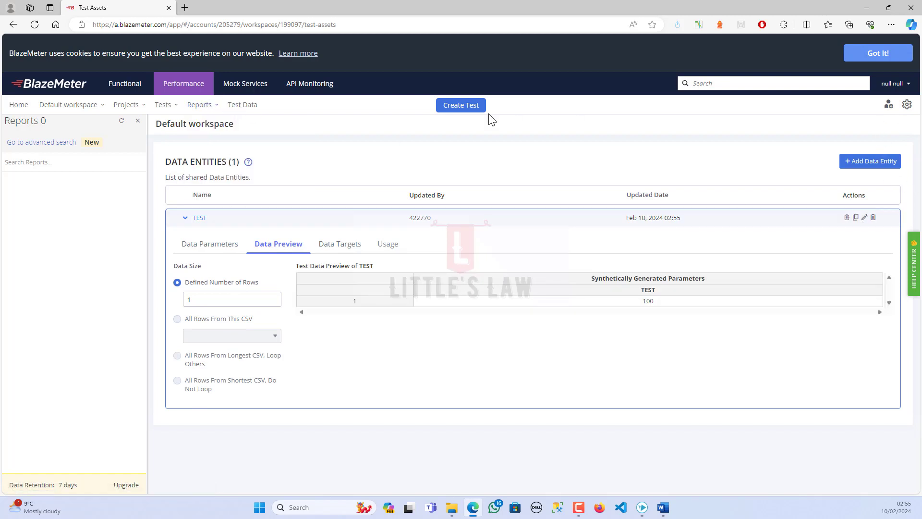
click(163, 104)
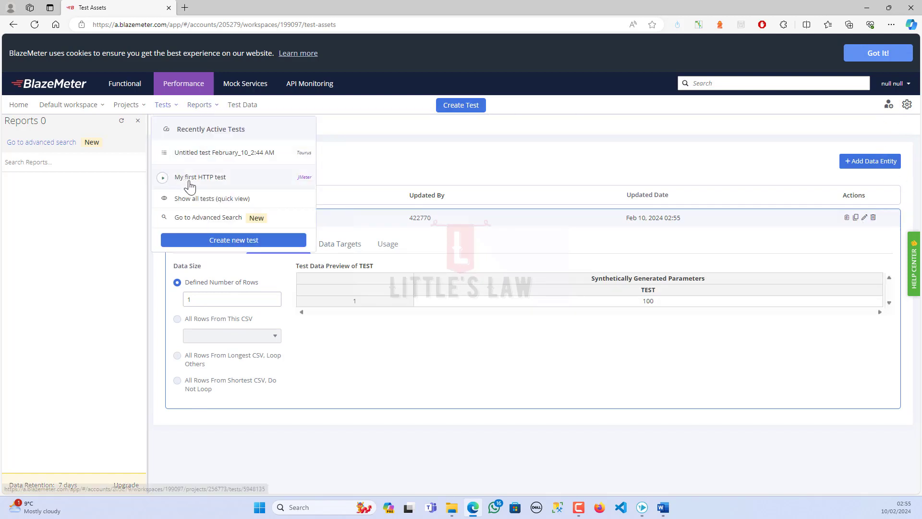
click(200, 177)
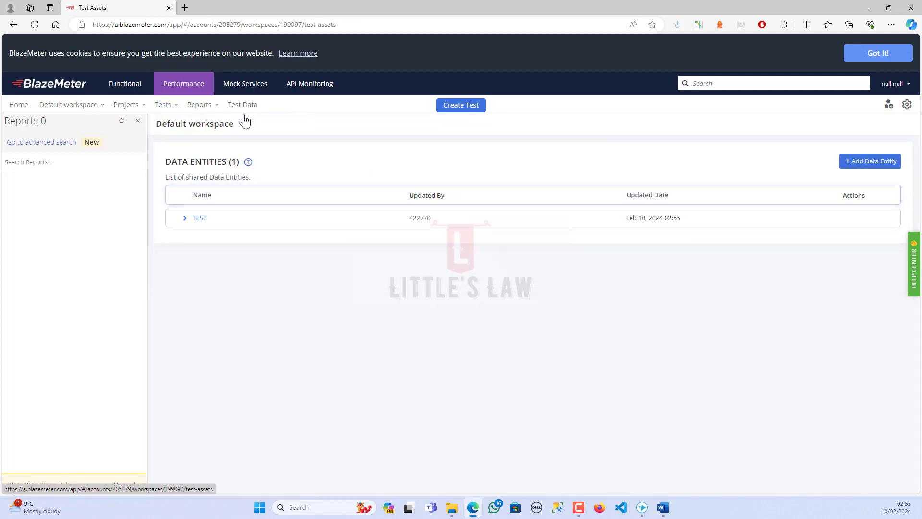
click(199, 218)
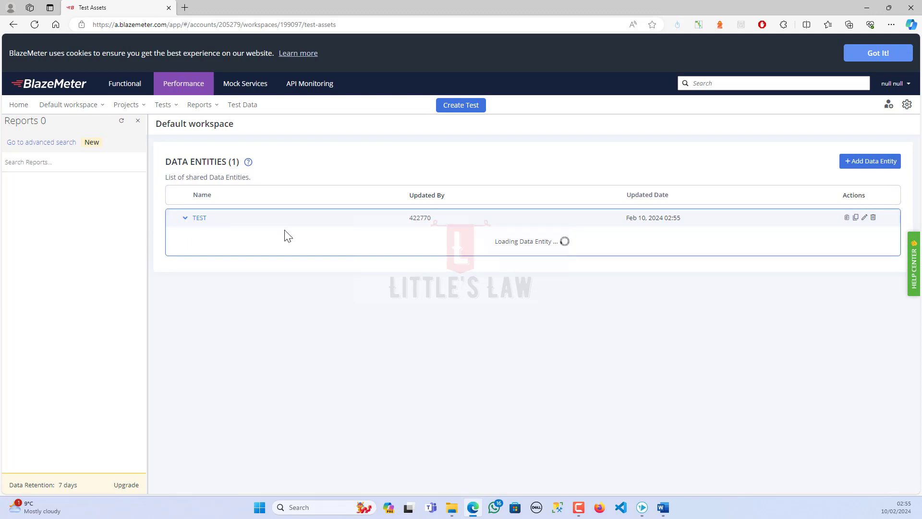
click(338, 243)
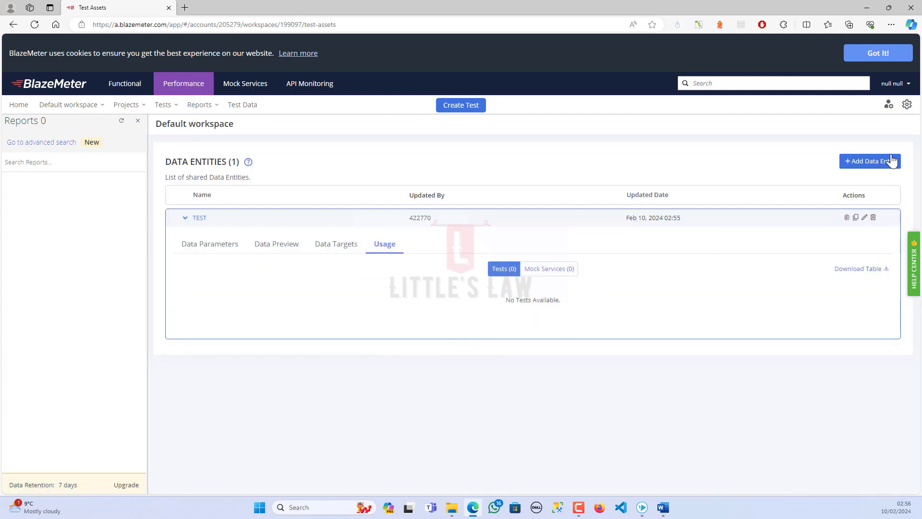
Add data entity 'TEST1', preview its generated data rows, and return to the workspace dashboard.
click(869, 161)
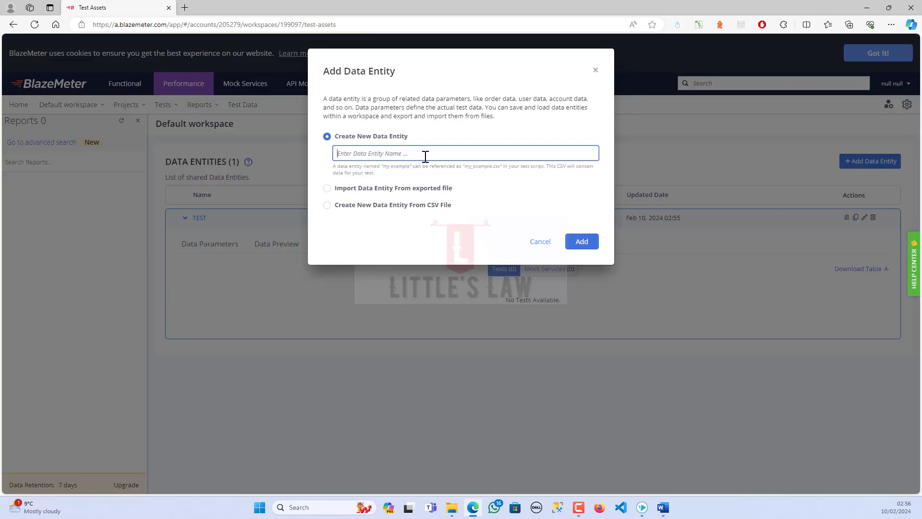
click(539, 241)
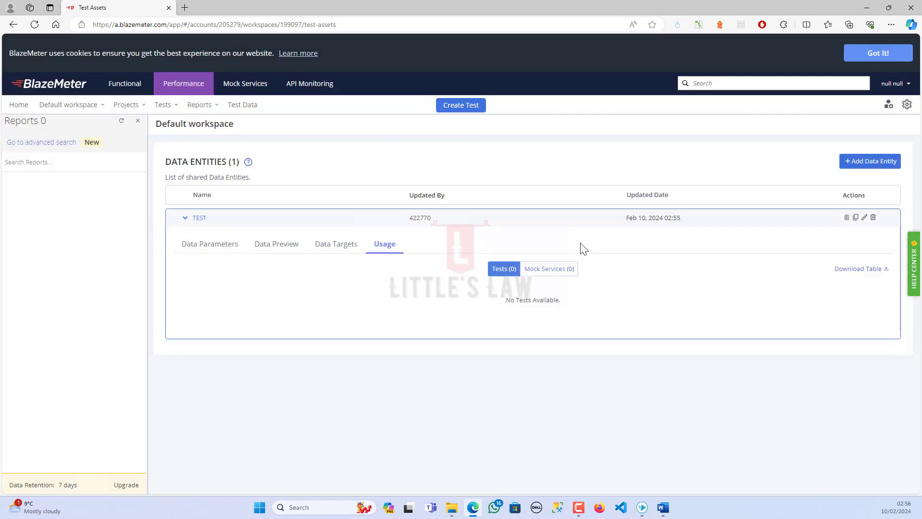
click(869, 160)
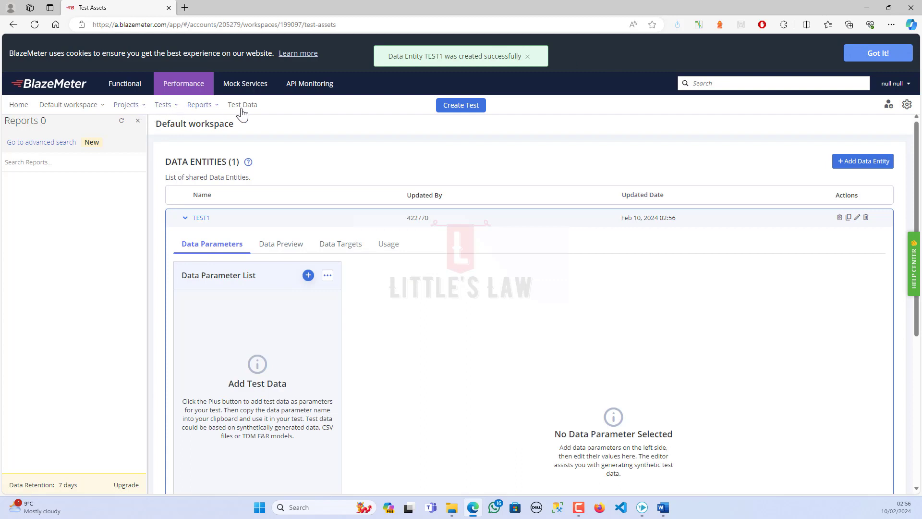
mouse_move(266, 330)
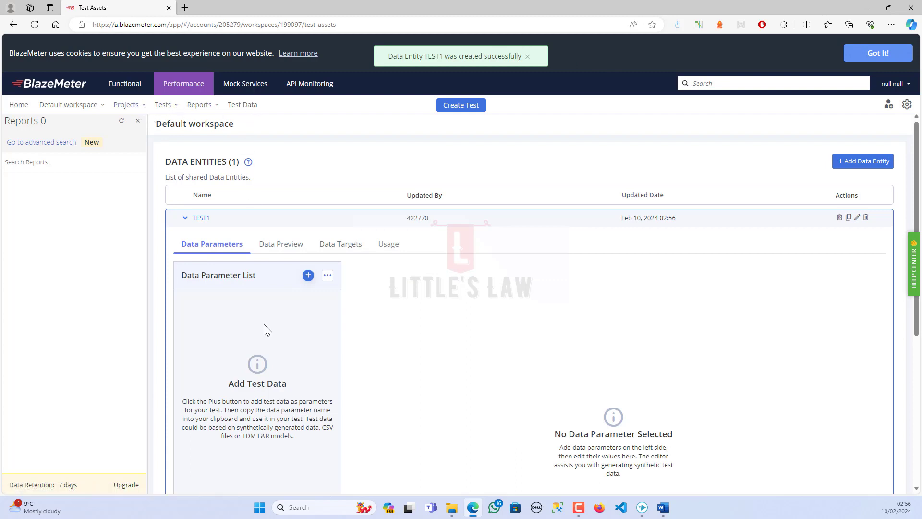
click(278, 244)
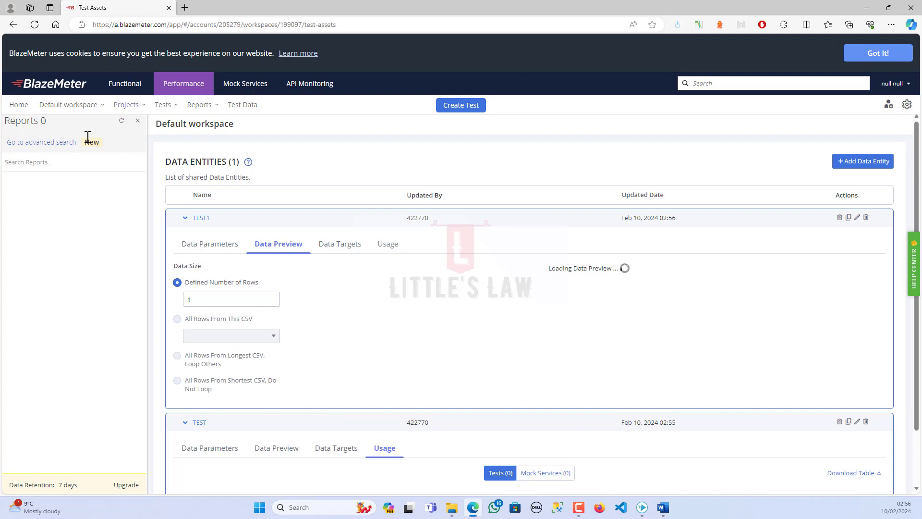
click(18, 104)
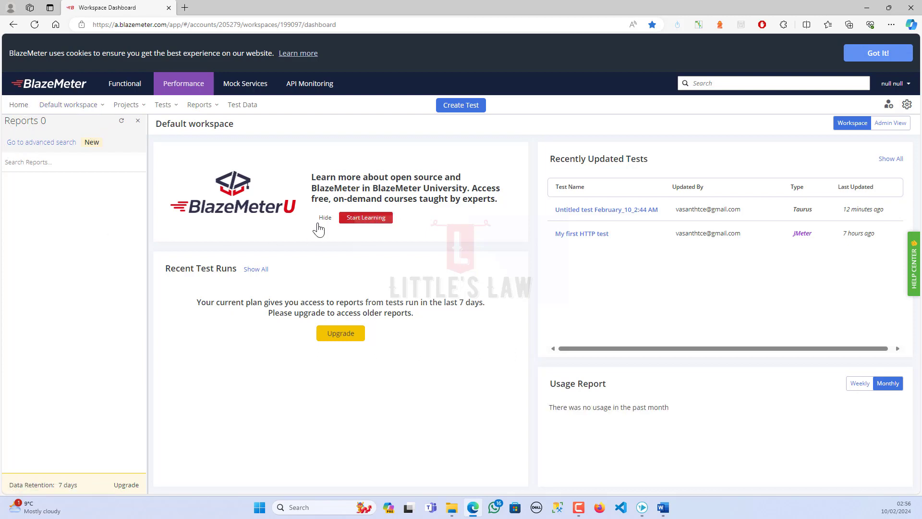
mouse_move(444, 225)
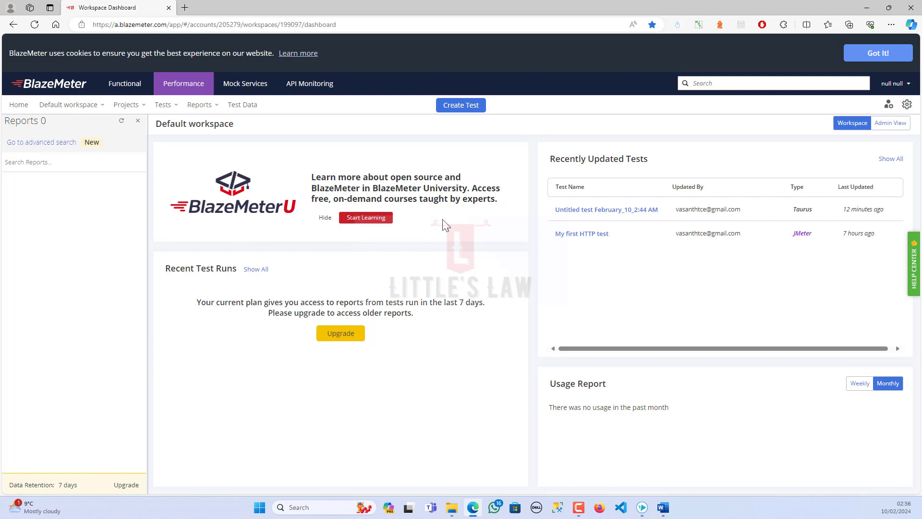
mouse_move(361, 233)
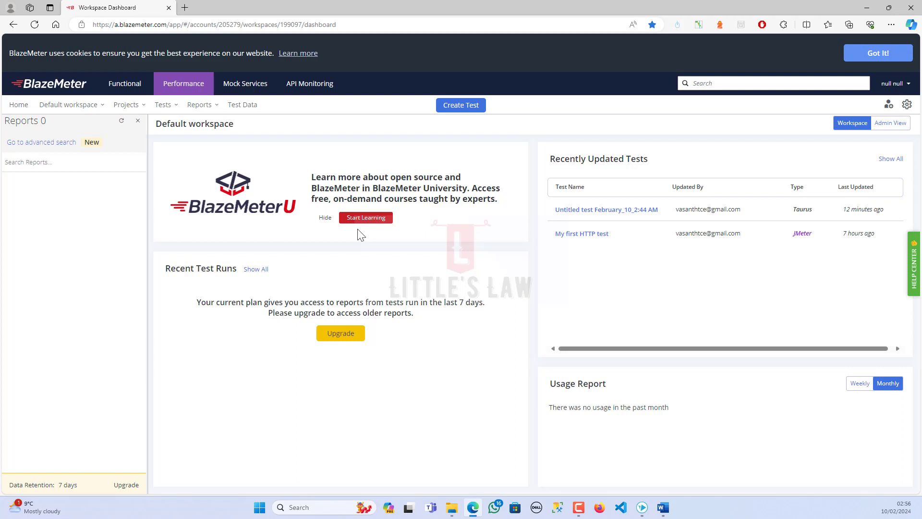
mouse_move(632, 213)
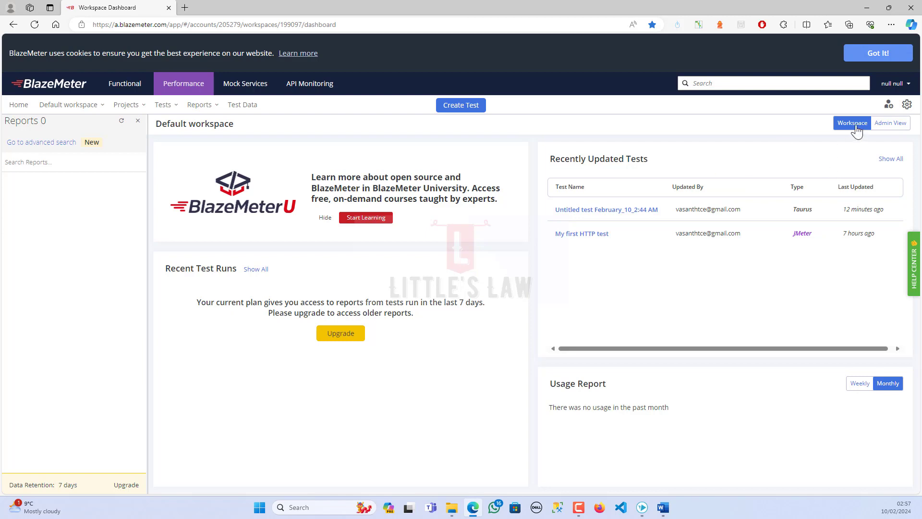
mouse_move(603, 173)
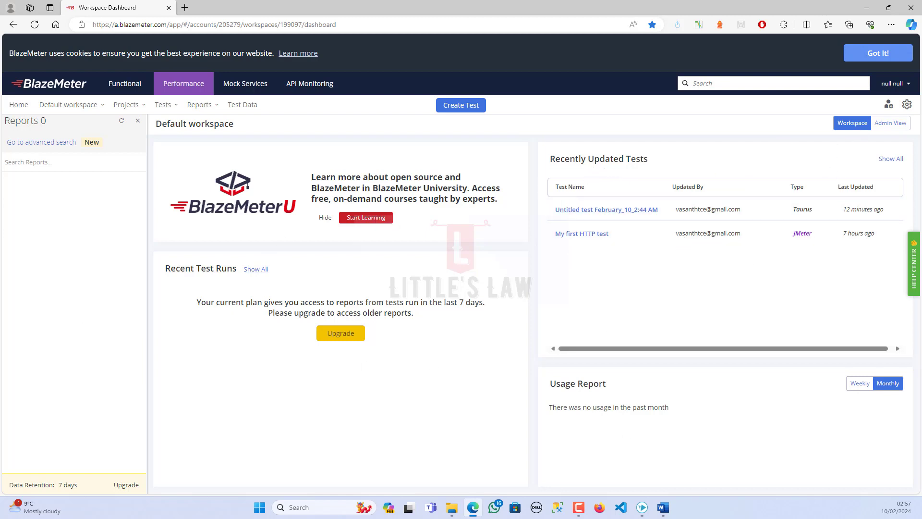
Toggle Admin View to show running tests and location utilization.
click(890, 122)
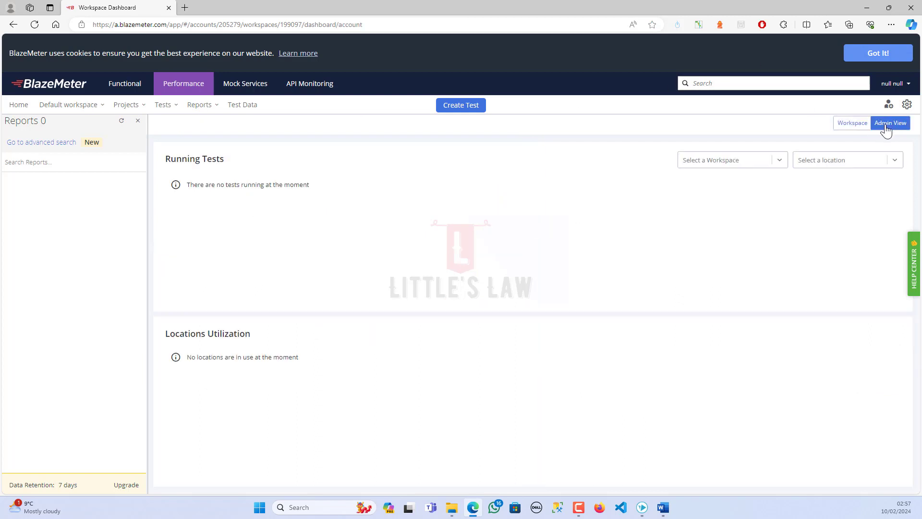
mouse_move(398, 213)
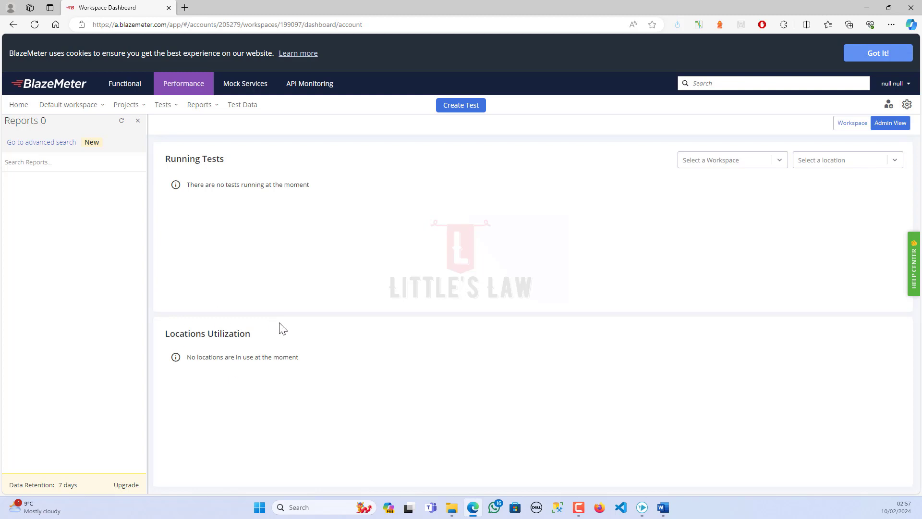
mouse_move(889, 105)
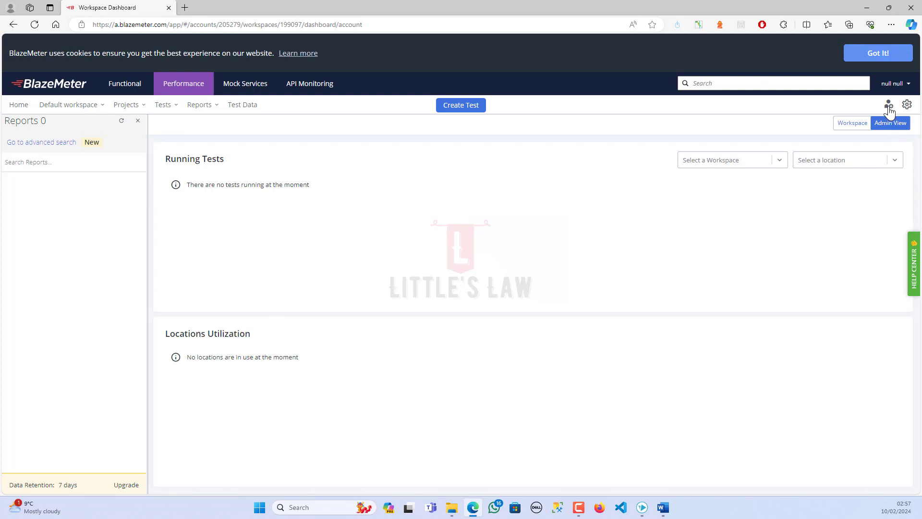
Open account settings, look at Personal Settings, then return to Account > Users.
click(890, 105)
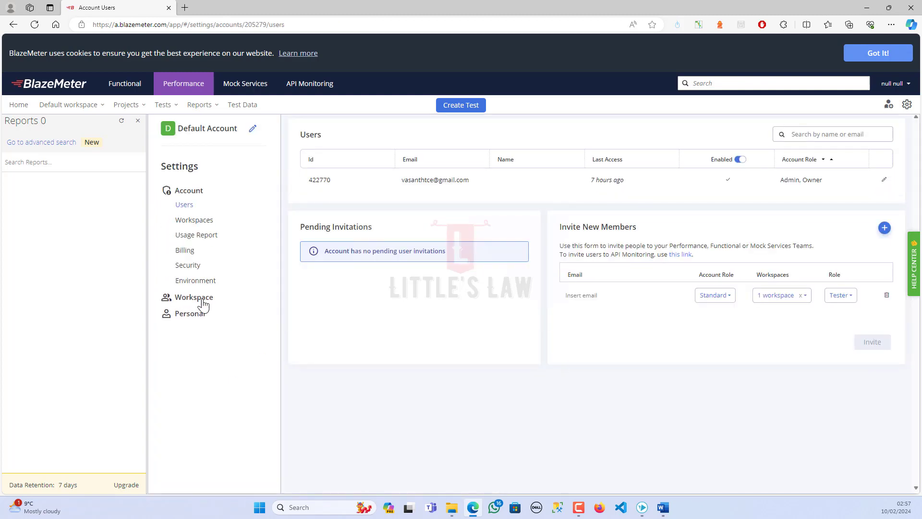
click(202, 328)
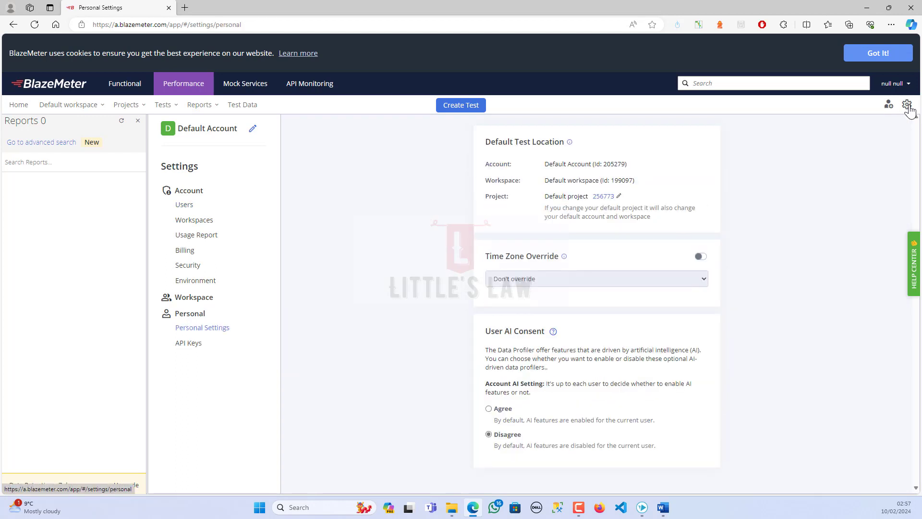
click(184, 204)
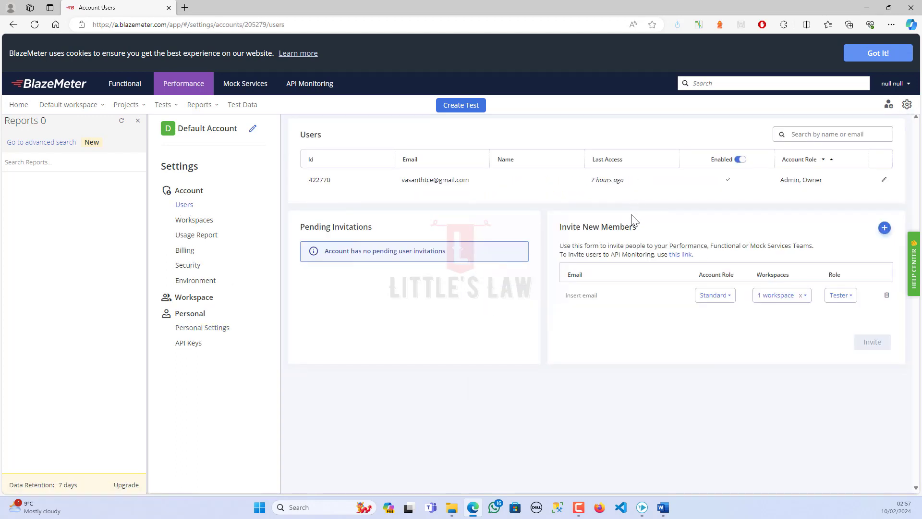
mouse_move(626, 265)
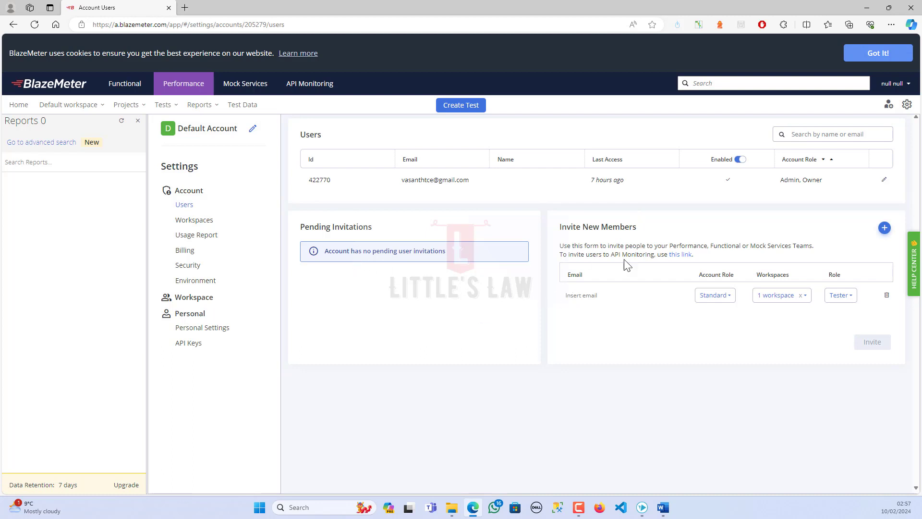
mouse_move(676, 242)
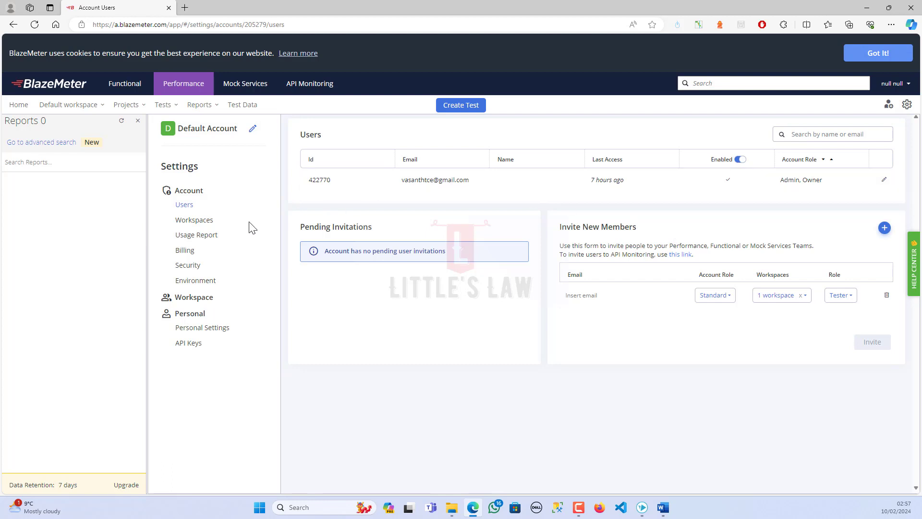
Go to Account > Workspaces and open the Create New Workspace form.
click(193, 219)
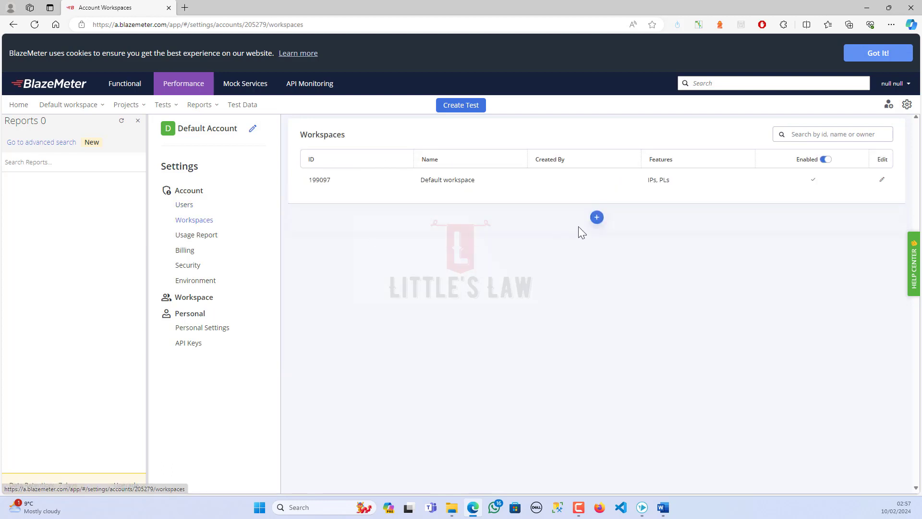
click(597, 217)
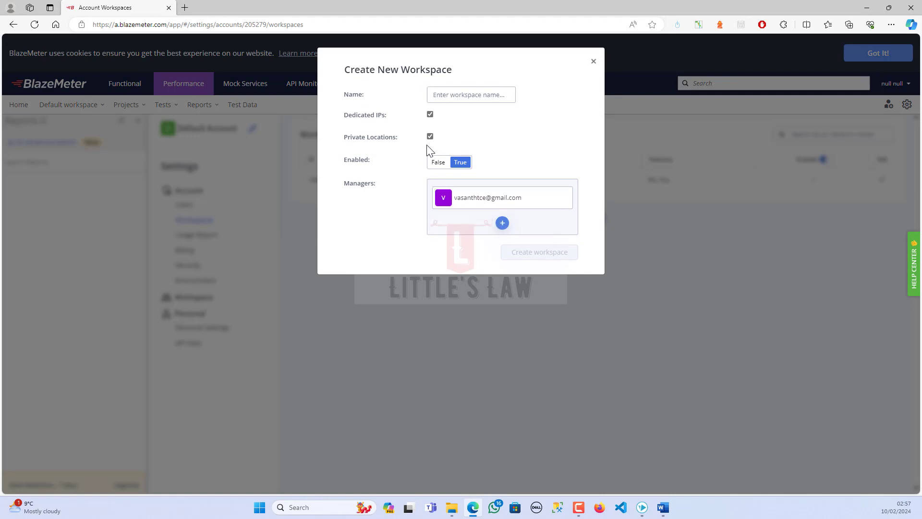
Close the workspace form unsaved, view the Usage Report, then open Billing.
click(593, 61)
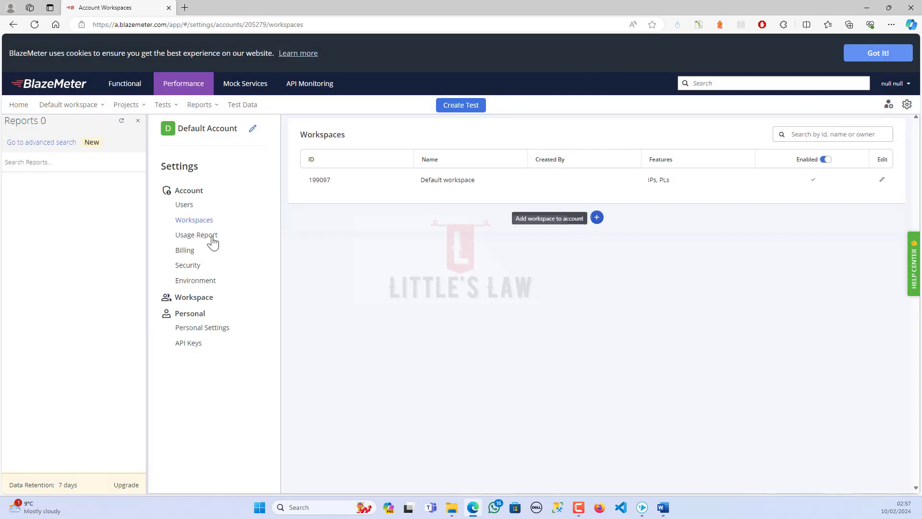
click(196, 235)
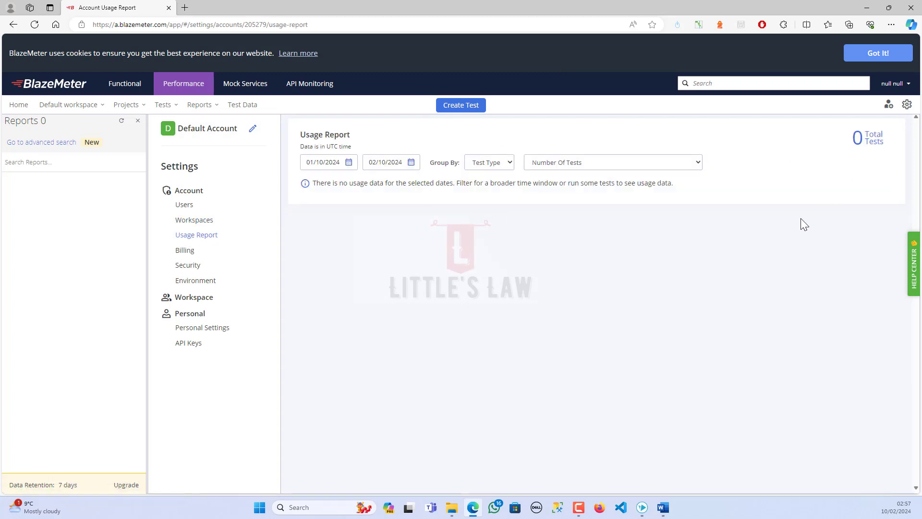
mouse_move(325, 301)
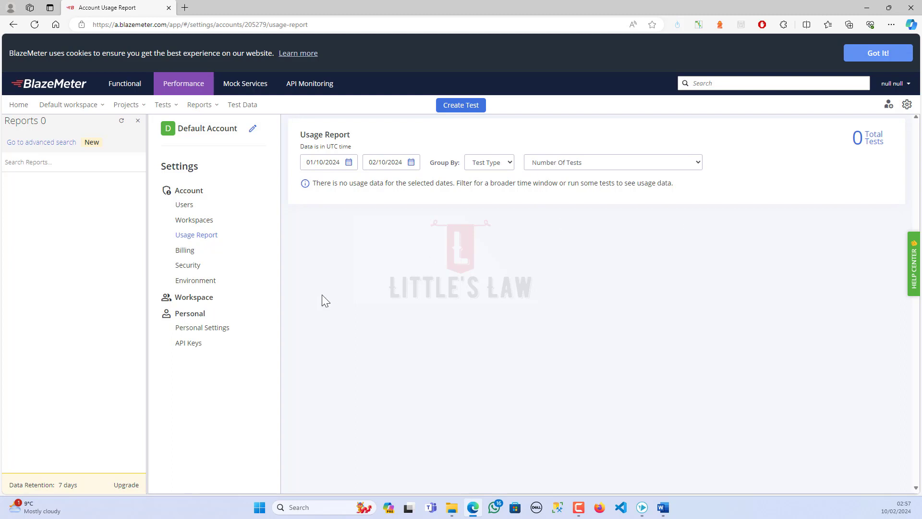
click(185, 250)
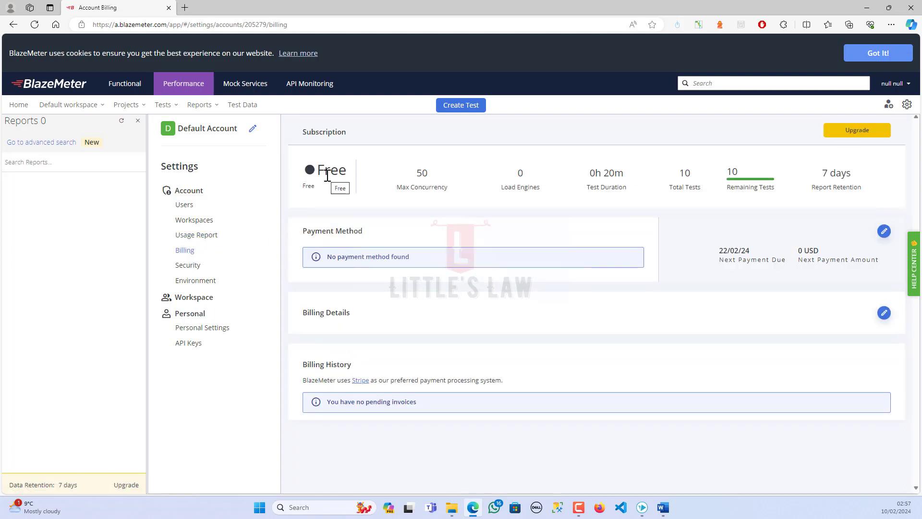
mouse_move(419, 187)
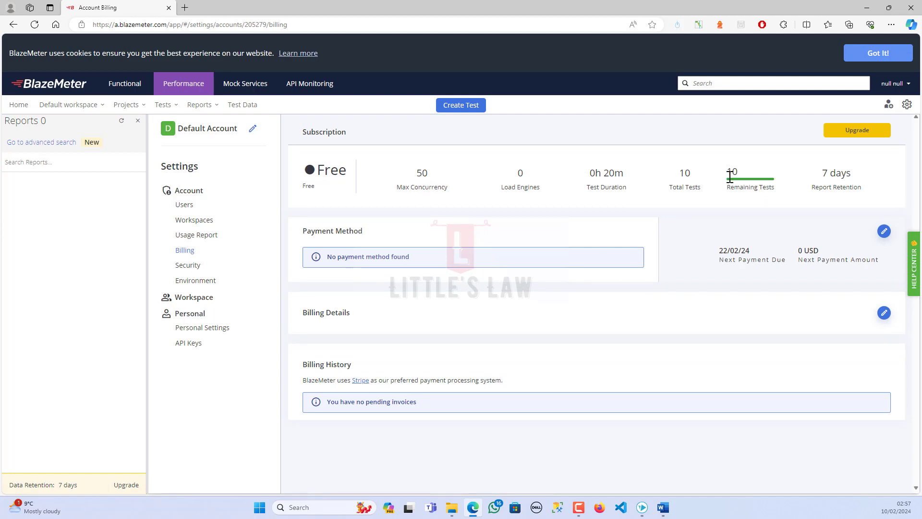
mouse_move(838, 172)
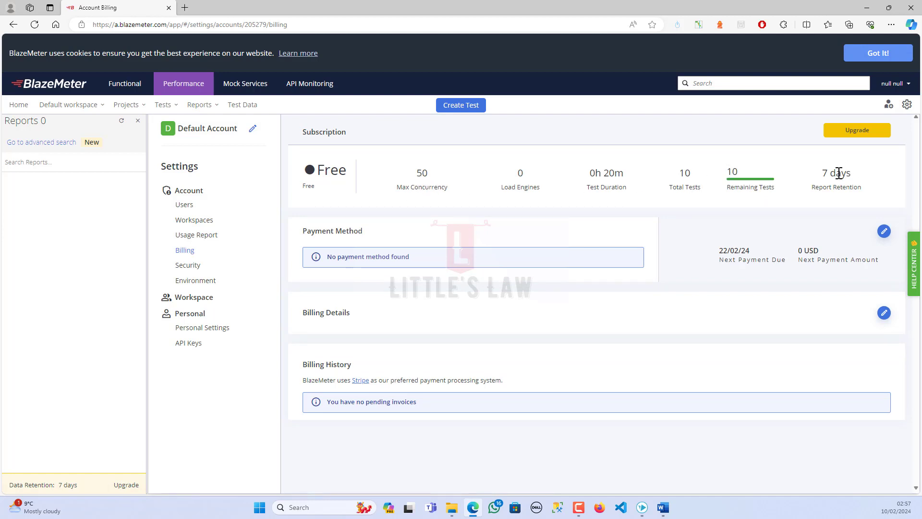
mouse_move(790, 210)
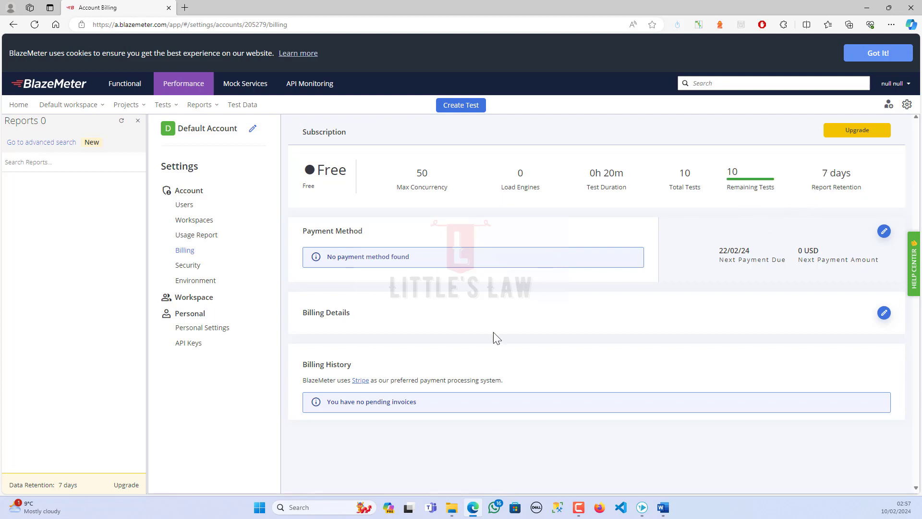
mouse_move(482, 348)
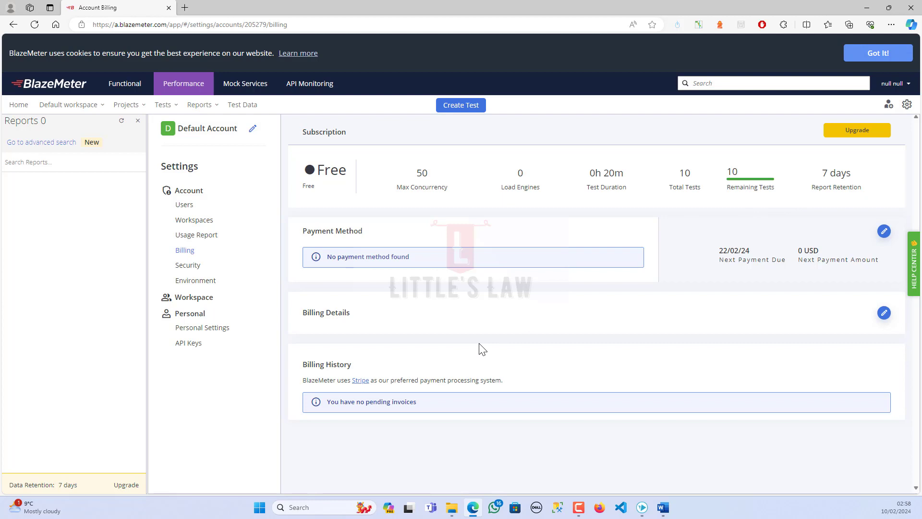
mouse_move(168, 277)
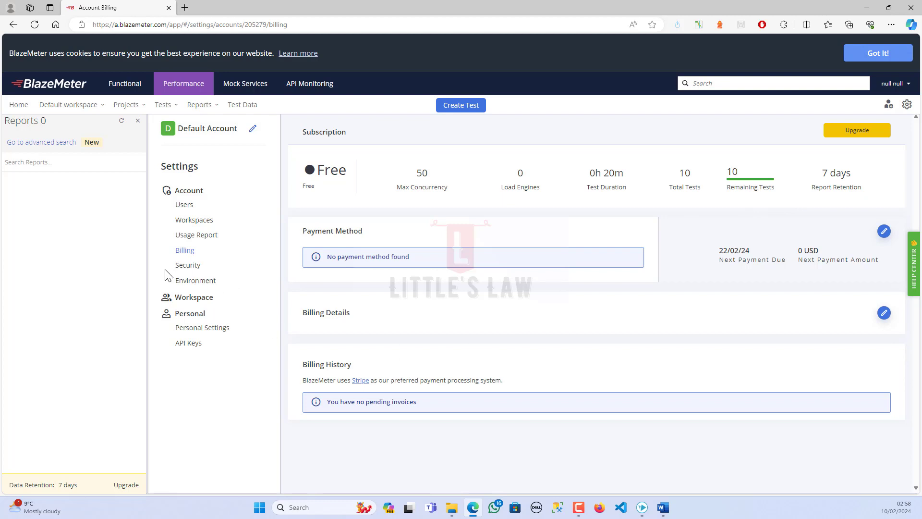
Visit Security settings, then Environment showing AI consent set to user-defined.
click(188, 264)
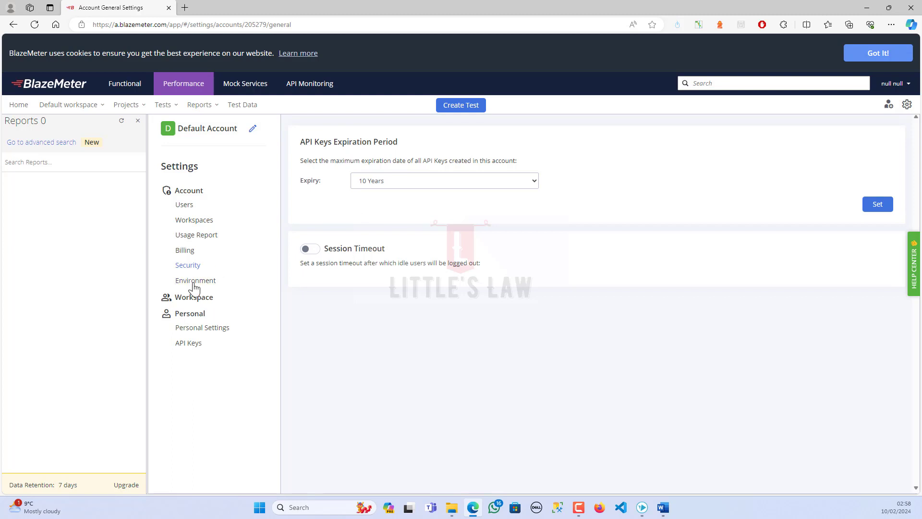
click(196, 280)
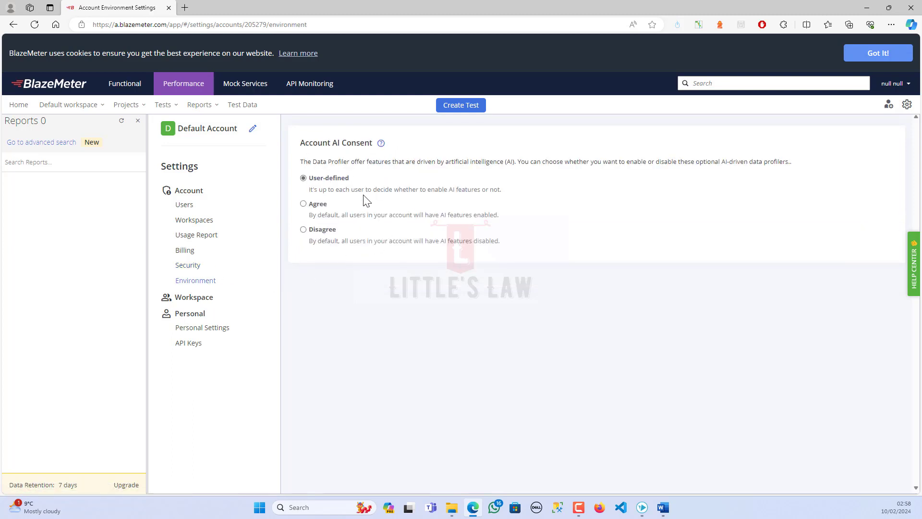
mouse_move(322, 209)
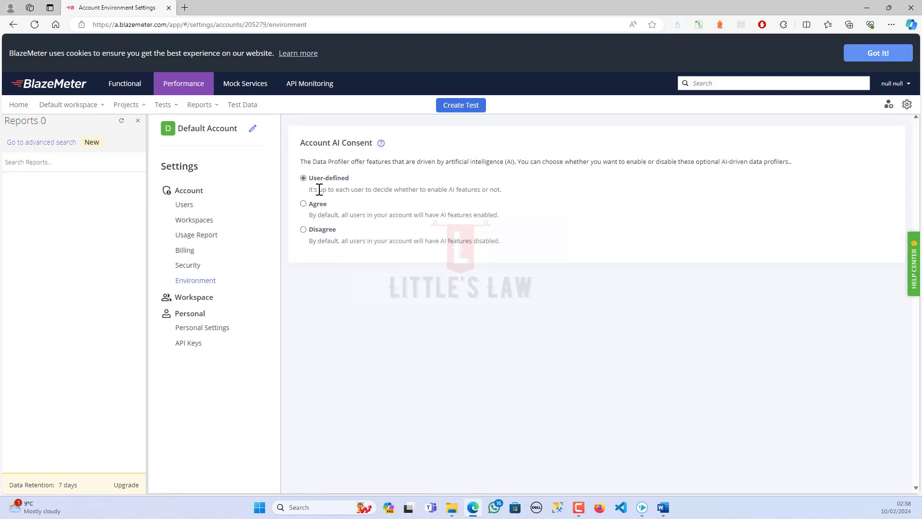
mouse_move(354, 189)
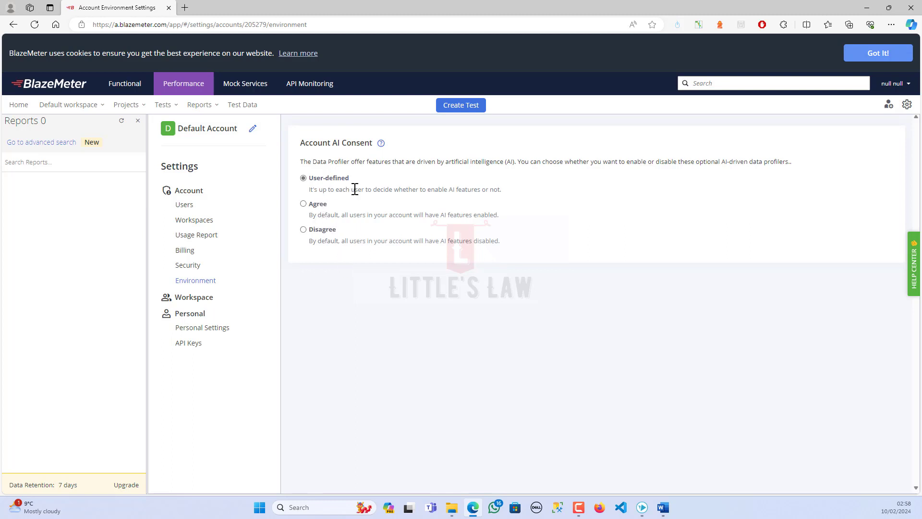
mouse_move(199, 309)
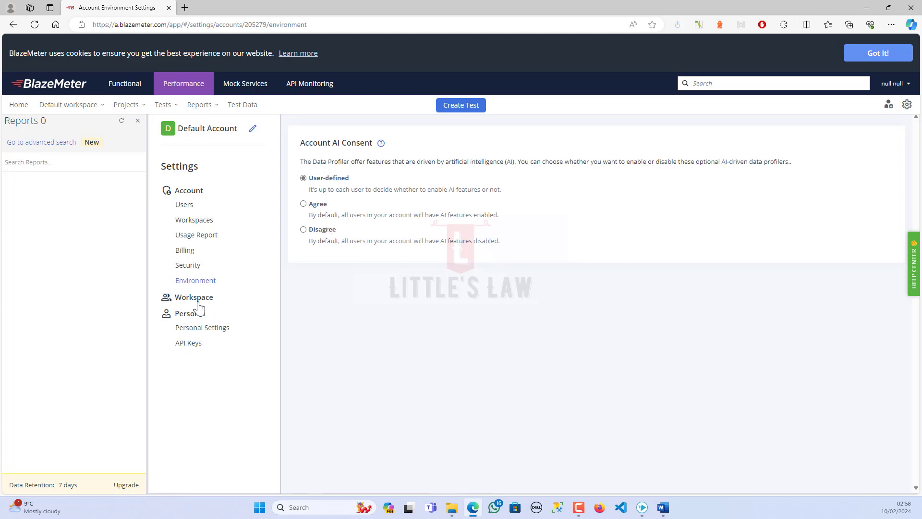
Tour Members, APM Profiles and Shared Folders, cancelling Add Members and New Folder, ending on Scheduled Tests.
click(194, 297)
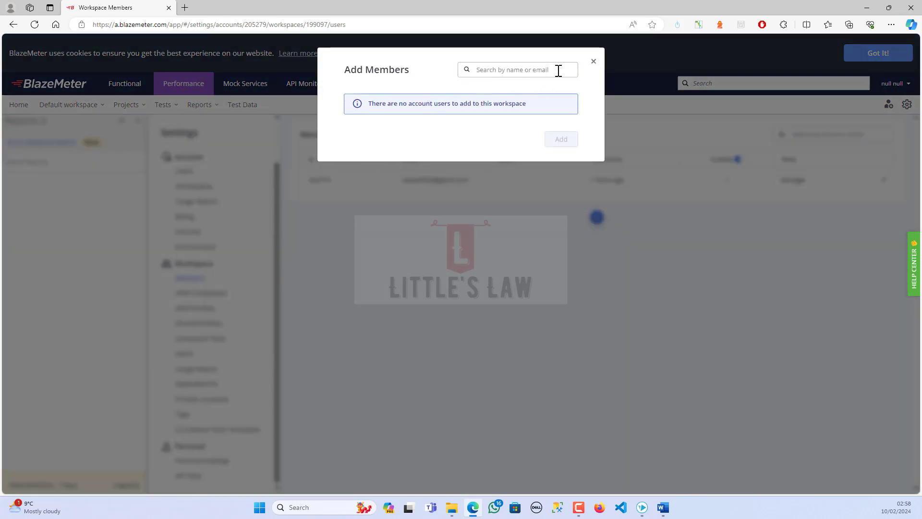
click(592, 61)
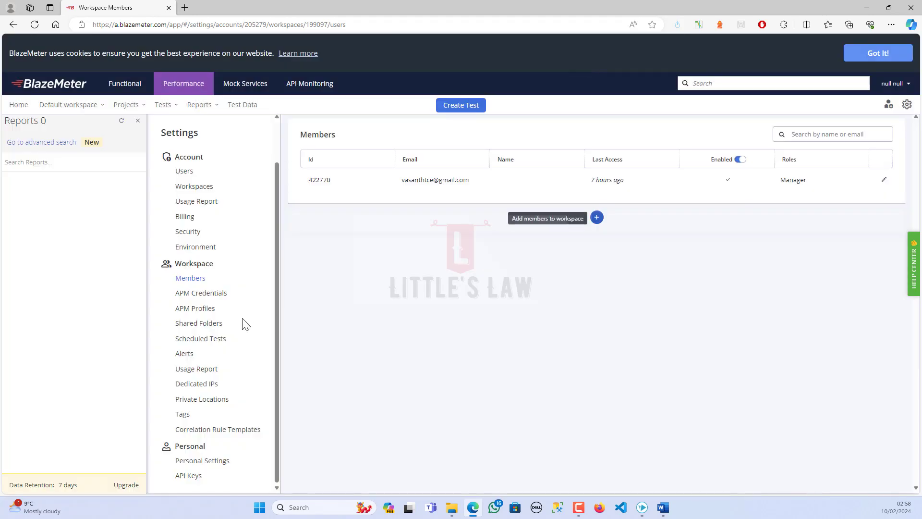
mouse_move(194, 307)
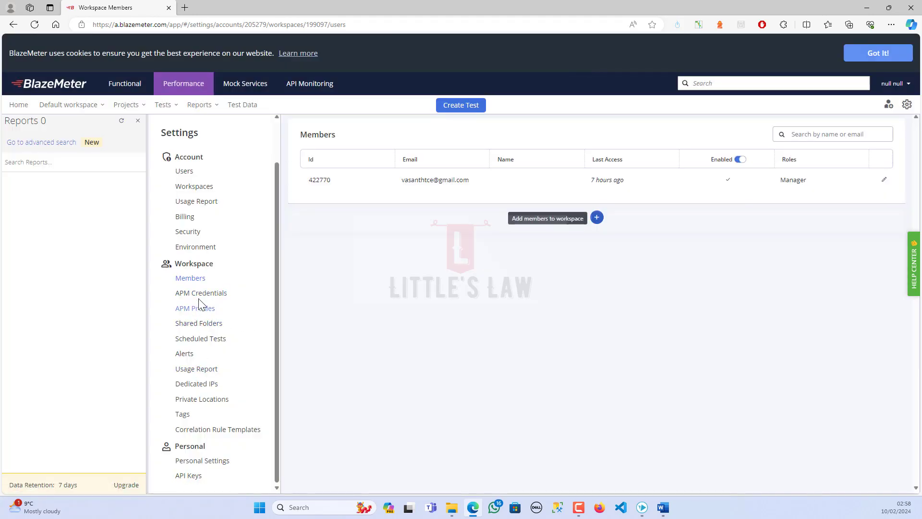
click(194, 307)
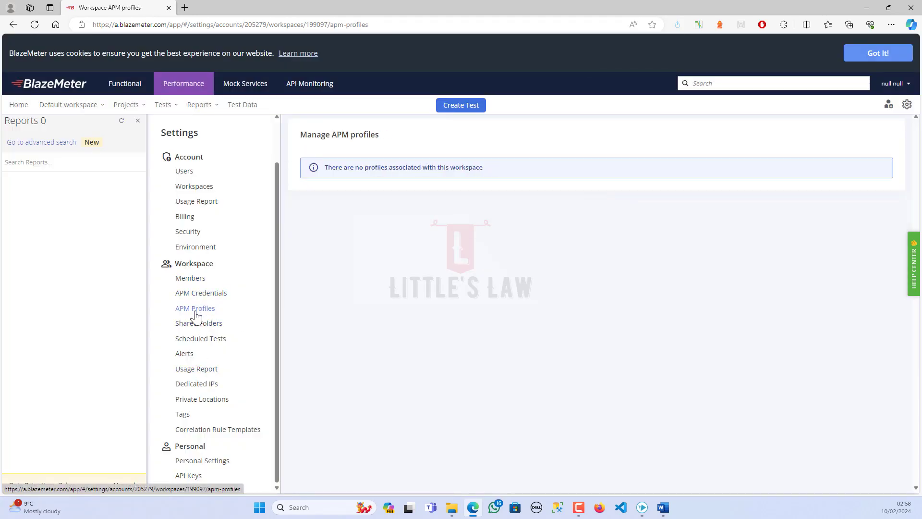
click(199, 323)
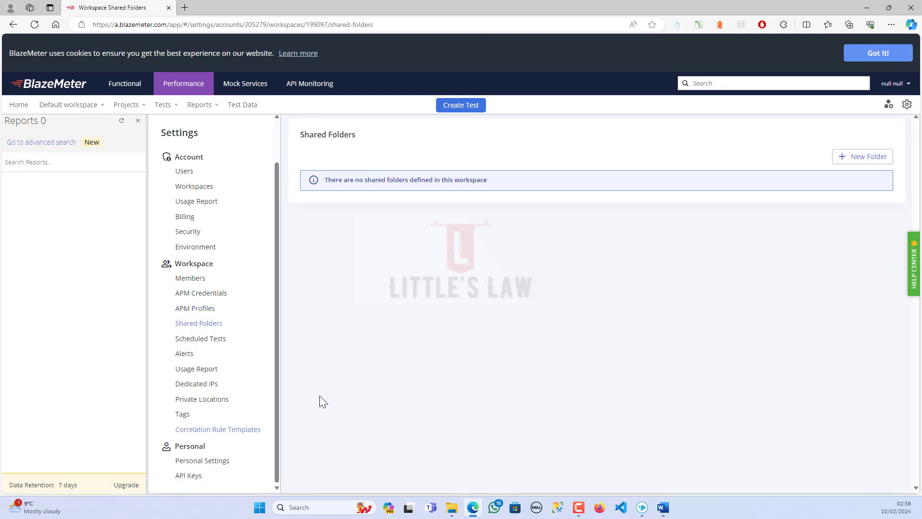
click(862, 156)
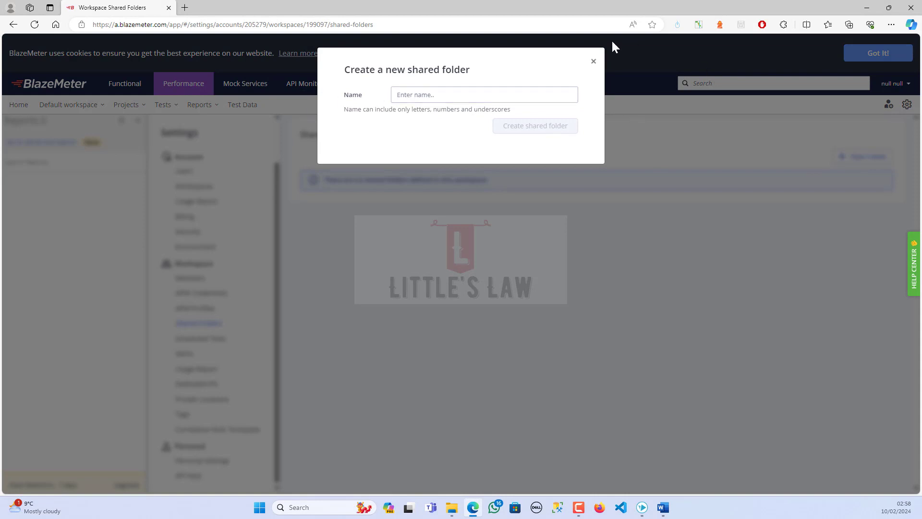
click(592, 61)
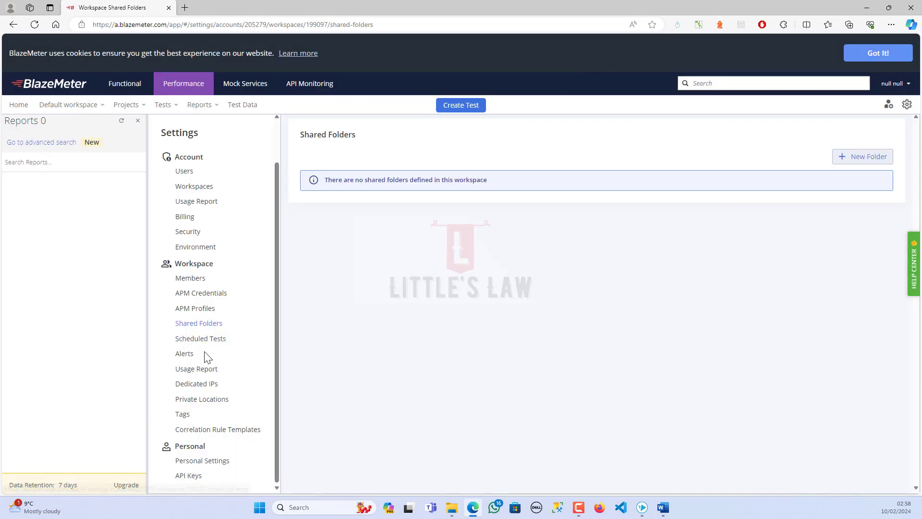
click(200, 338)
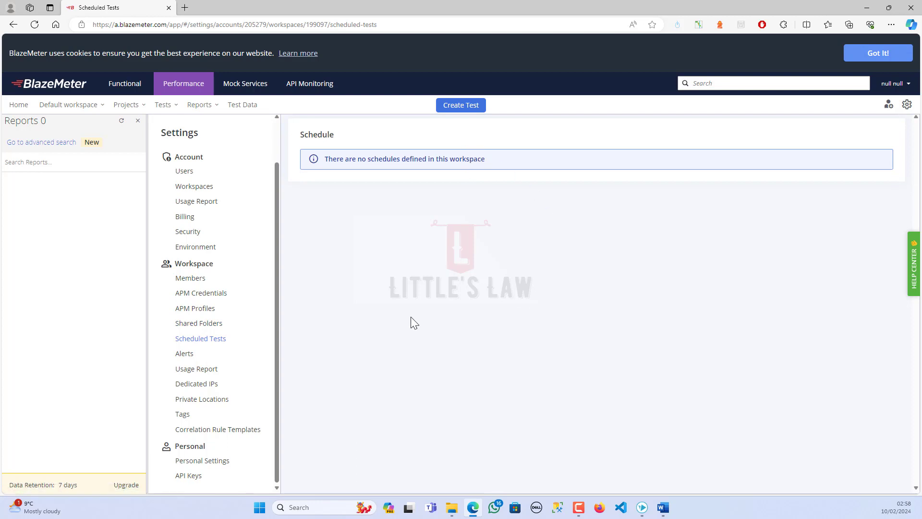
mouse_move(200, 361)
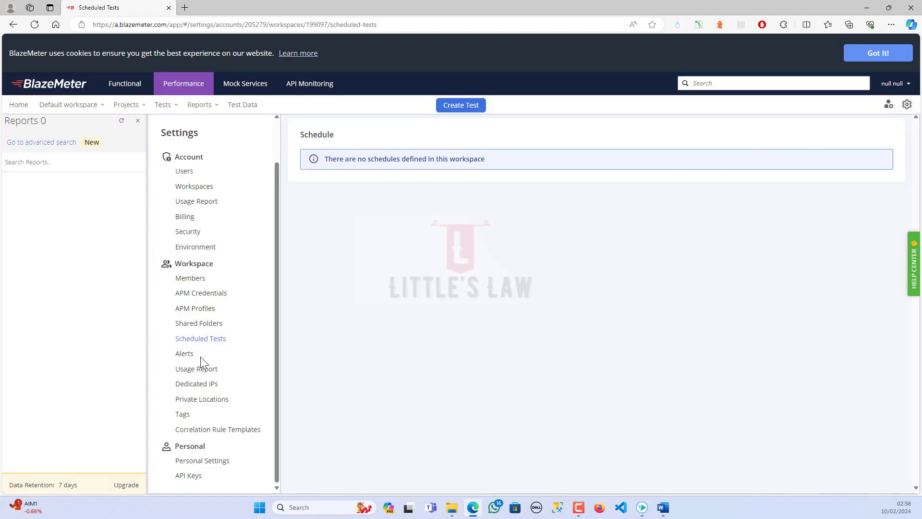
Open Alerts, view the Create an alert form, and discard it without saving.
click(184, 353)
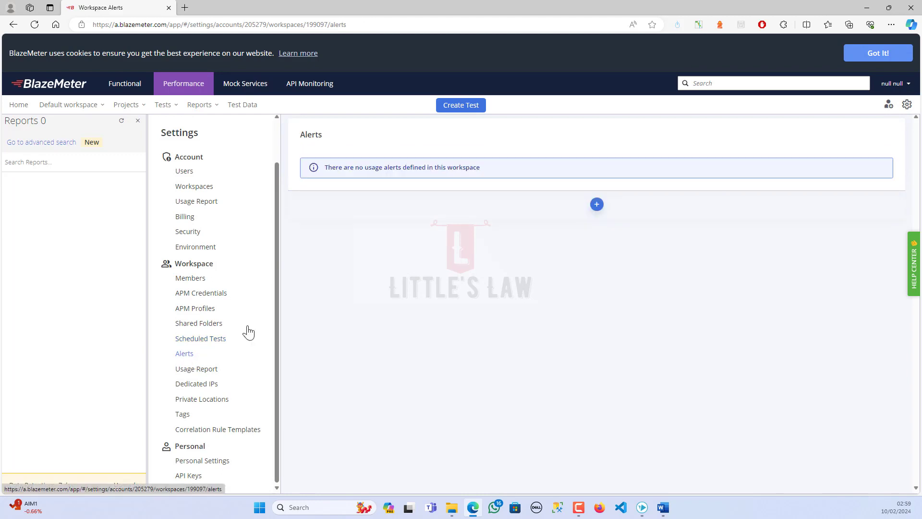
click(597, 204)
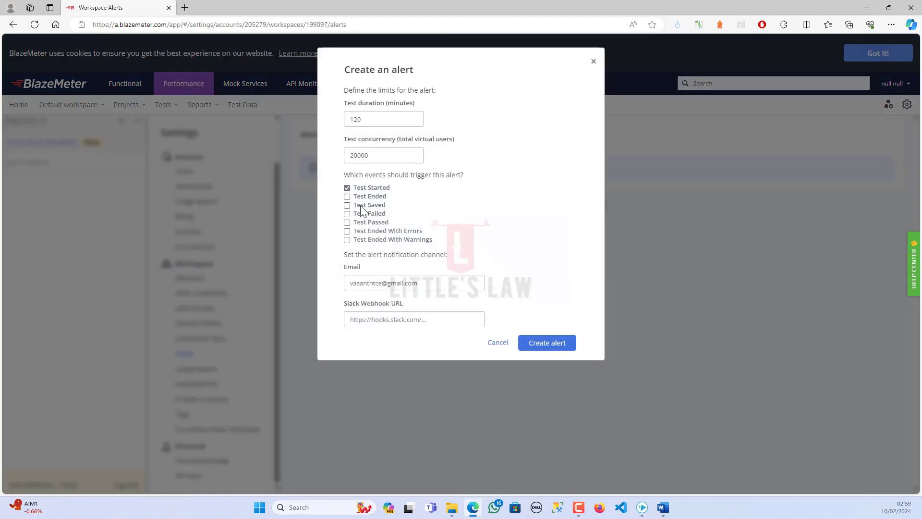
click(383, 154)
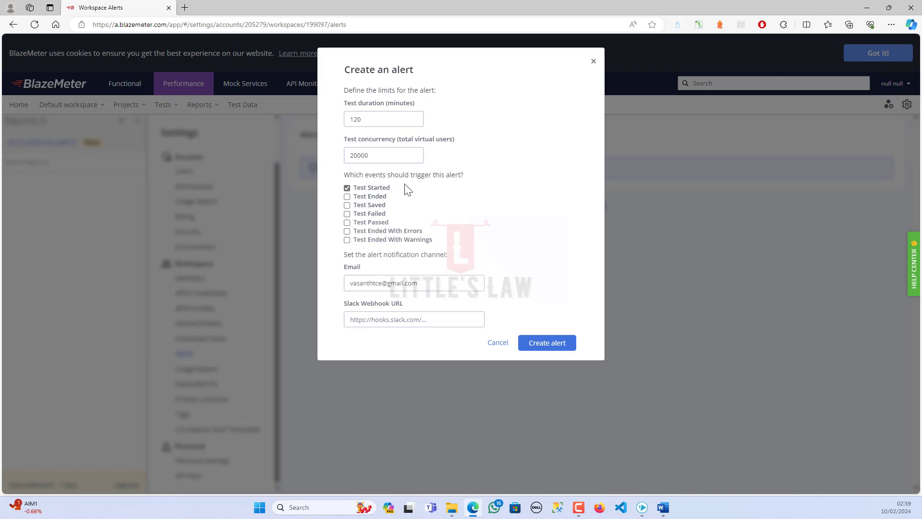
mouse_move(392, 192)
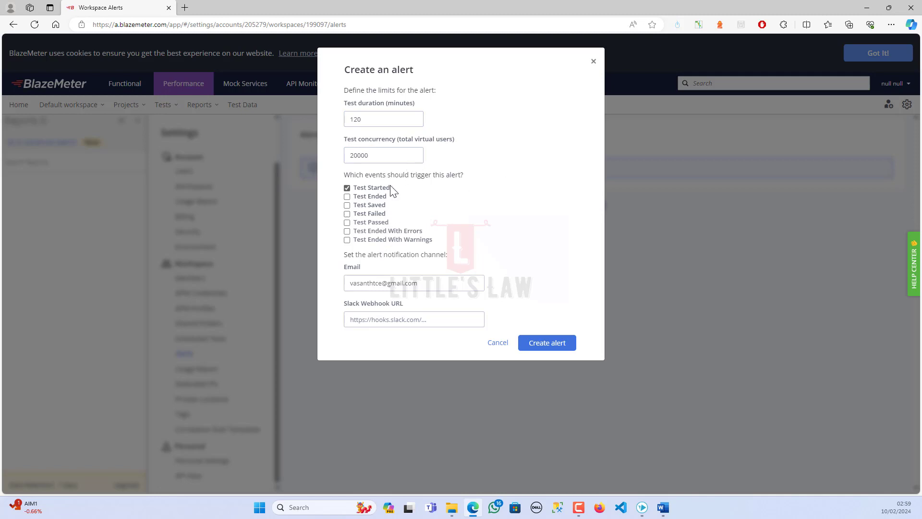
mouse_move(395, 230)
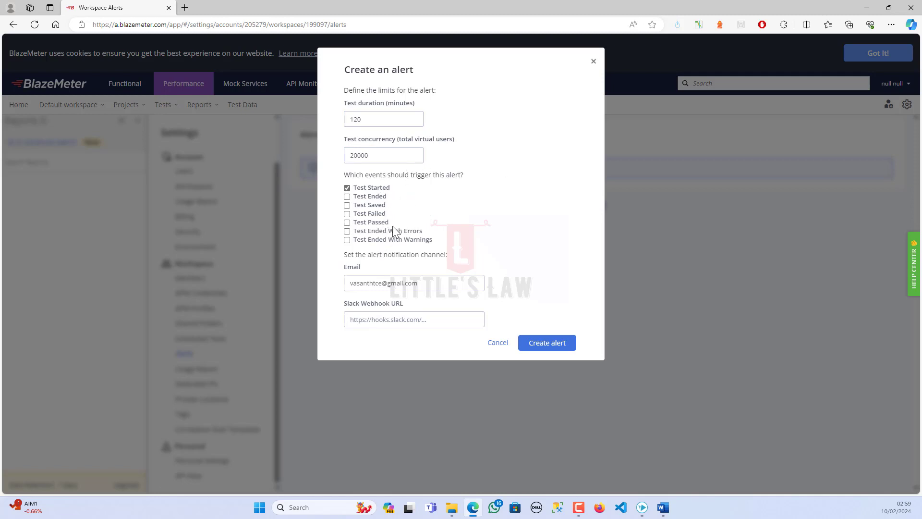
click(413, 282)
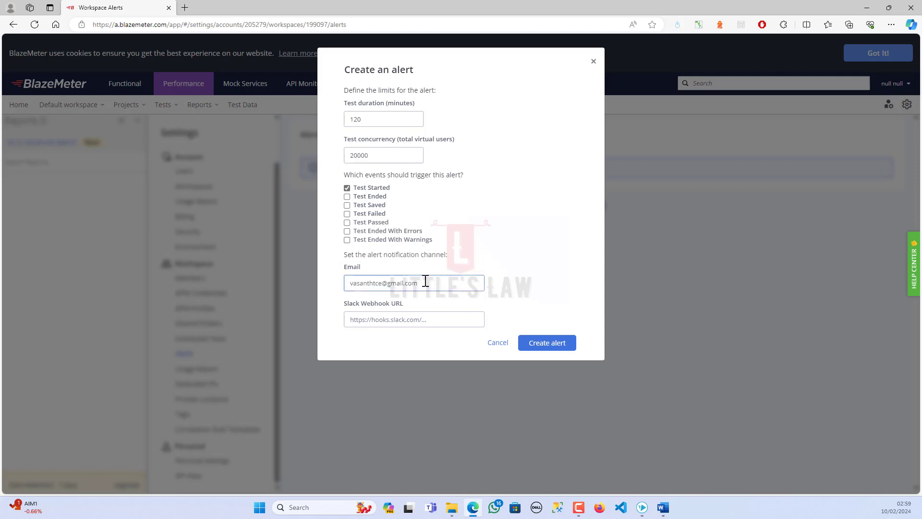
click(414, 283)
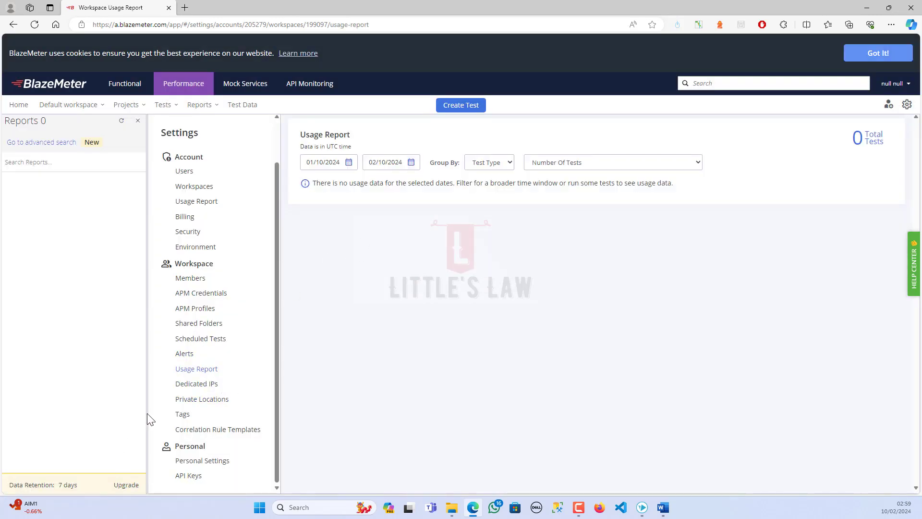
View the Dedicated IPs, Personal Settings and empty API Keys pages, then switch to Mock Services.
click(196, 383)
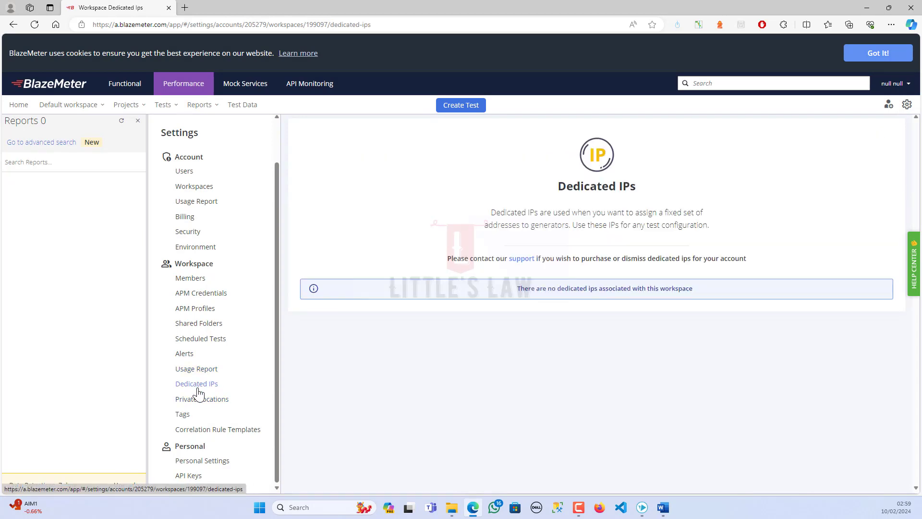
click(202, 460)
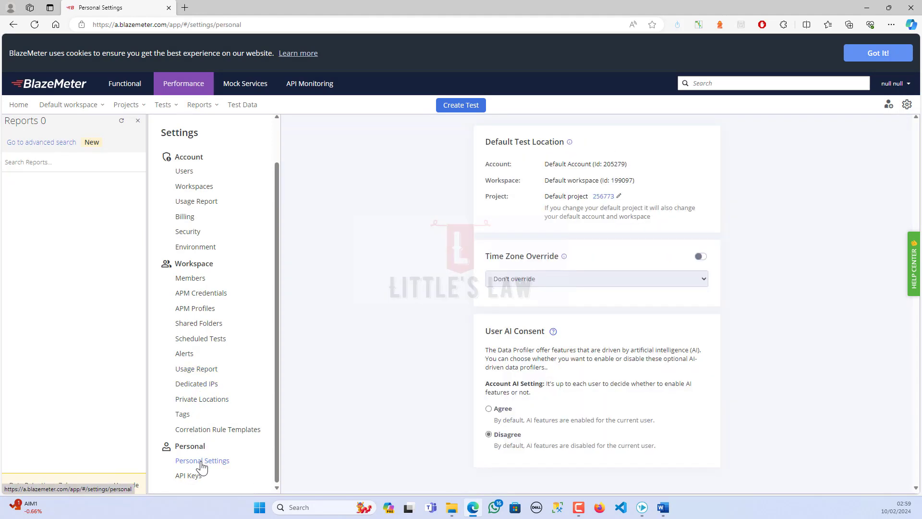
mouse_move(188, 474)
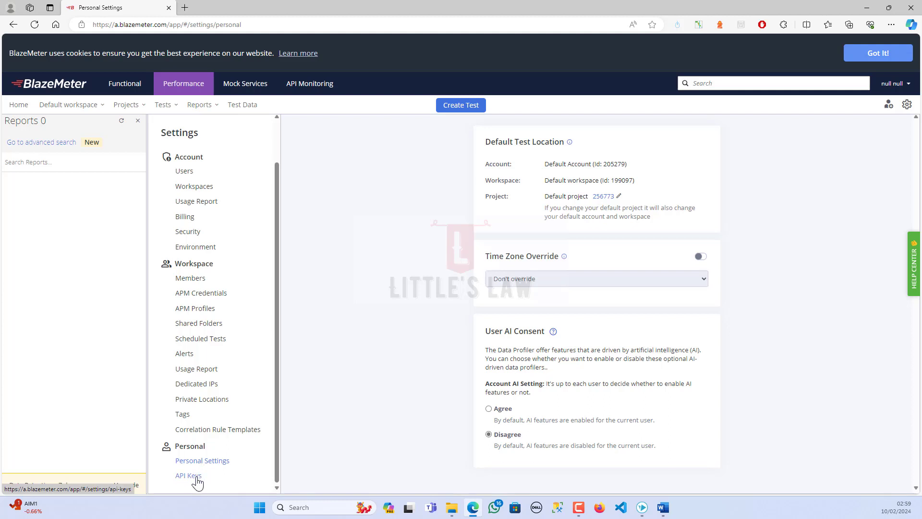
click(189, 475)
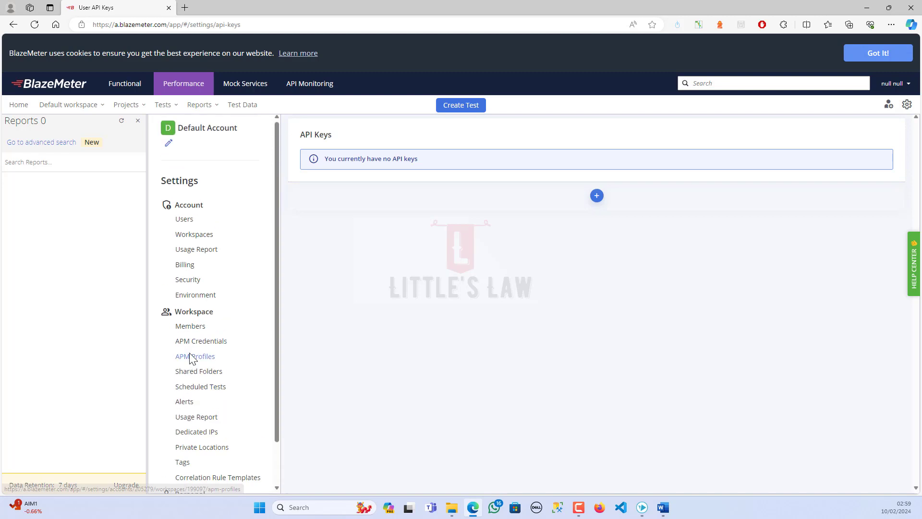
mouse_move(246, 156)
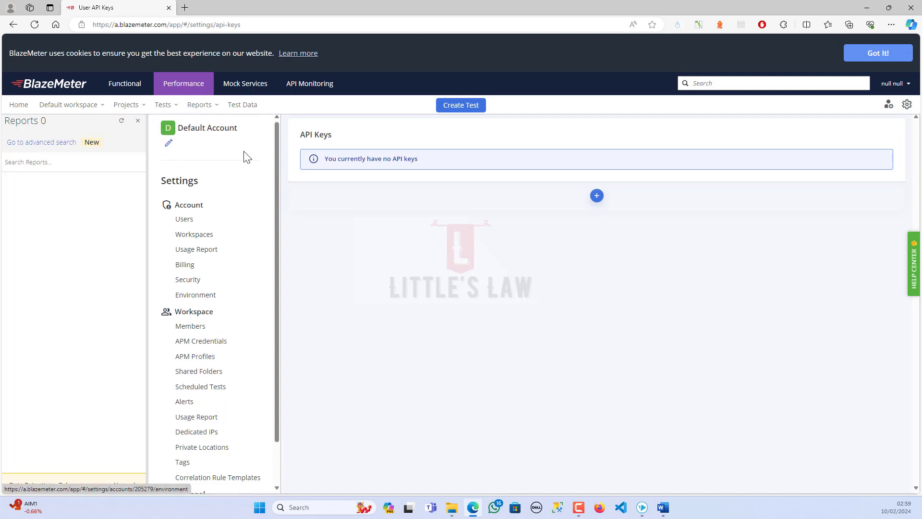
click(246, 83)
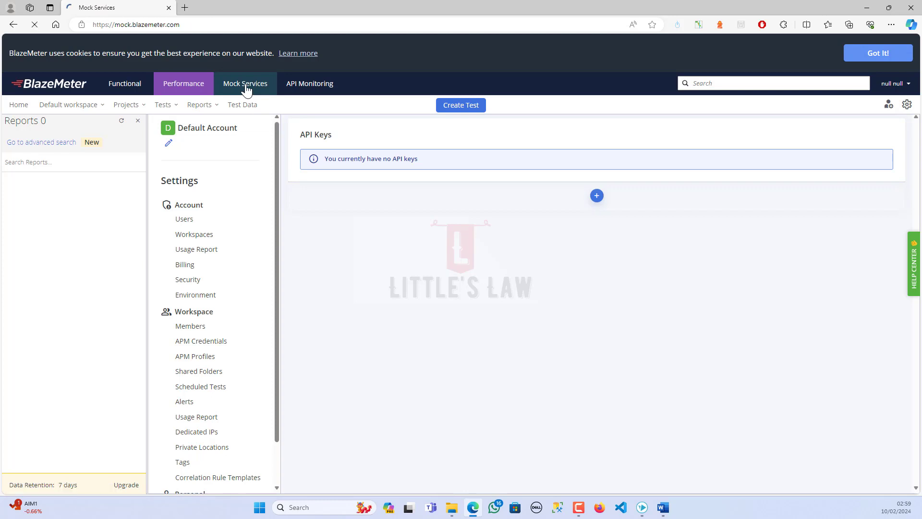
Browse the Mock Services and API Monitoring welcome screens, then load the Performance workspace dashboard.
click(246, 83)
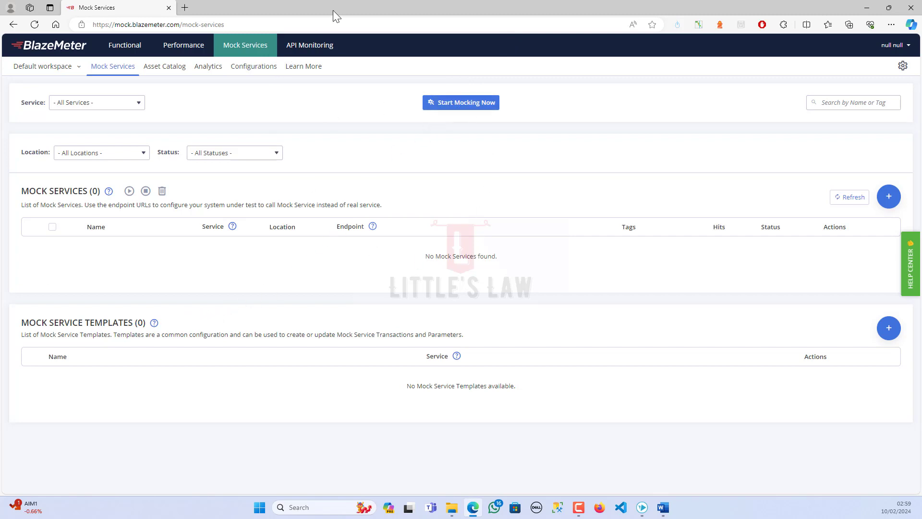
click(309, 45)
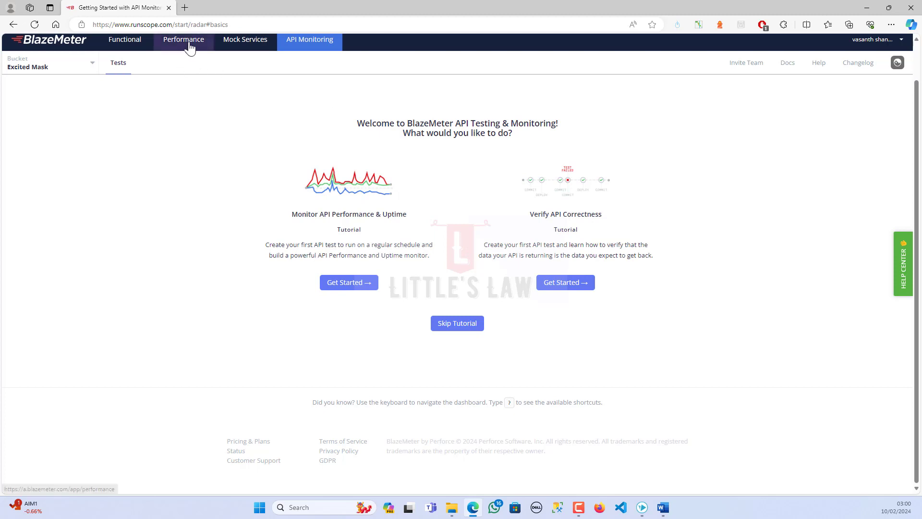
click(184, 39)
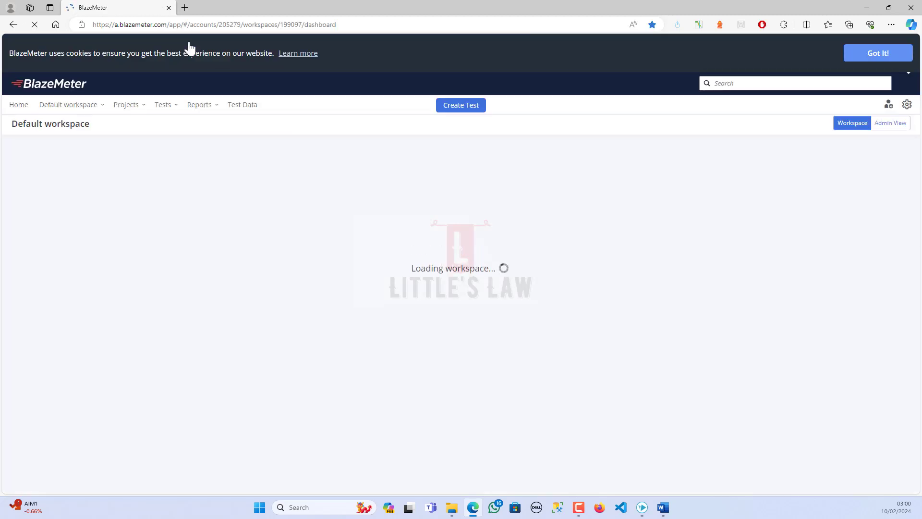